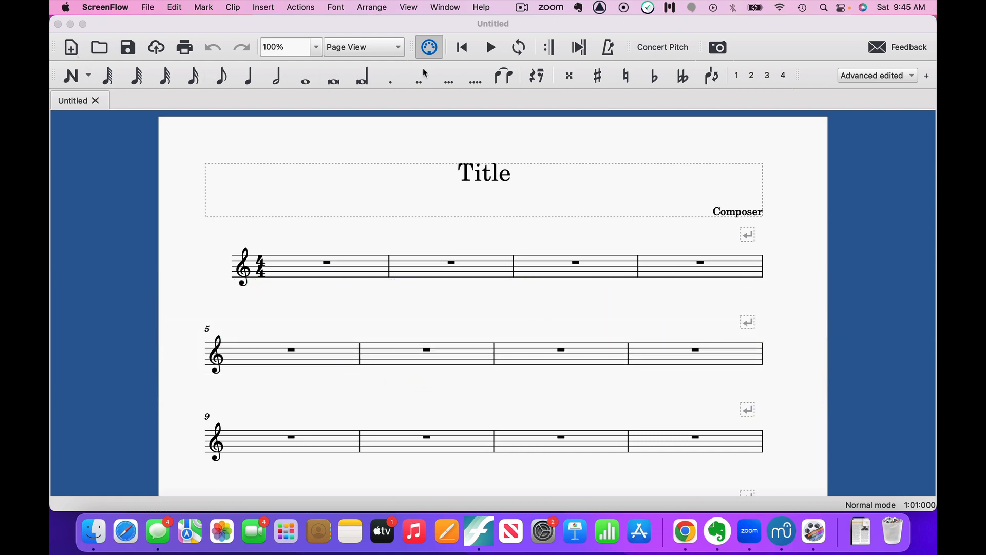
{"action": "mouse_move", "coordinate": [668, 65]}
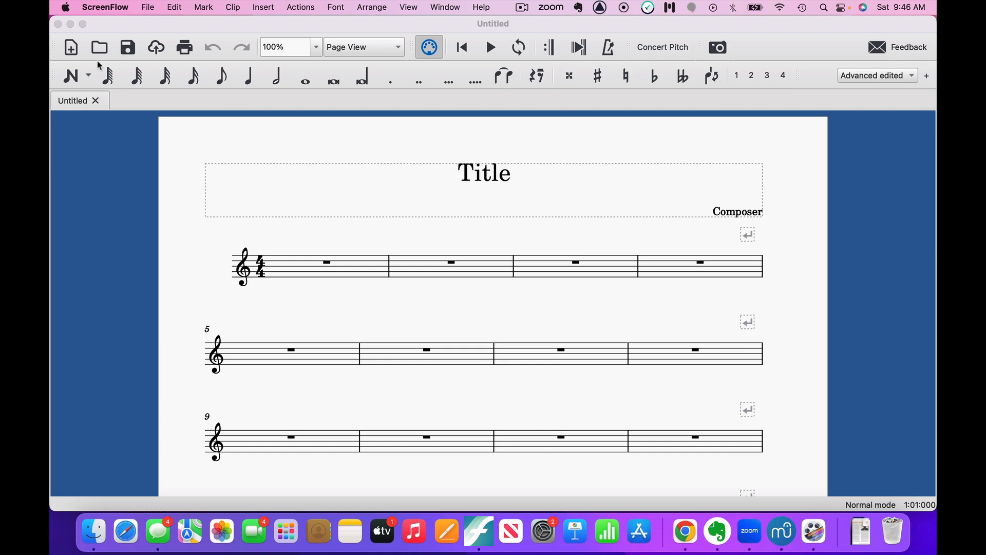
Step: Try the Open dialog and the cloud login window from the toolbar, dismissing both
{"action": "left_click", "coordinate": [70, 47]}
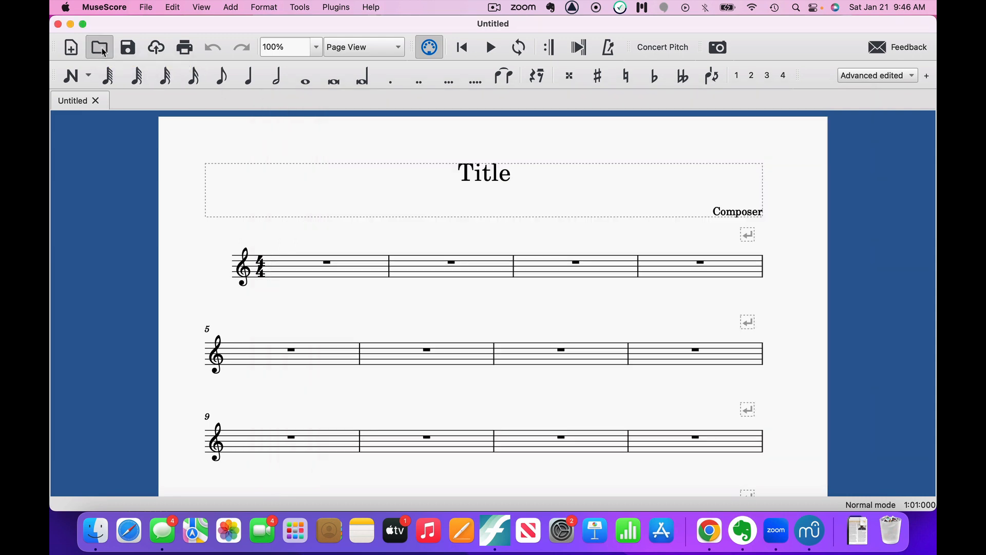
{"action": "left_click", "coordinate": [99, 47]}
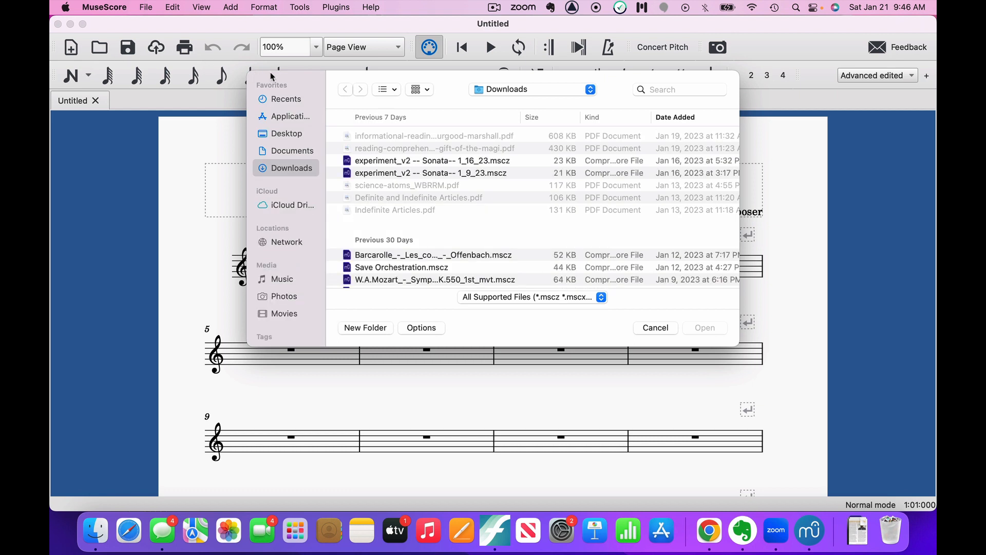
{"action": "mouse_move", "coordinate": [362, 93]}
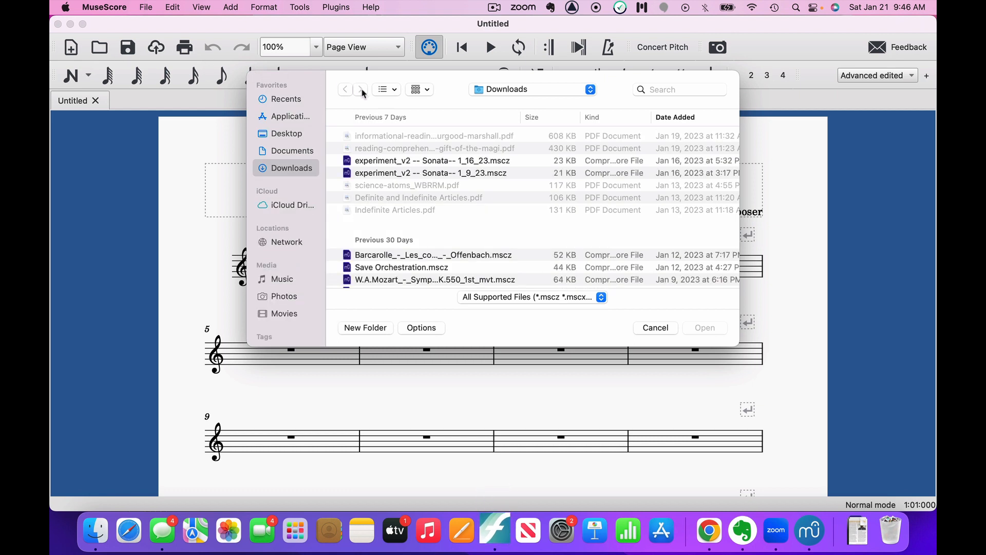
{"action": "mouse_move", "coordinate": [420, 298]}
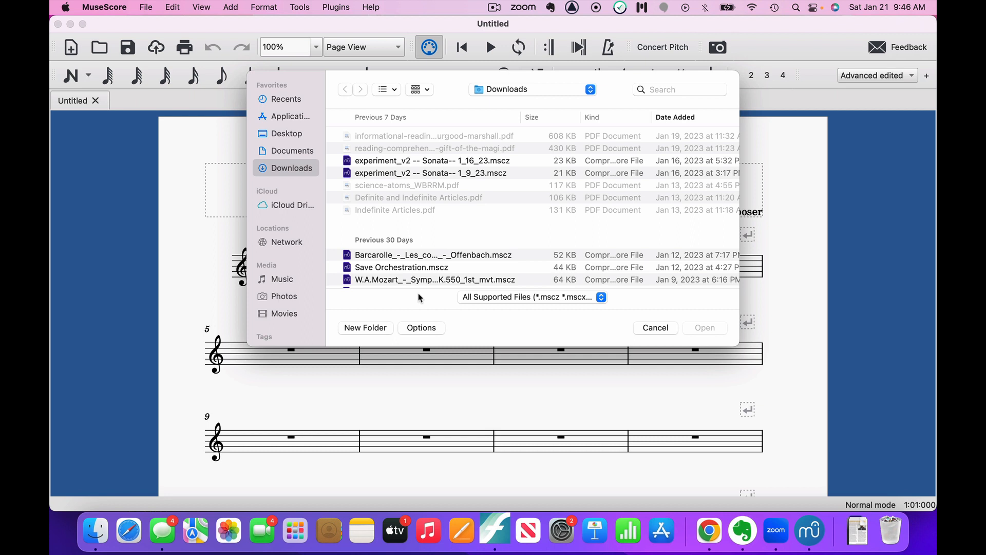
{"action": "mouse_move", "coordinate": [618, 306]}
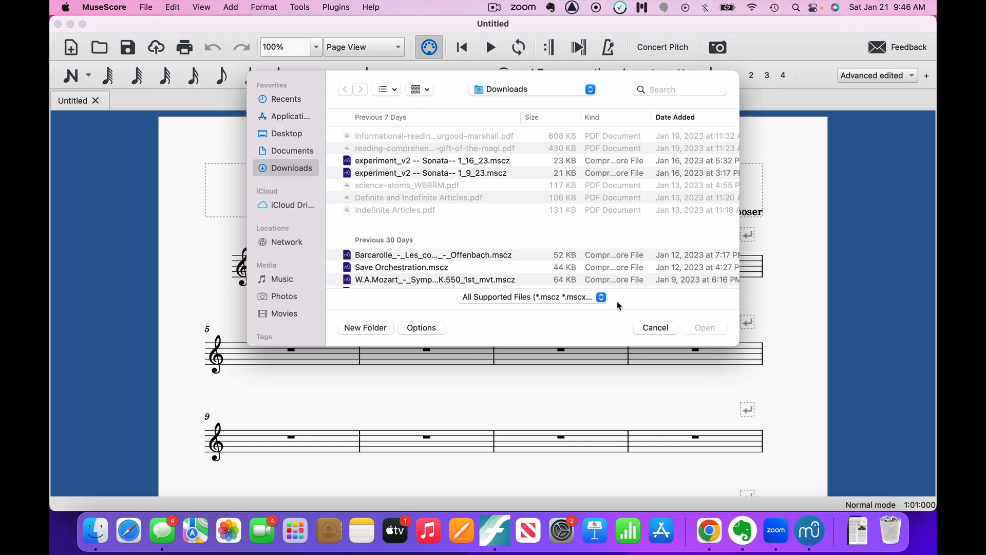
{"action": "left_click", "coordinate": [655, 327]}
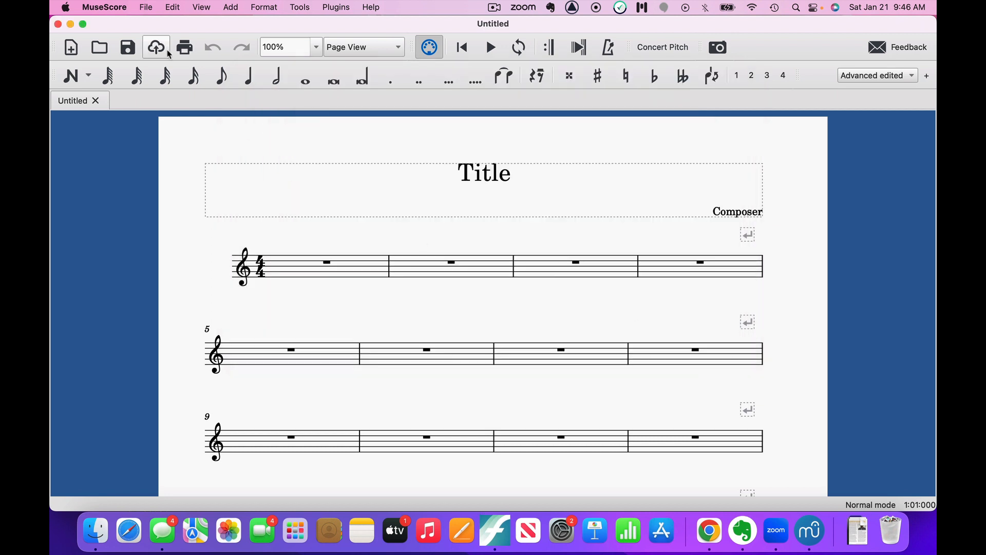
{"action": "mouse_move", "coordinate": [127, 47]}
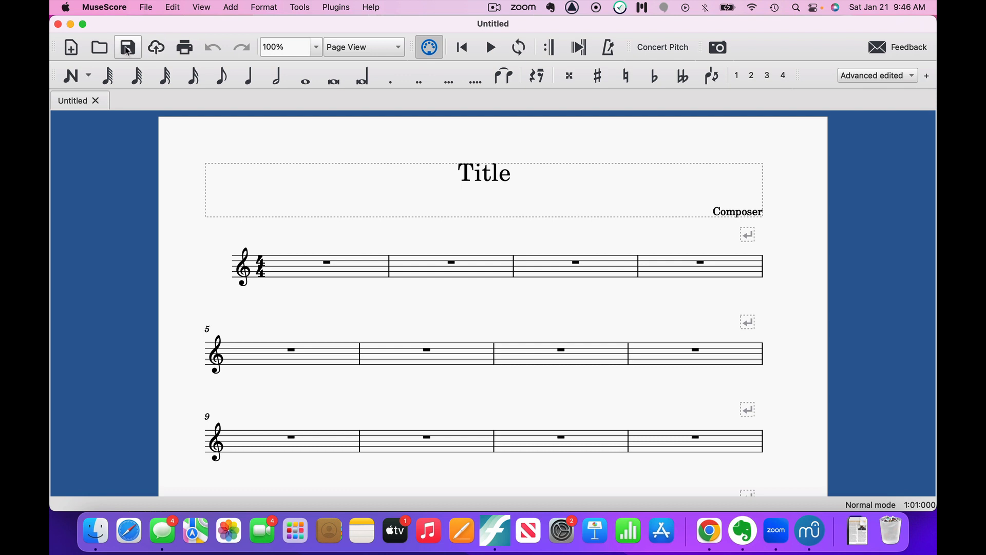
{"action": "mouse_move", "coordinate": [128, 47]}
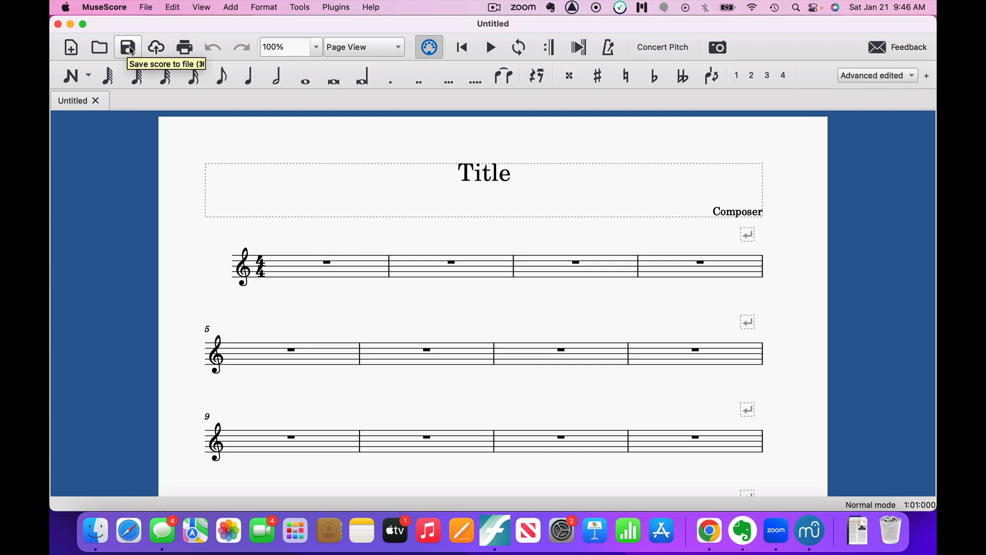
{"action": "mouse_move", "coordinate": [155, 48]}
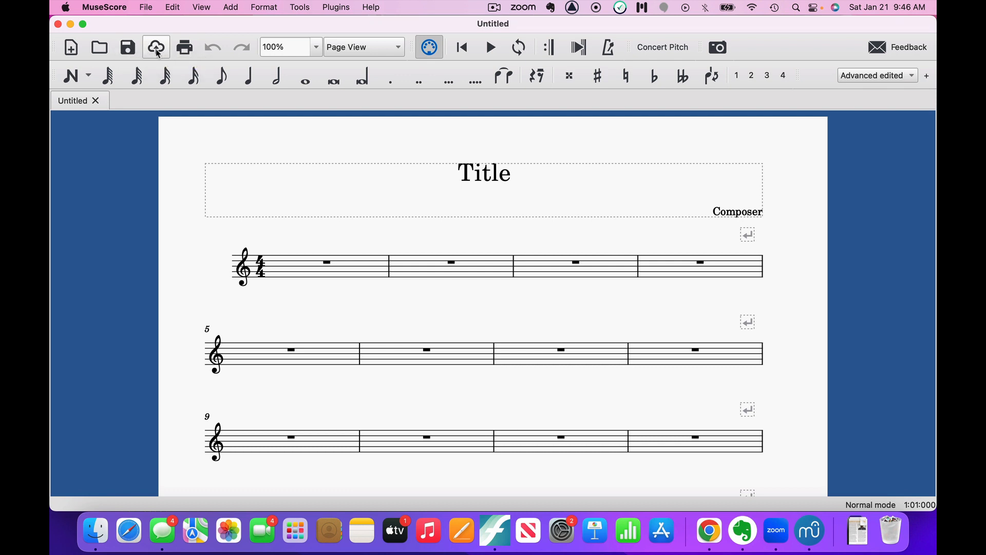
{"action": "left_click", "coordinate": [155, 46]}
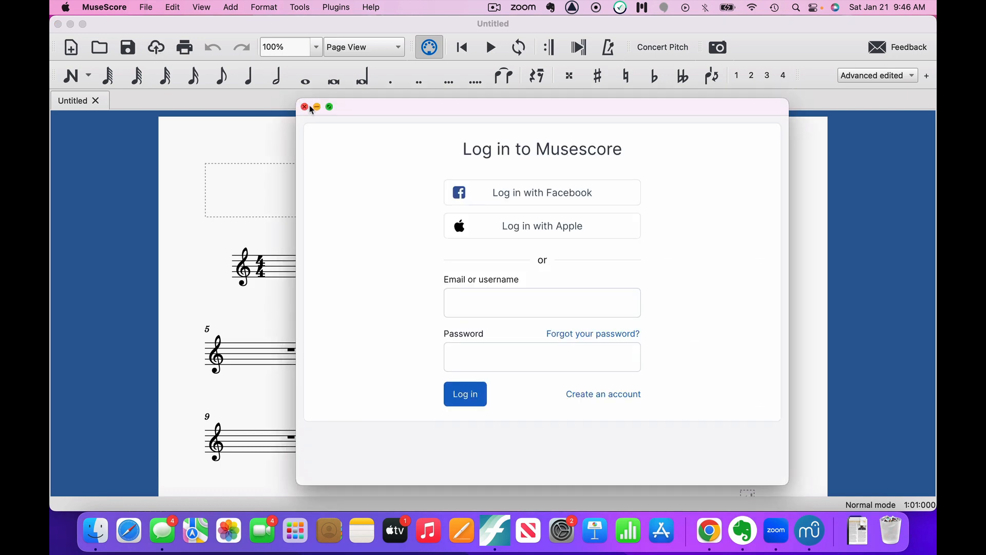
{"action": "left_click", "coordinate": [304, 107]}
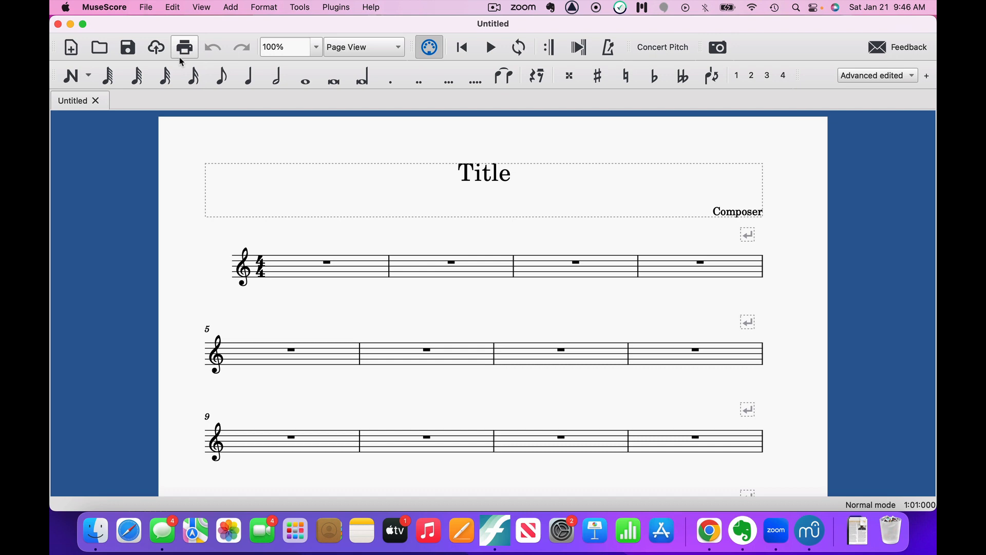
{"action": "mouse_move", "coordinate": [183, 47]}
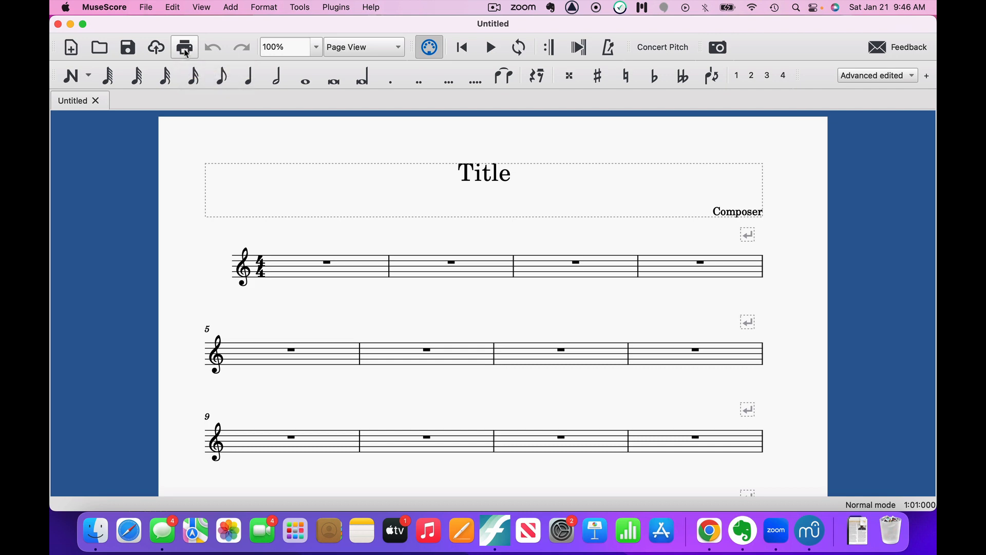
{"action": "mouse_move", "coordinate": [213, 52]}
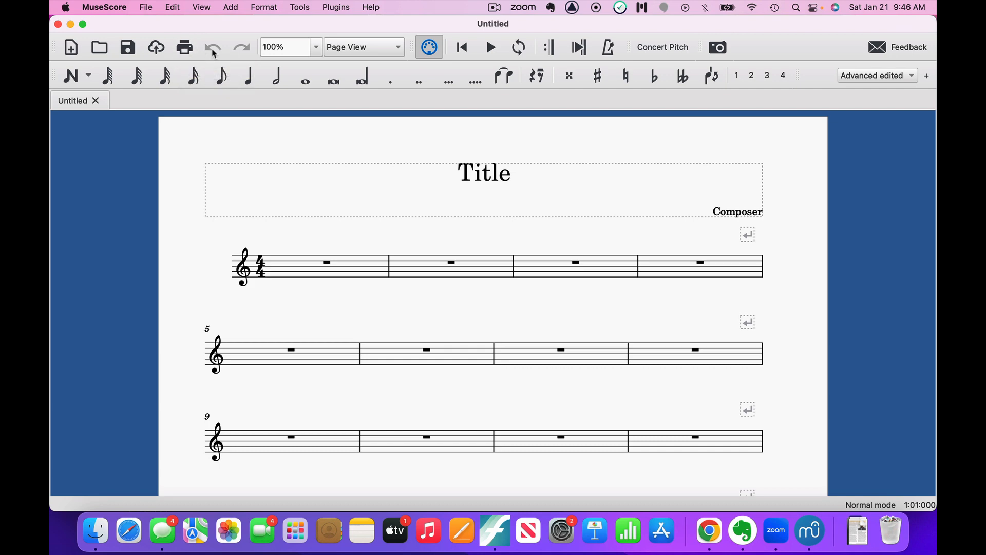
{"action": "mouse_move", "coordinate": [241, 51]}
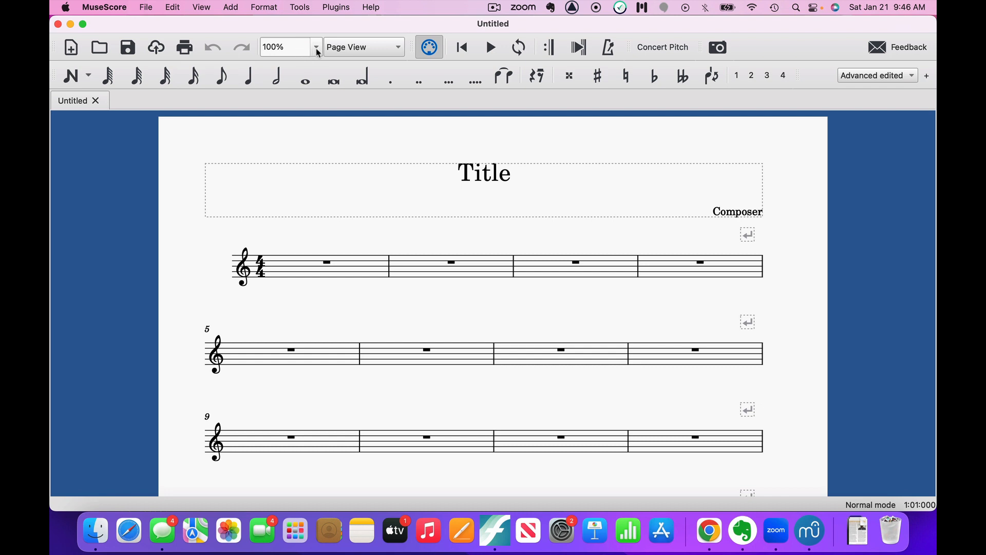
Step: Zoom the score to half size, then restore the magnification to 100%
{"action": "left_click", "coordinate": [316, 47]}
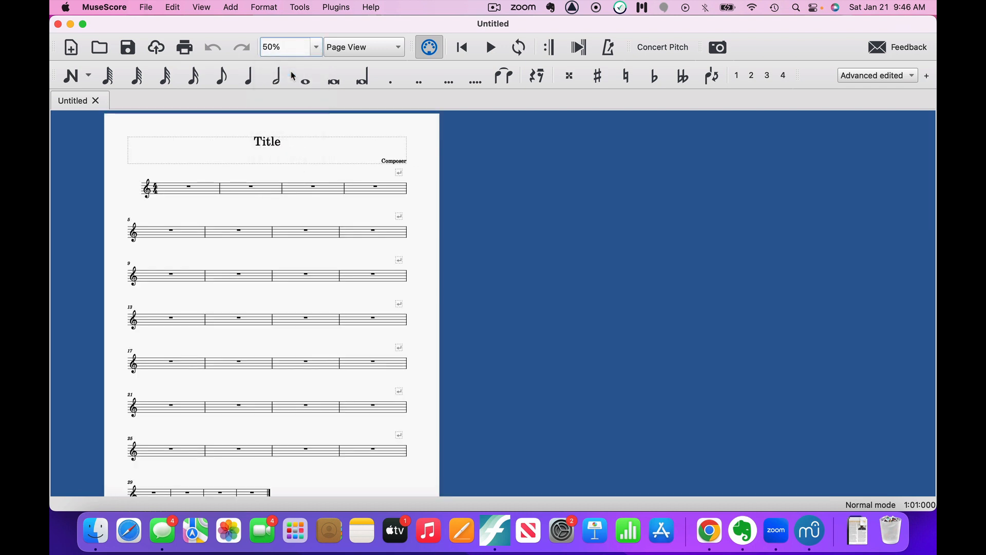
{"action": "left_click", "coordinate": [316, 47]}
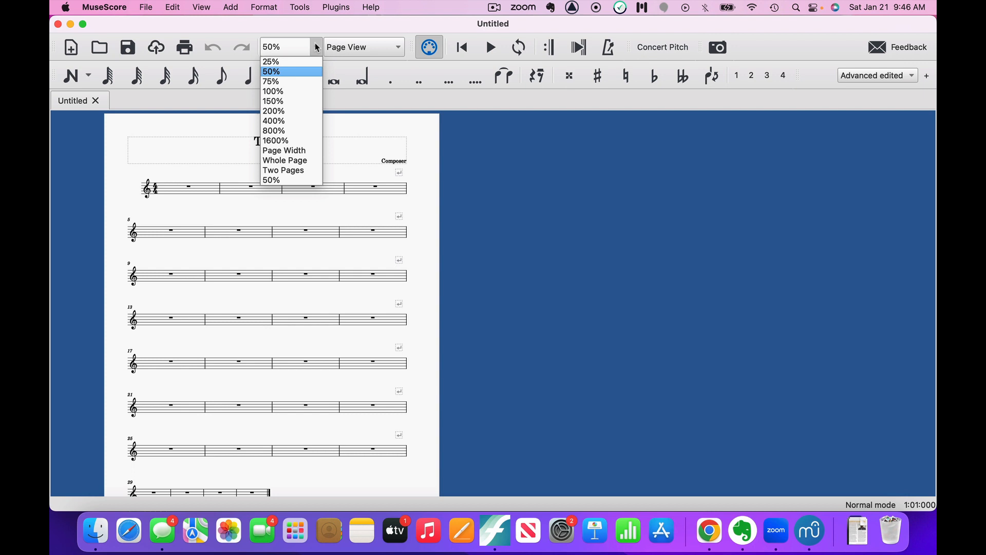
{"action": "left_click", "coordinate": [272, 91]}
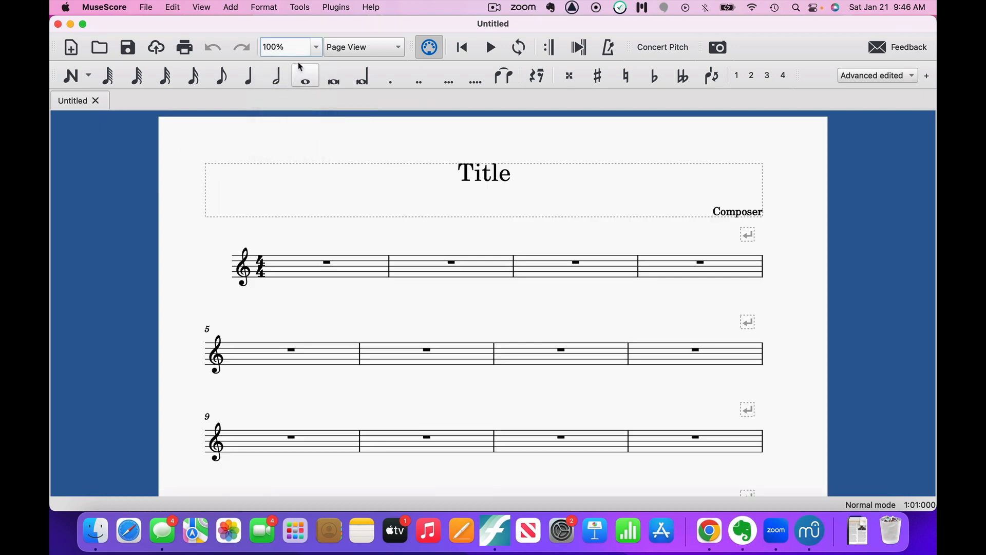
{"action": "mouse_move", "coordinate": [343, 50]}
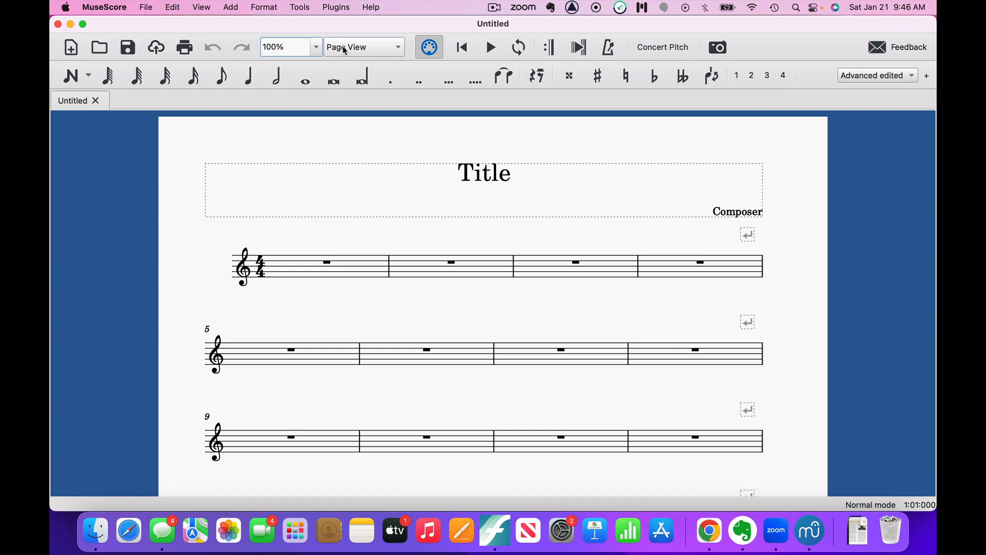
Step: Switch the score layout from Page View to Continuous View
{"action": "left_click", "coordinate": [364, 47]}
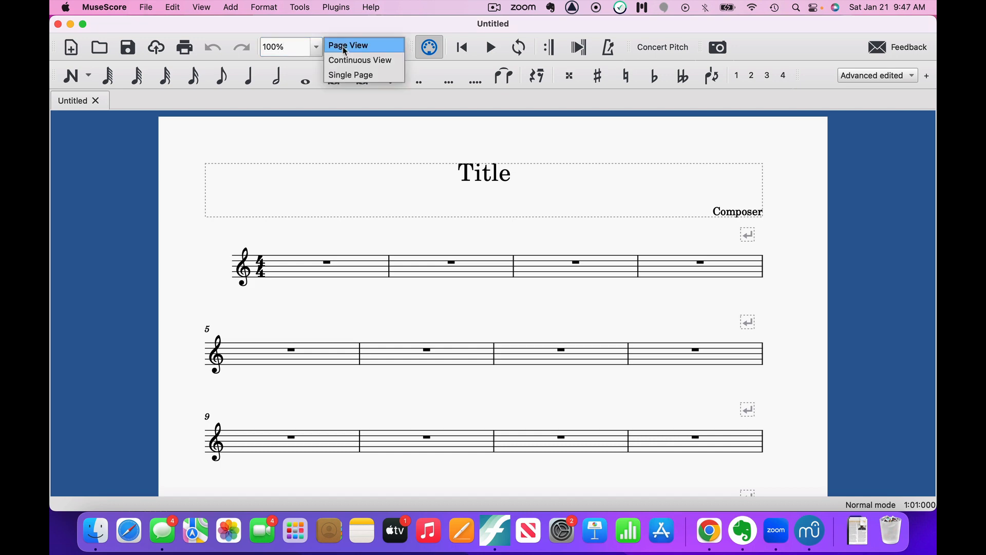
{"action": "mouse_move", "coordinate": [359, 59]}
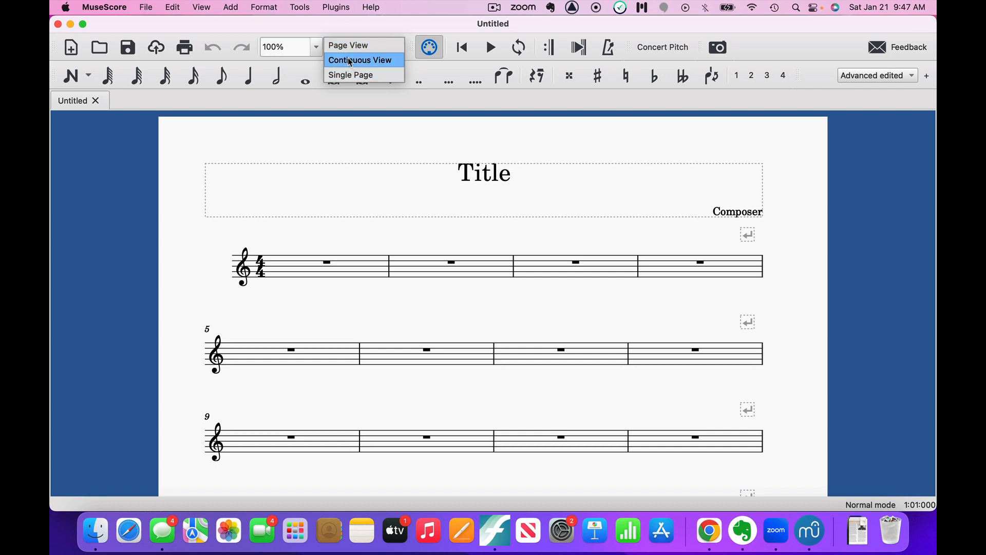
{"action": "left_click", "coordinate": [347, 45]}
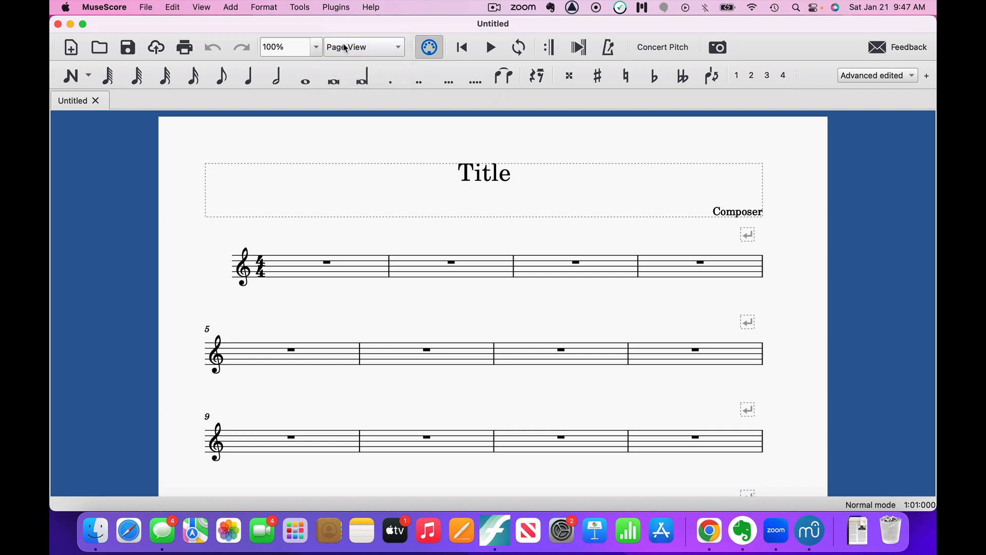
{"action": "left_click", "coordinate": [363, 46]}
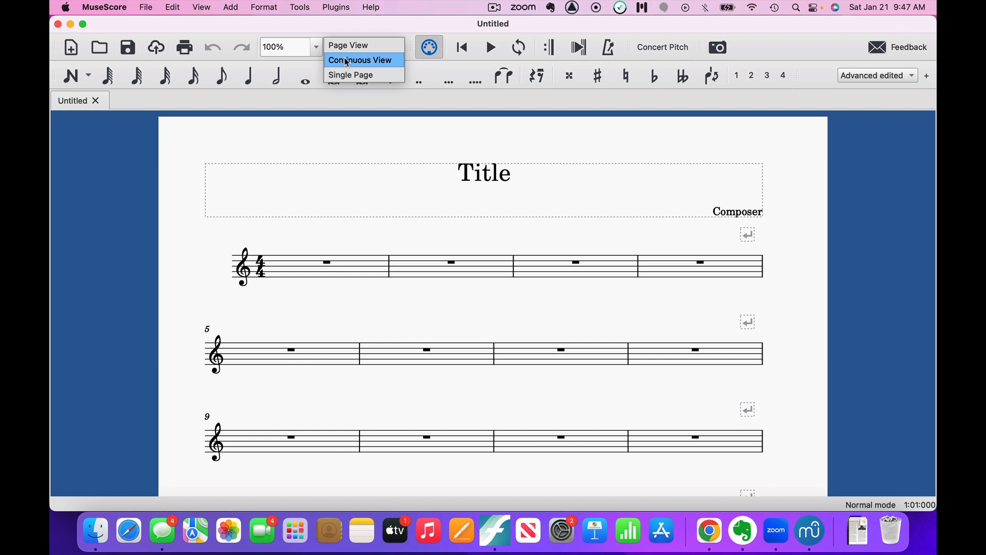
{"action": "left_click", "coordinate": [360, 60]}
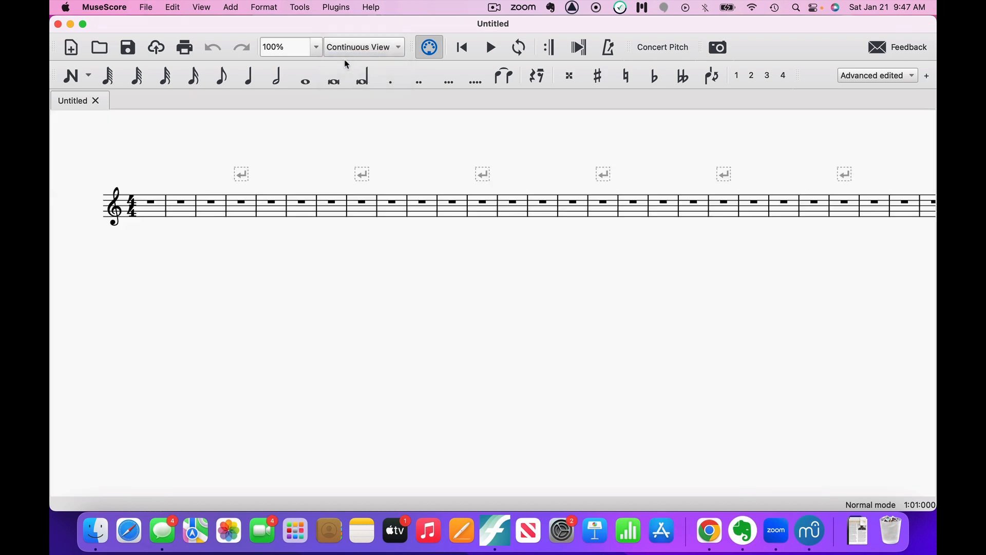
{"action": "mouse_move", "coordinate": [330, 238]}
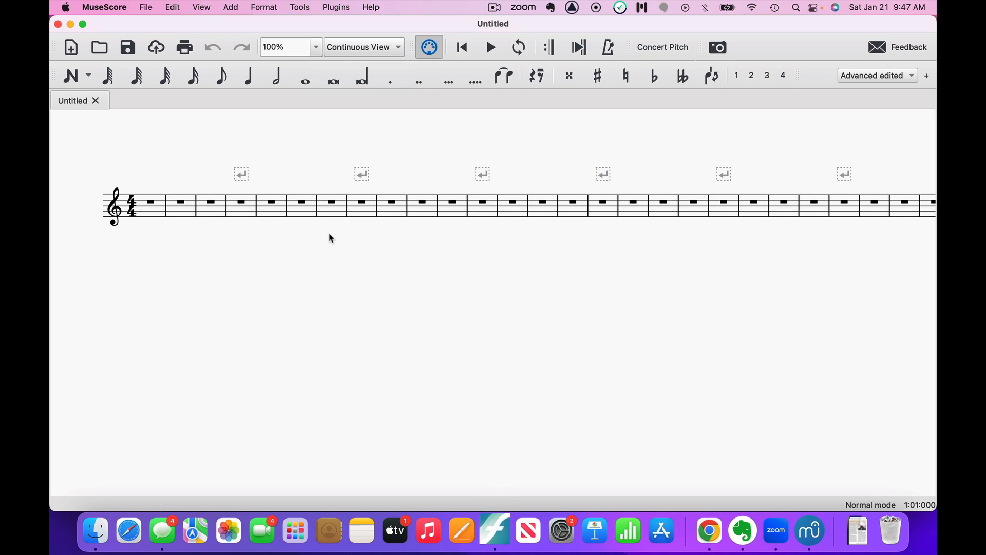
{"action": "mouse_move", "coordinate": [305, 190]}
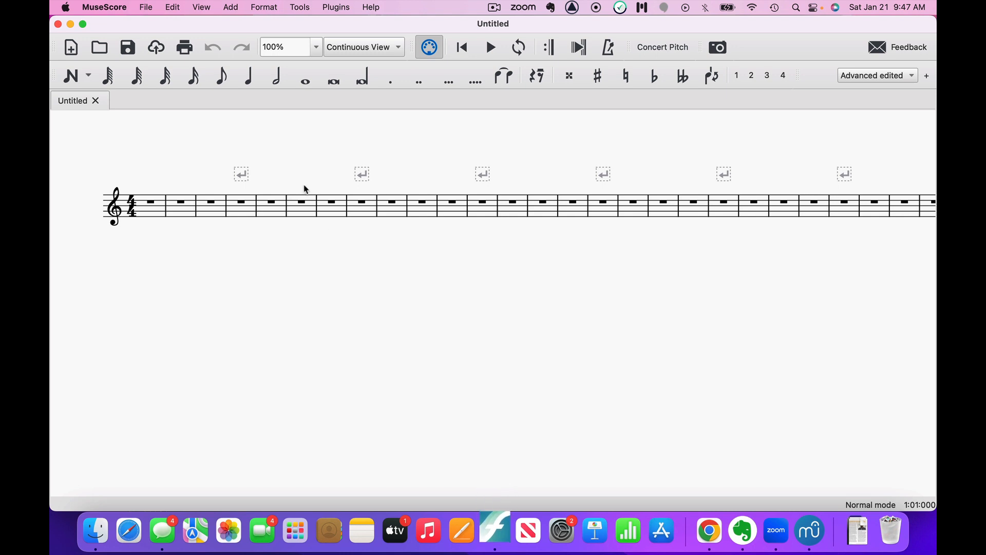
{"action": "mouse_move", "coordinate": [159, 212]}
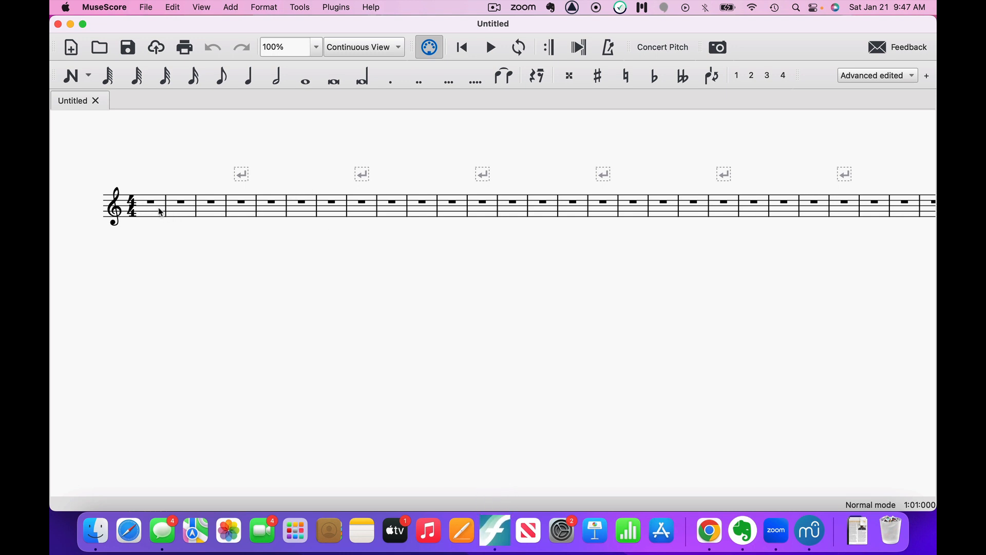
{"action": "mouse_move", "coordinate": [350, 233]}
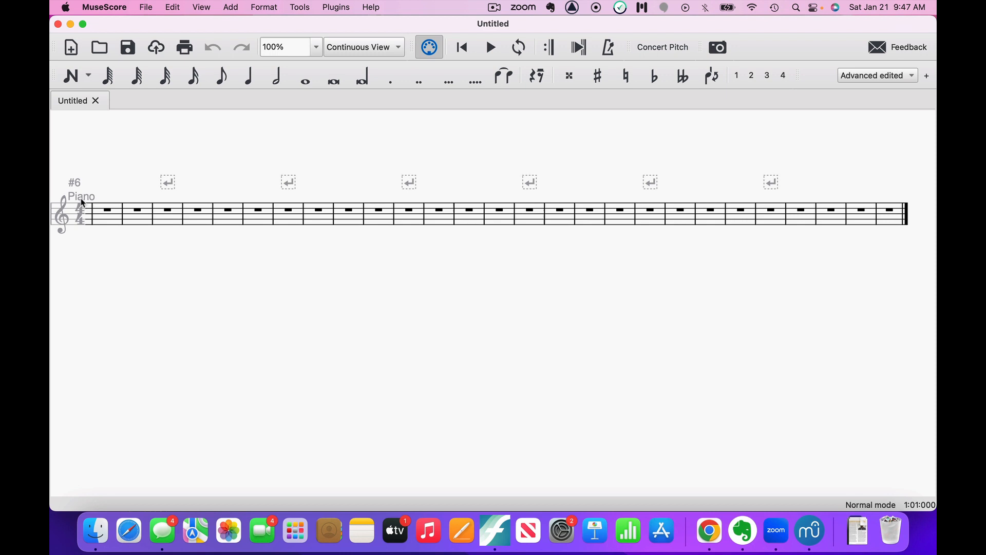
{"action": "mouse_move", "coordinate": [301, 53]}
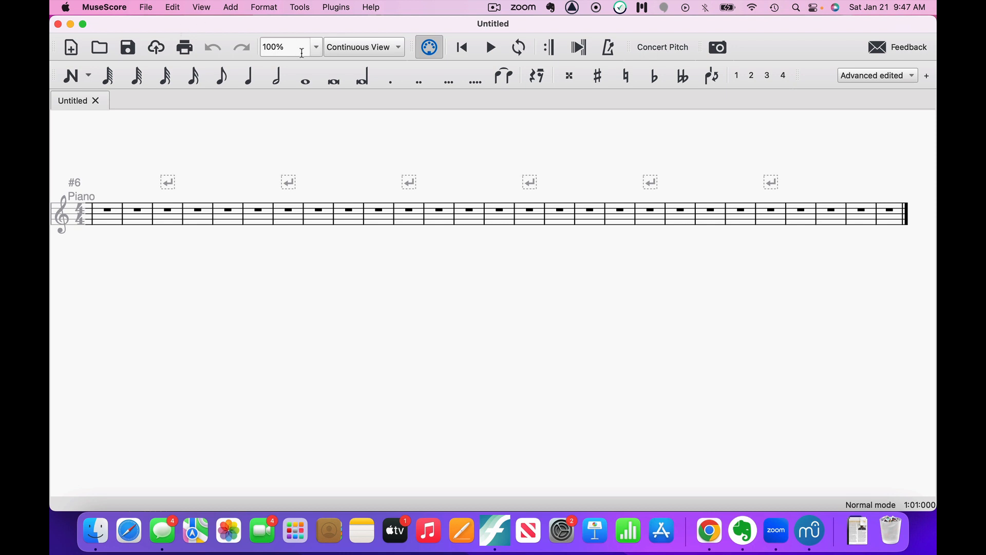
{"action": "mouse_move", "coordinate": [395, 49]}
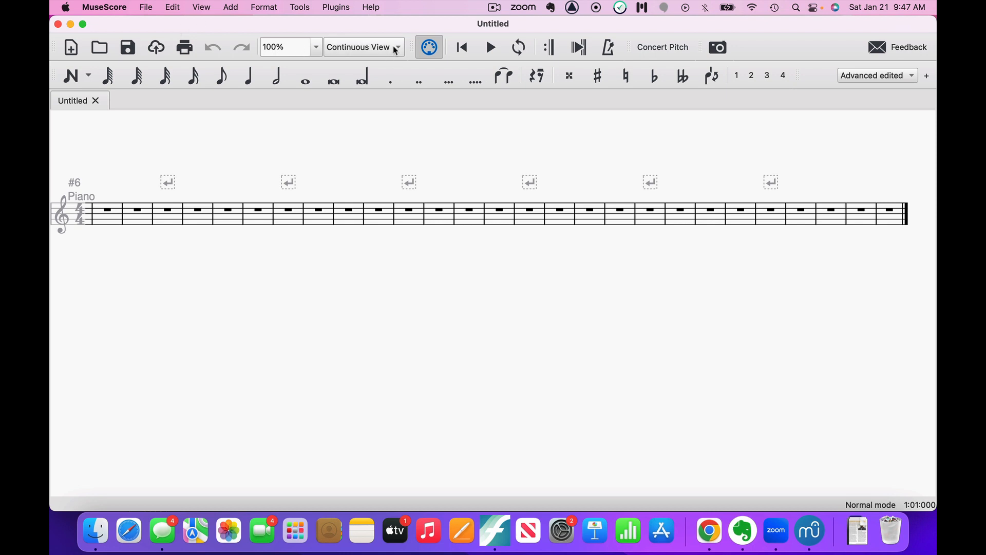
Step: Switch the layout to Single Page and scroll through the score and back to the top
{"action": "left_click", "coordinate": [364, 46]}
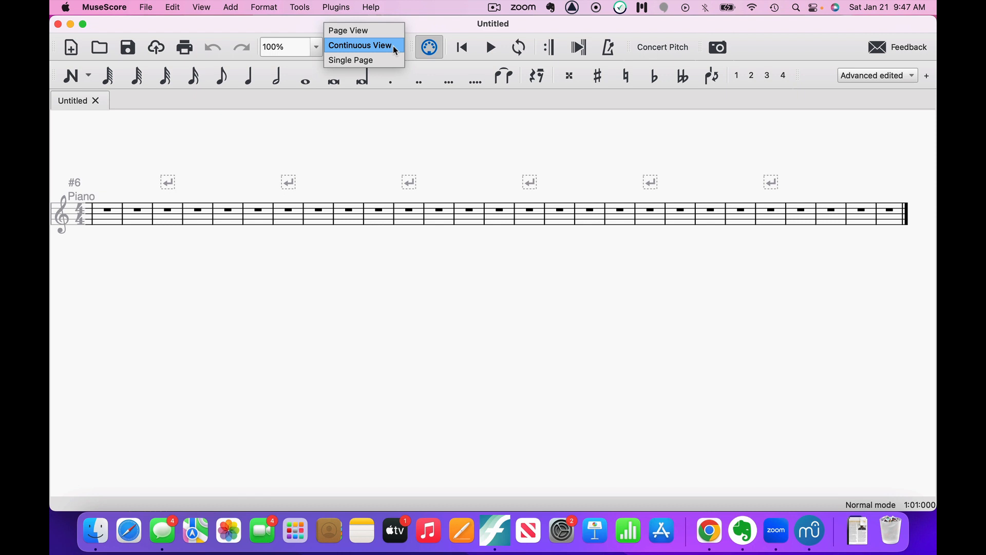
{"action": "mouse_move", "coordinate": [365, 59]}
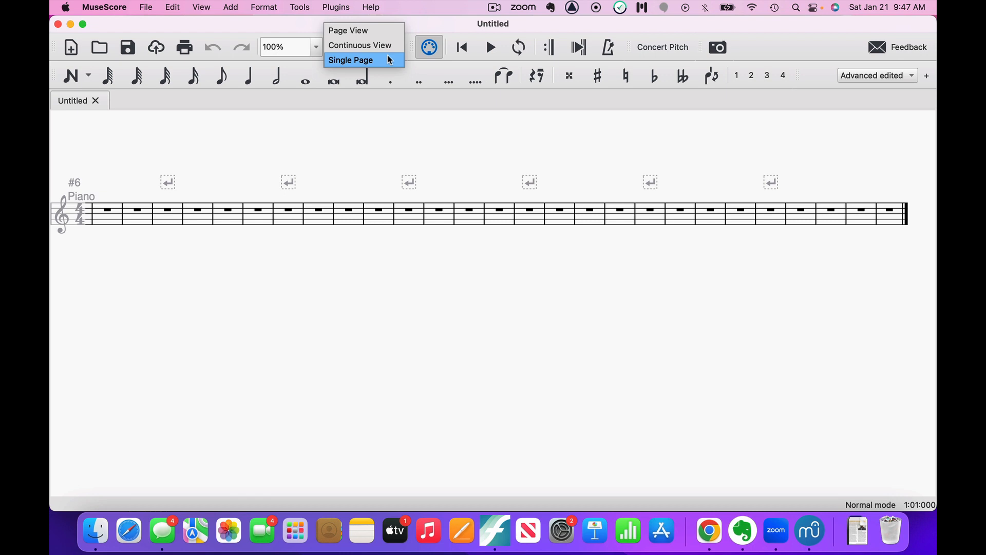
{"action": "left_click", "coordinate": [350, 60]}
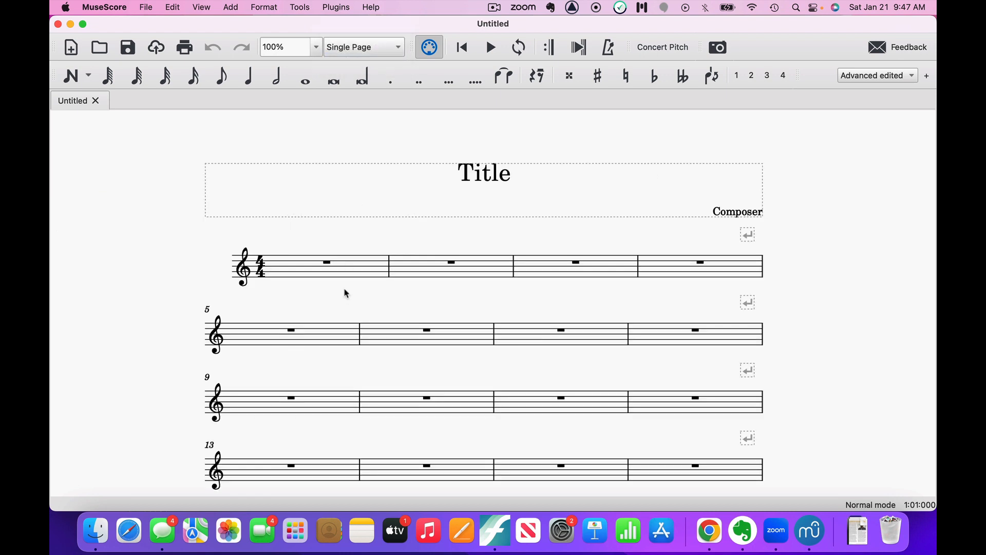
{"action": "scroll", "scroll_direction": "down", "scroll_amount": 3}
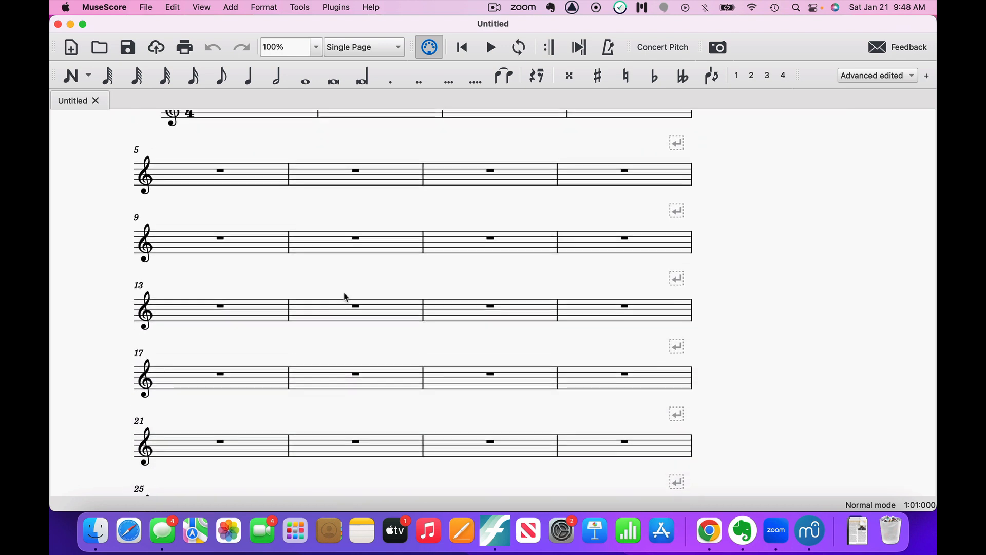
{"action": "scroll", "scroll_direction": "down", "scroll_amount": 3}
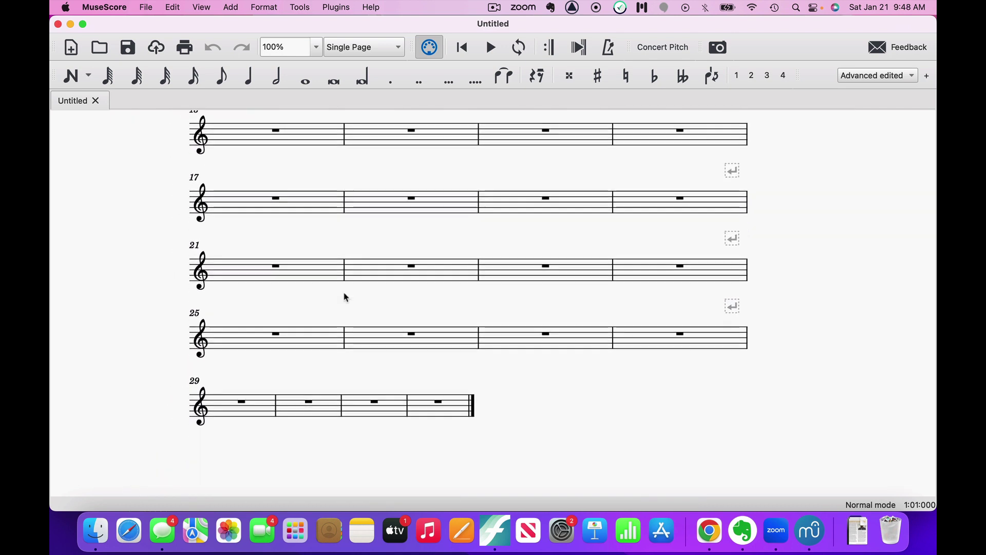
{"action": "scroll", "scroll_direction": "up", "scroll_amount": 3}
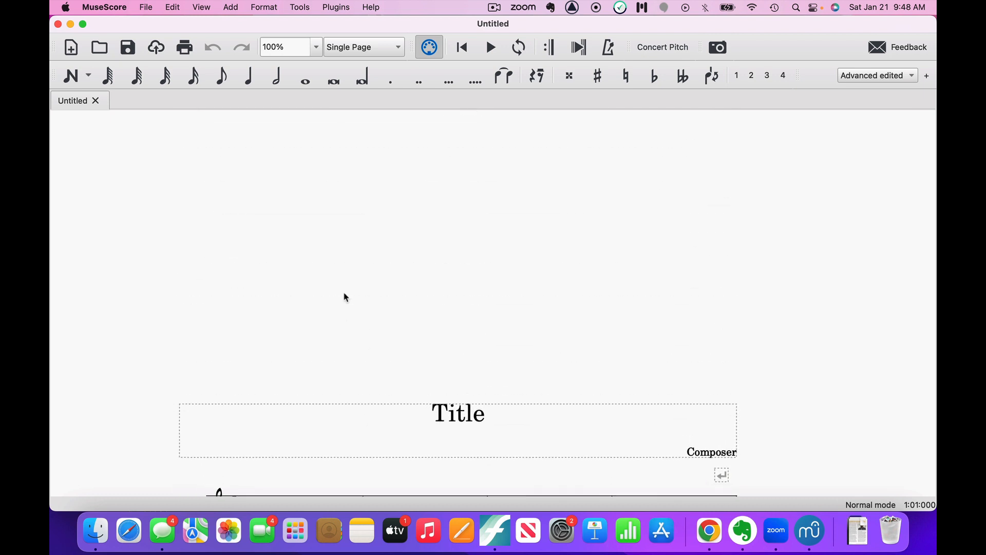
{"action": "scroll", "scroll_direction": "up", "scroll_amount": 3}
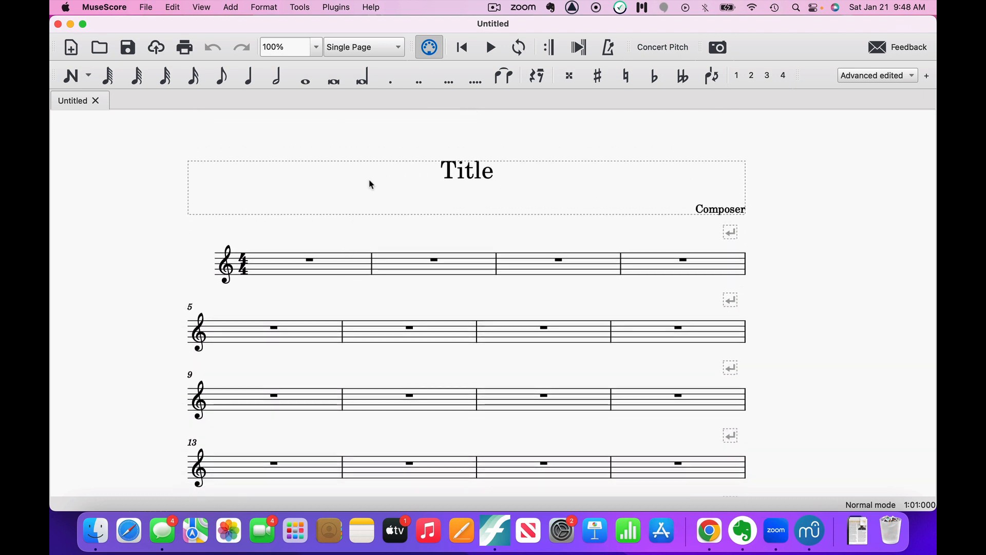
{"action": "left_click", "coordinate": [390, 75]}
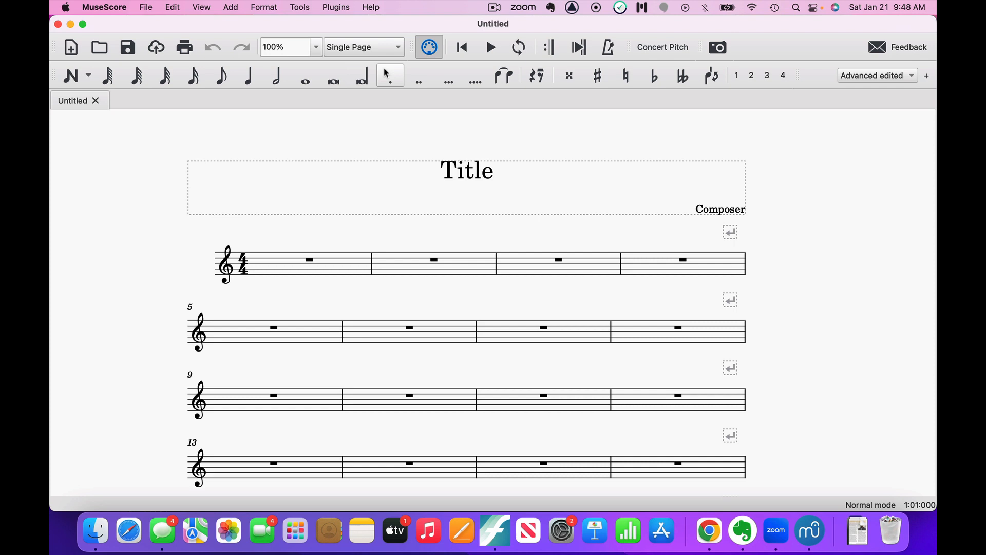
{"action": "mouse_move", "coordinate": [428, 48]}
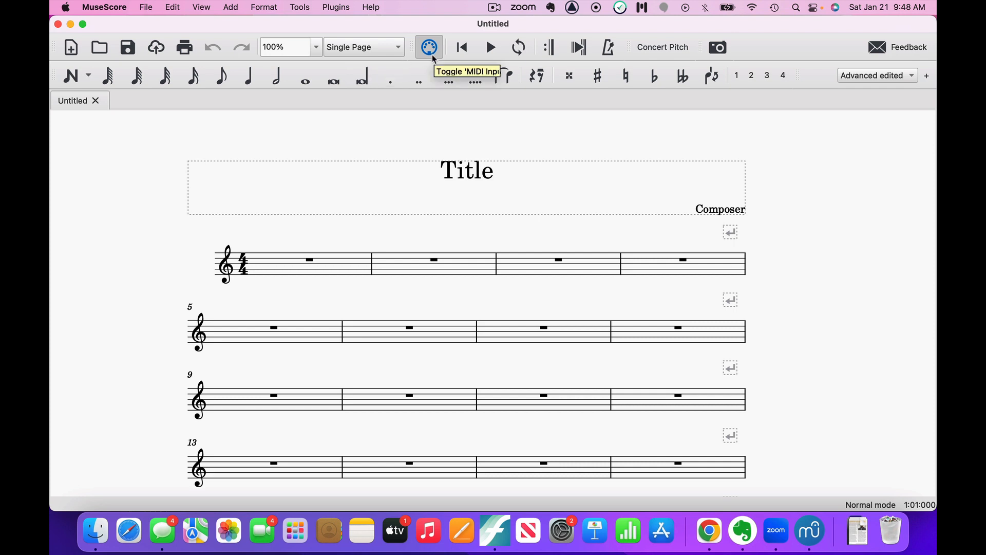
{"action": "mouse_move", "coordinate": [431, 56]}
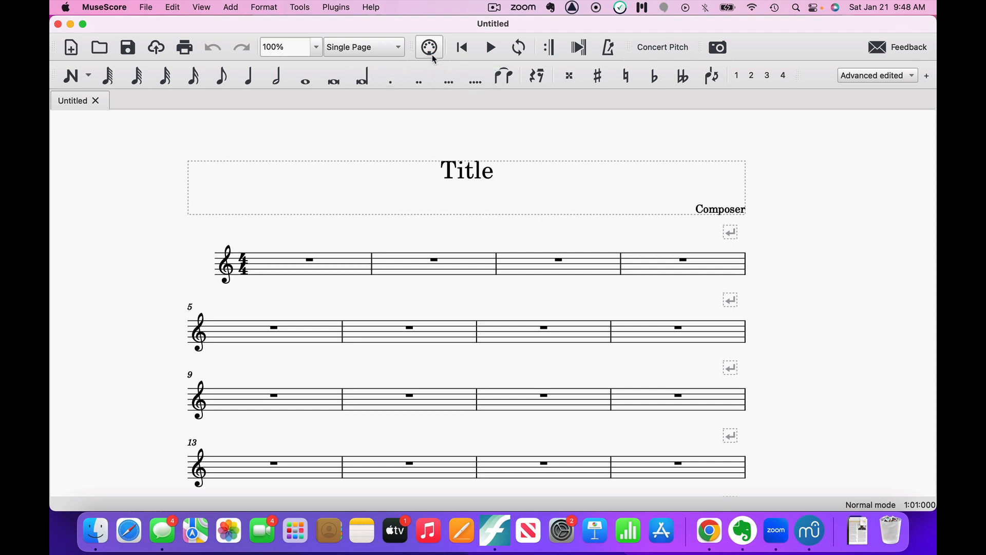
{"action": "mouse_move", "coordinate": [425, 65]}
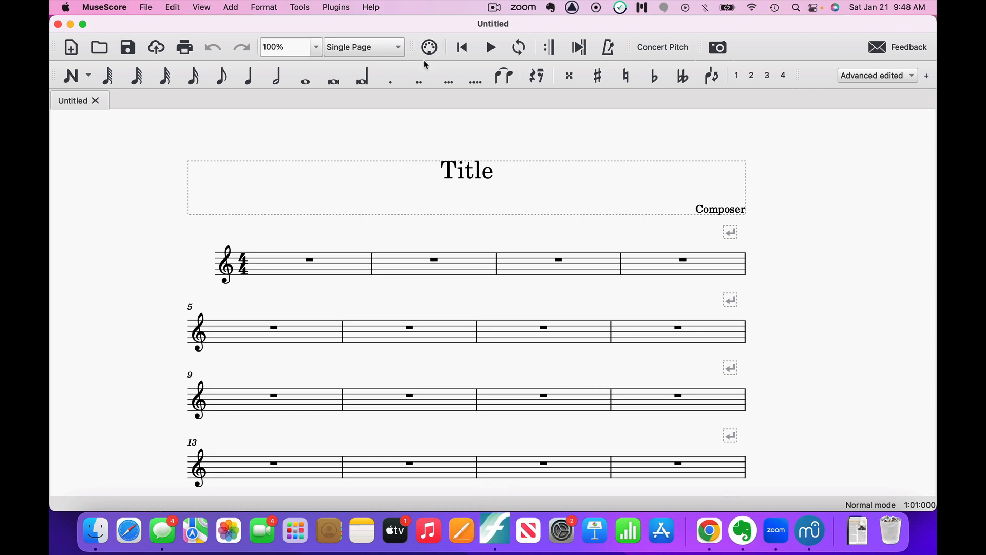
{"action": "mouse_move", "coordinate": [429, 47]}
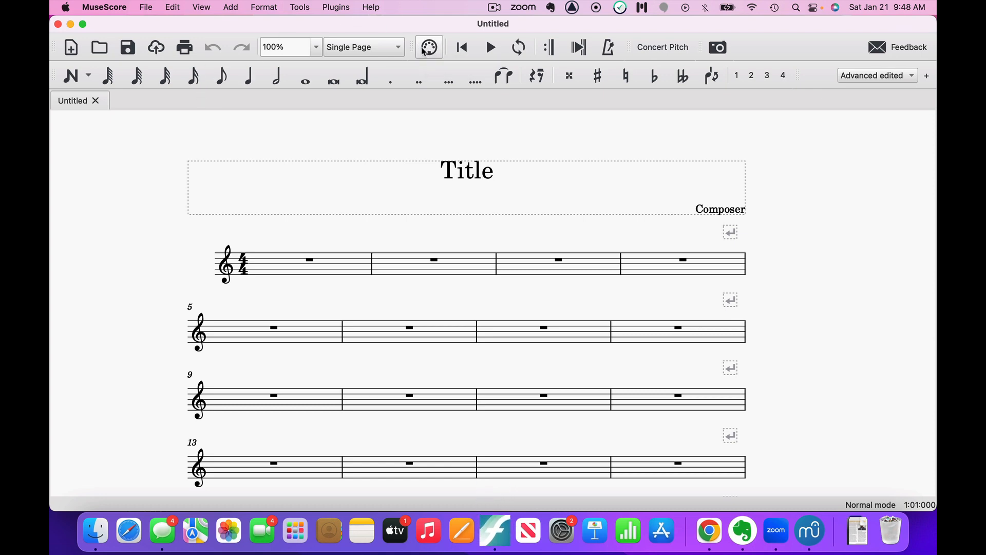
{"action": "mouse_move", "coordinate": [429, 48]}
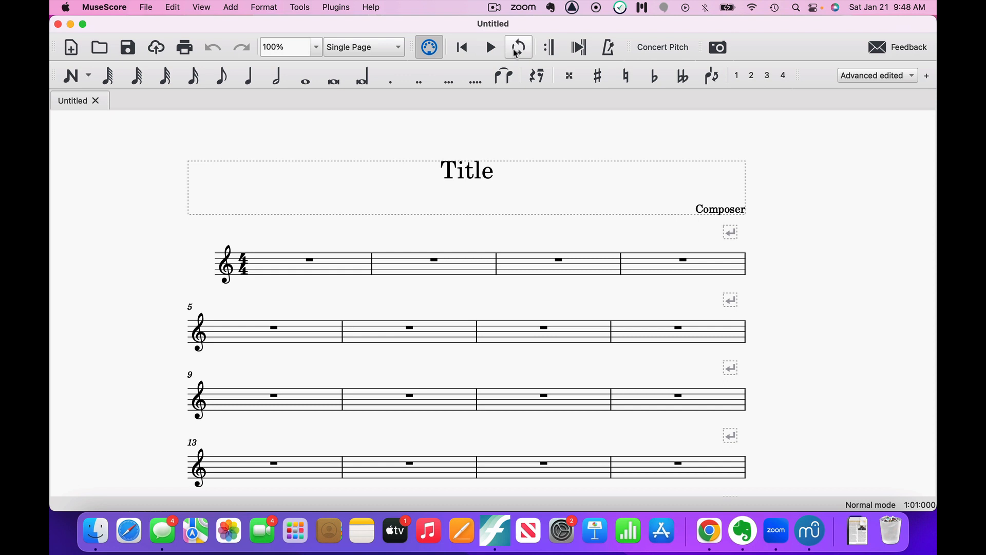
Step: Turn on loop playback over measures 1 to 3, play the loop and stop it
{"action": "left_click", "coordinate": [518, 47]}
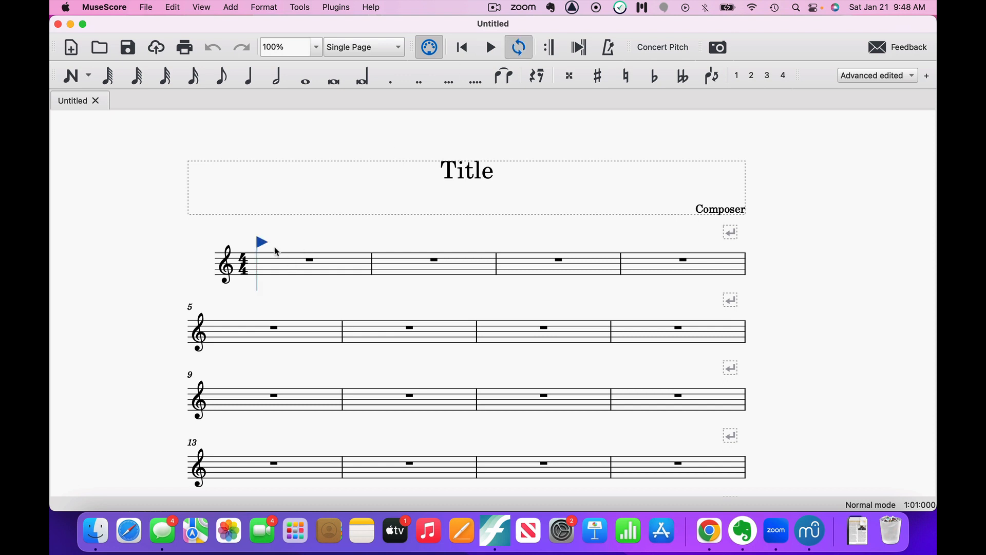
{"action": "scroll", "scroll_direction": "down", "scroll_amount": 3}
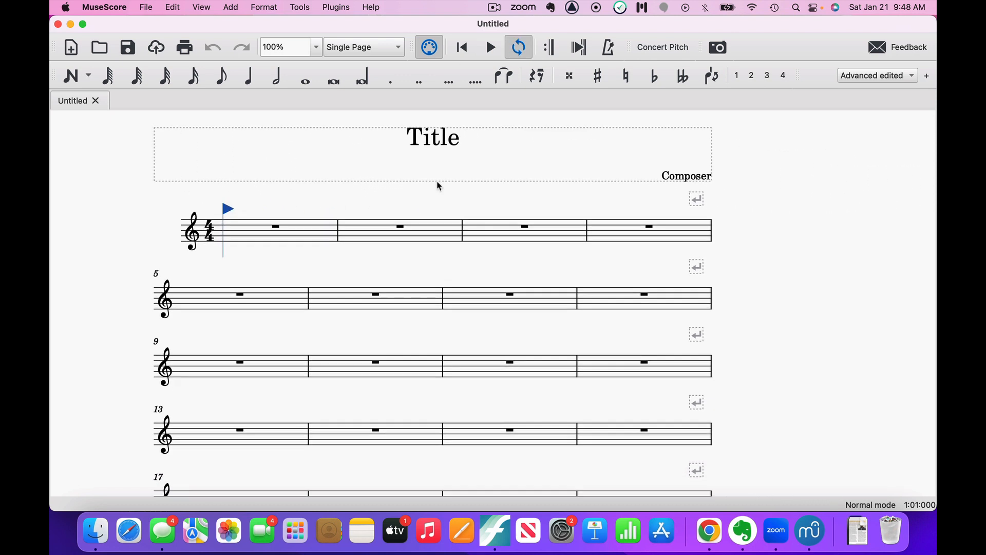
{"action": "left_click", "coordinate": [524, 226]}
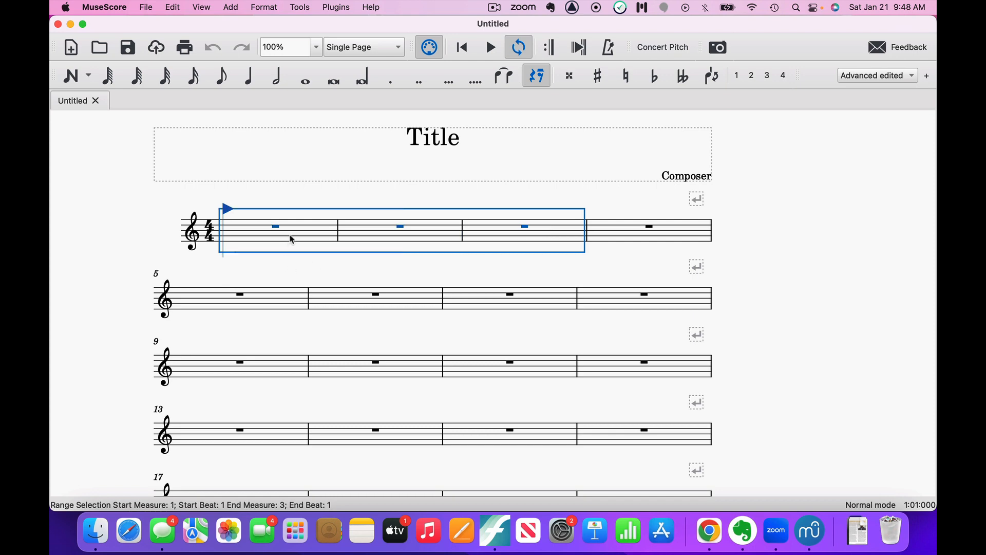
{"action": "left_click", "coordinate": [490, 46]}
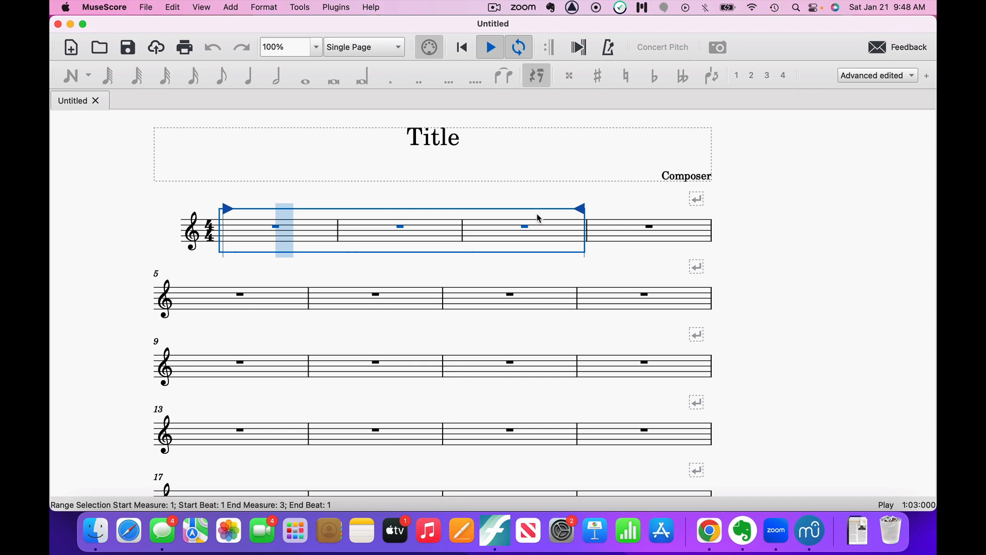
{"action": "key", "text": "Right"}
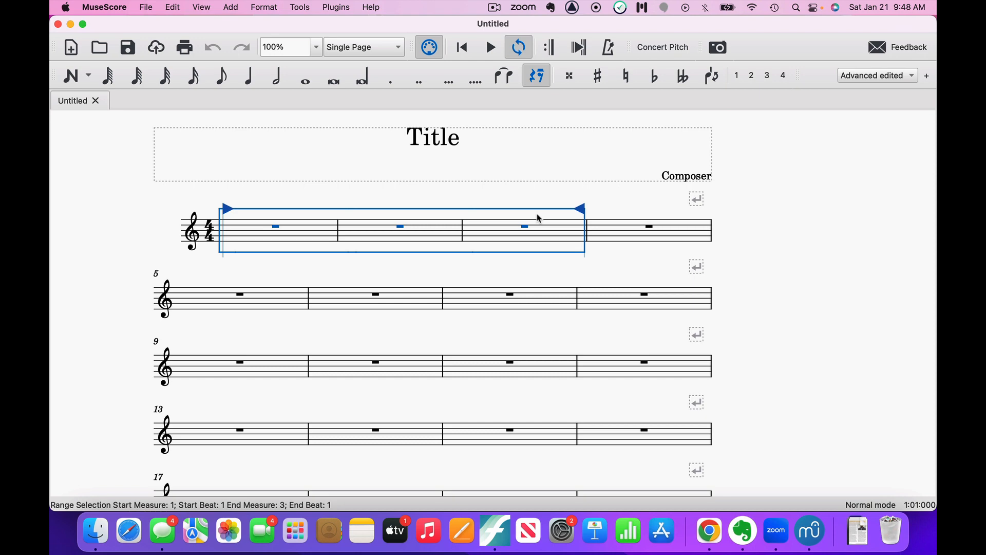
{"action": "mouse_move", "coordinate": [550, 47]}
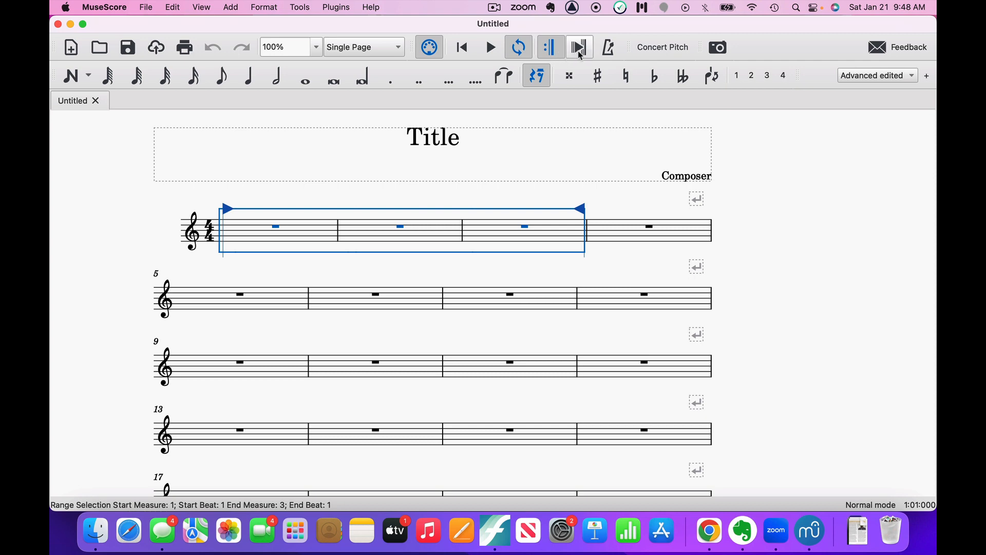
{"action": "mouse_move", "coordinate": [578, 47]}
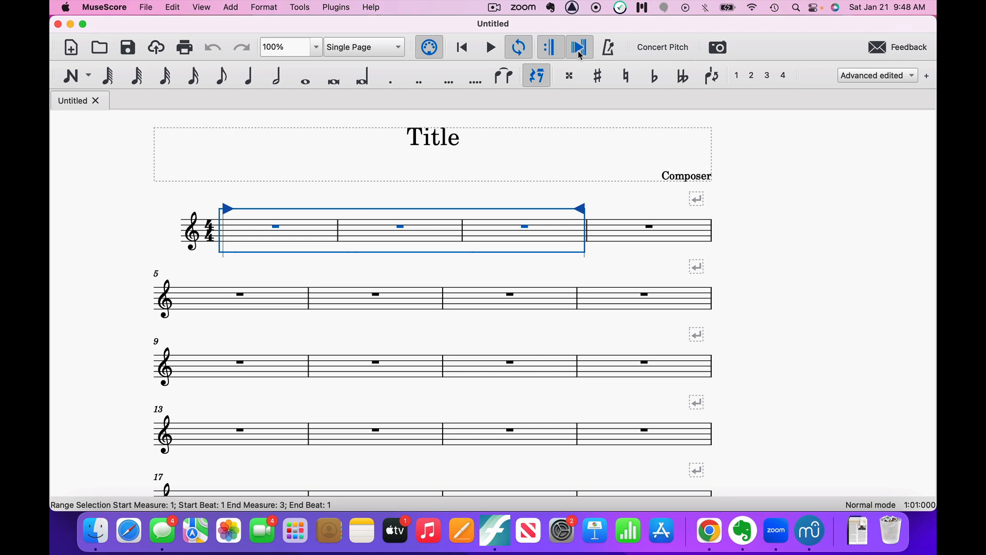
Step: Loop playback around measure 6, stop it, and choose the whole-note duration
{"action": "left_click", "coordinate": [375, 294]}
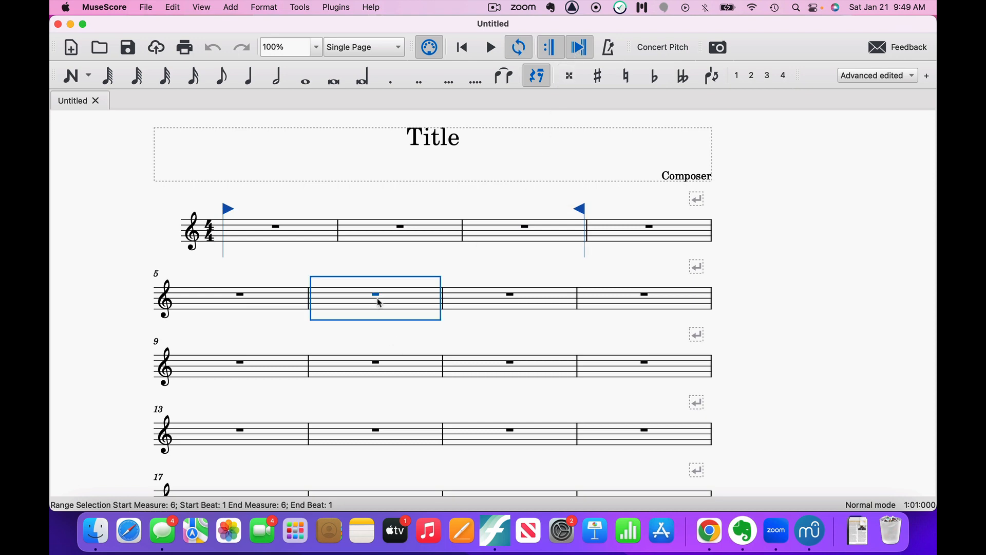
{"action": "mouse_move", "coordinate": [557, 50]}
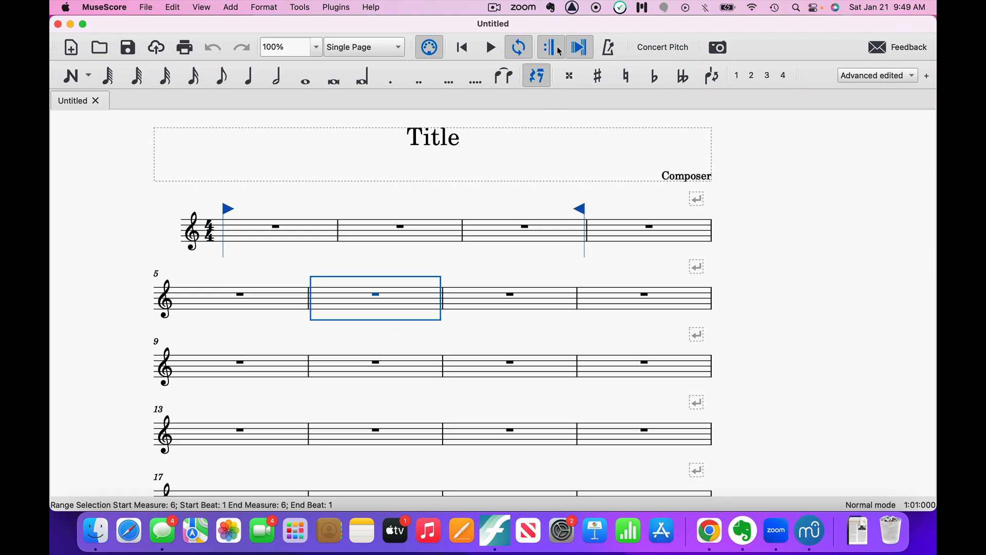
{"action": "left_click", "coordinate": [490, 46]}
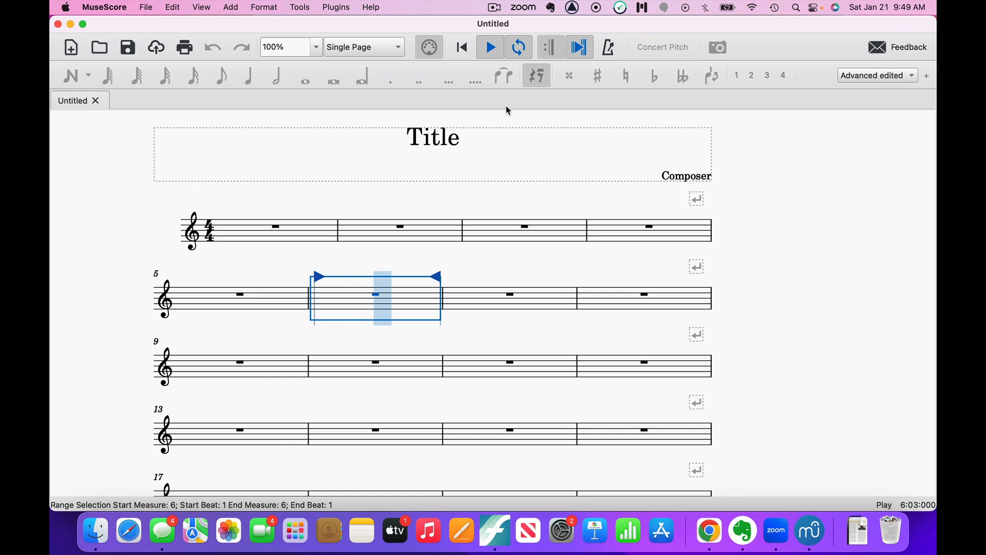
{"action": "left_click", "coordinate": [489, 47]}
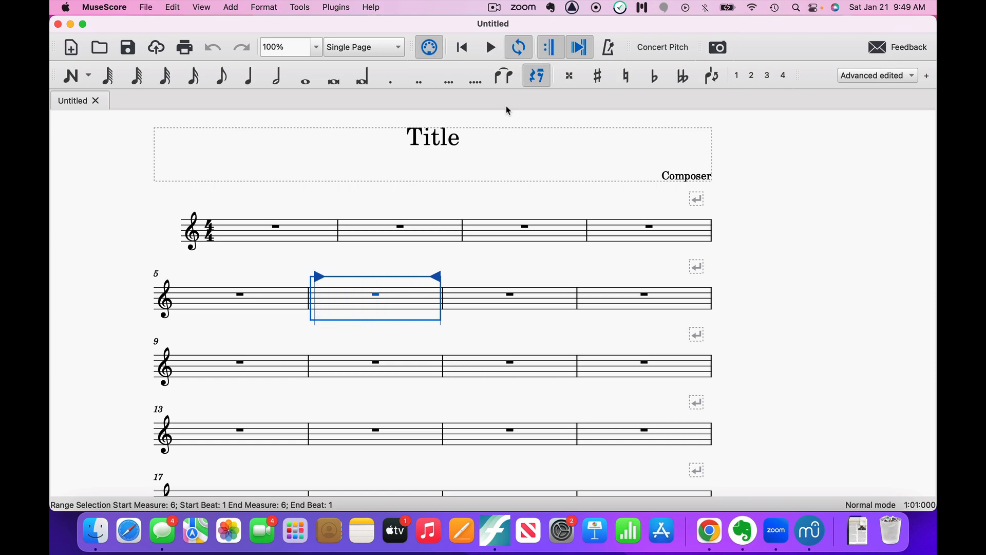
{"action": "mouse_move", "coordinate": [580, 47]}
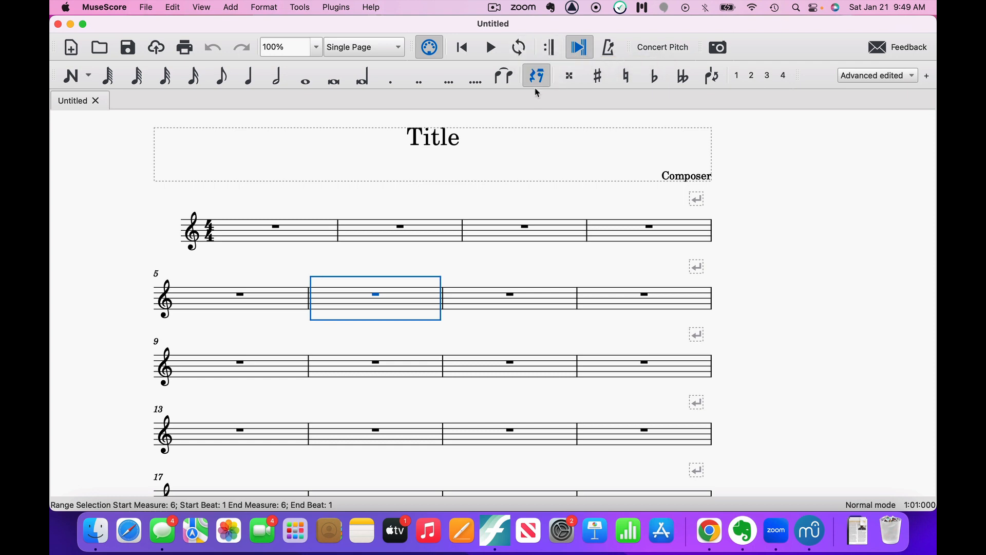
{"action": "left_click", "coordinate": [305, 75]}
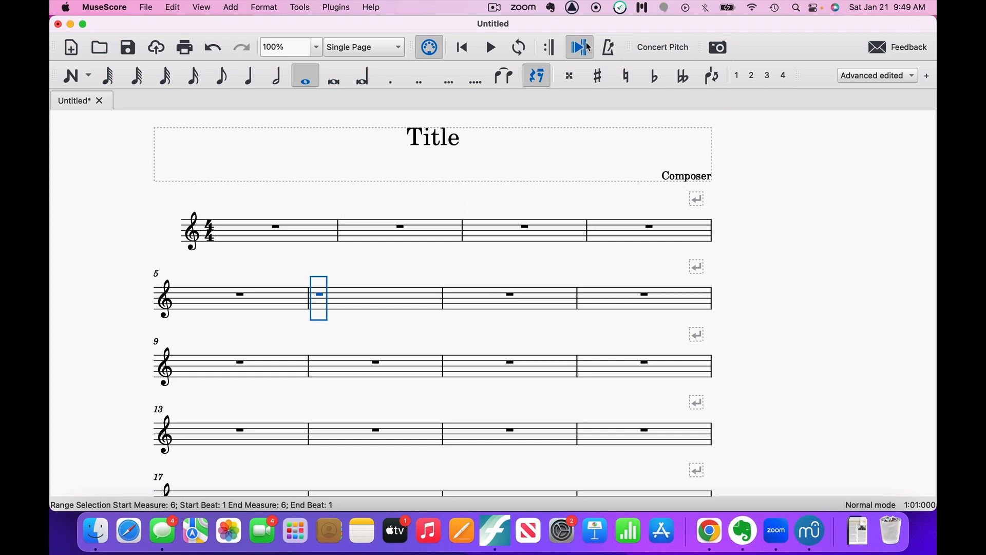
{"action": "mouse_move", "coordinate": [608, 47]}
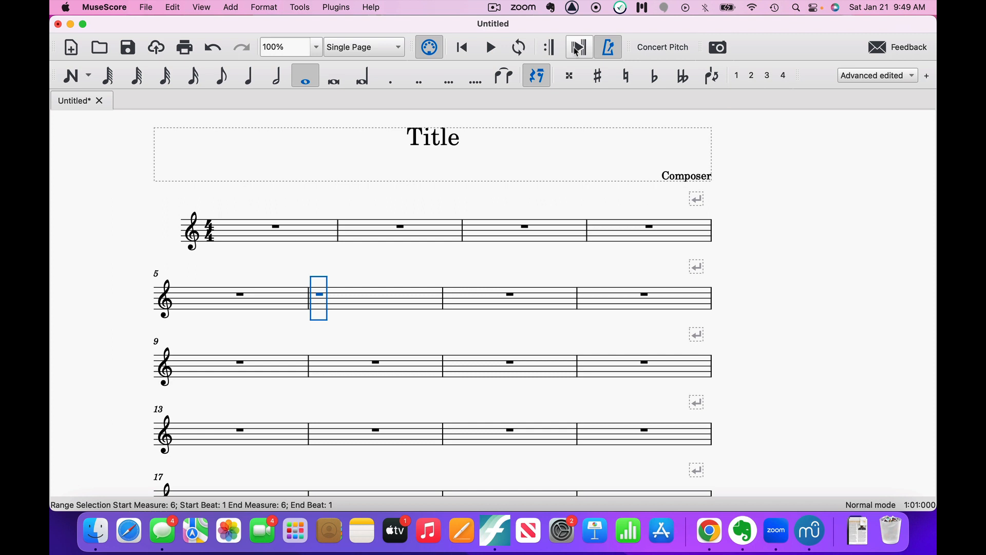
Step: Play the score with the metronome click and stop playback
{"action": "left_click", "coordinate": [490, 47]}
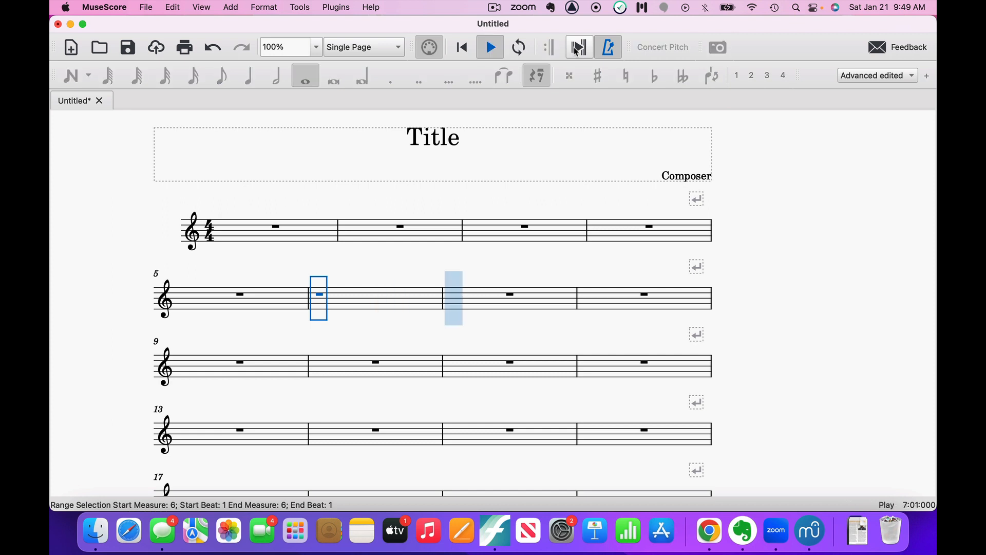
{"action": "key", "text": "Right"}
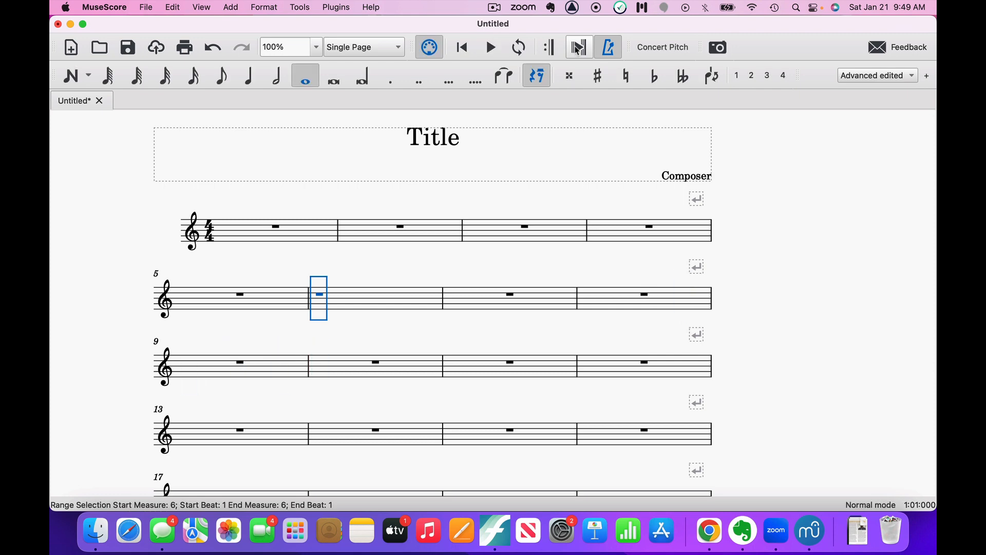
{"action": "mouse_move", "coordinate": [608, 48]}
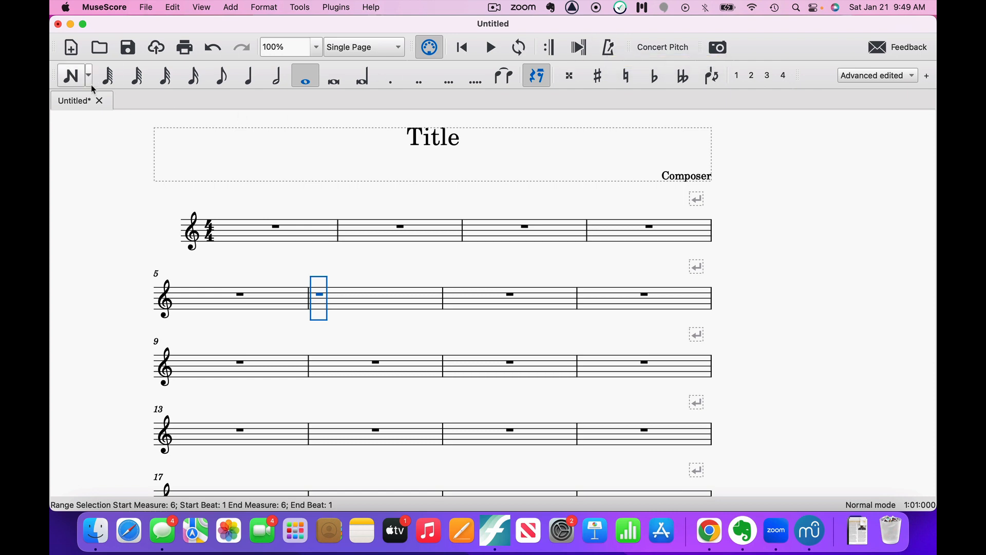
Step: Enter note input mode with the quarter-note duration selected
{"action": "left_click", "coordinate": [69, 75]}
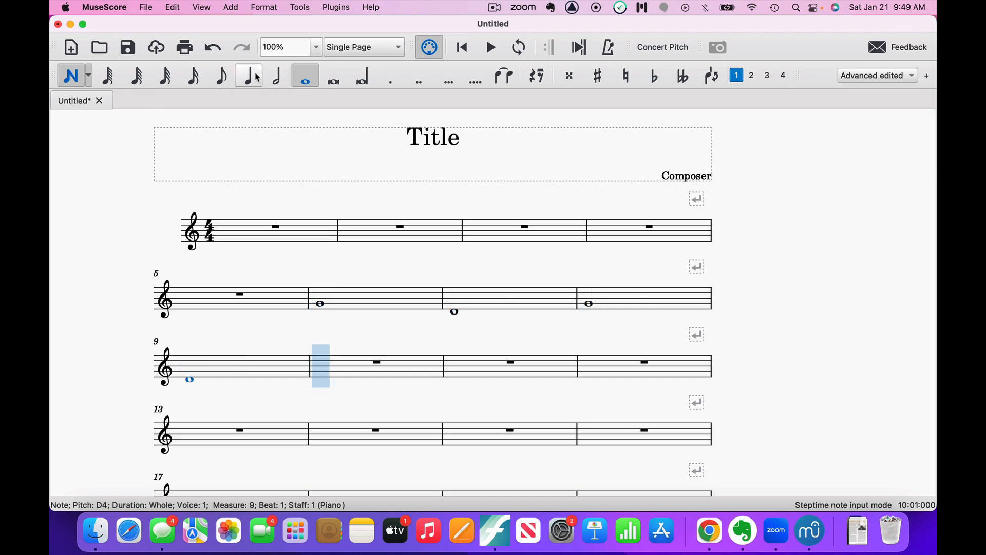
{"action": "left_click", "coordinate": [249, 74]}
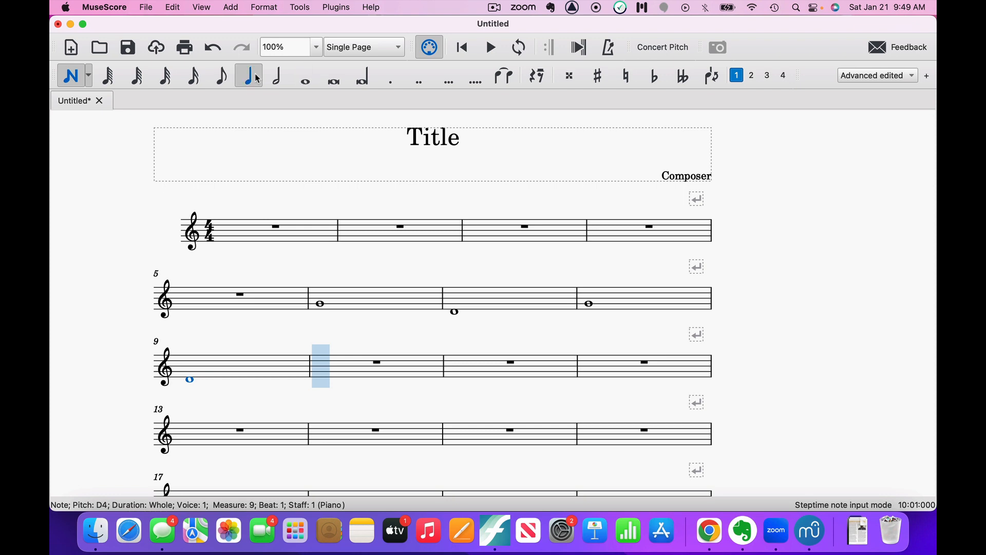
{"action": "mouse_move", "coordinate": [390, 76]}
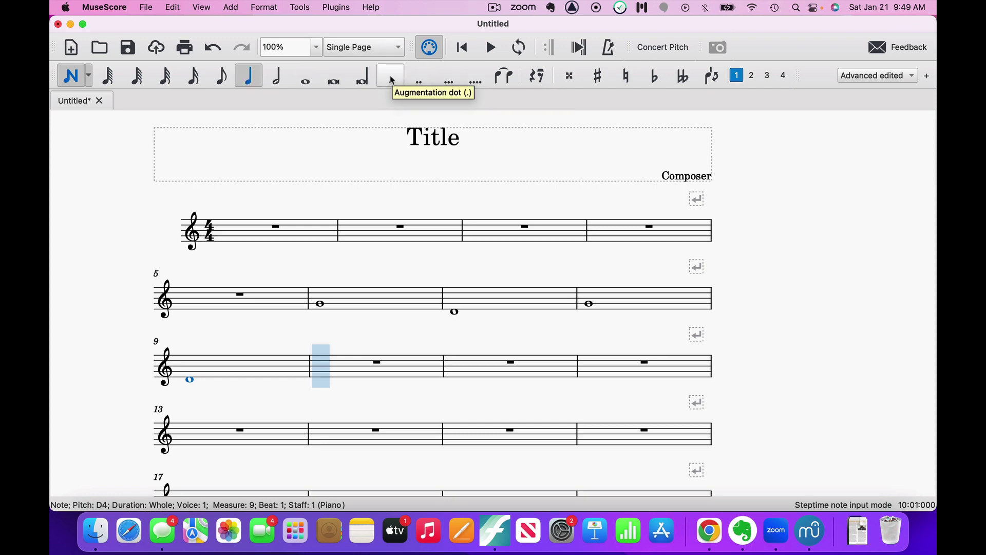
{"action": "mouse_move", "coordinate": [134, 75]}
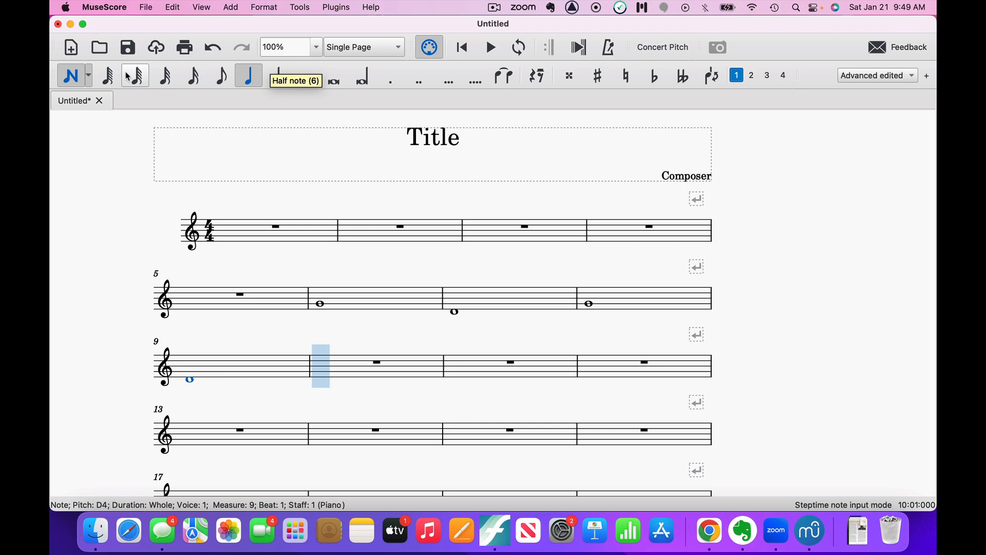
Step: Show the list of note input methods next to the Note Input button
{"action": "left_click", "coordinate": [88, 75]}
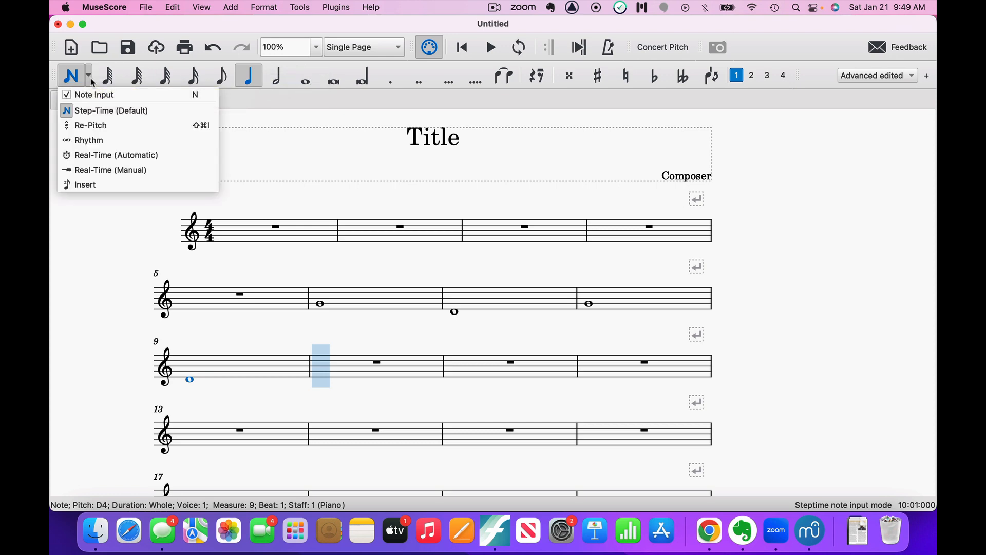
{"action": "mouse_move", "coordinate": [90, 125]}
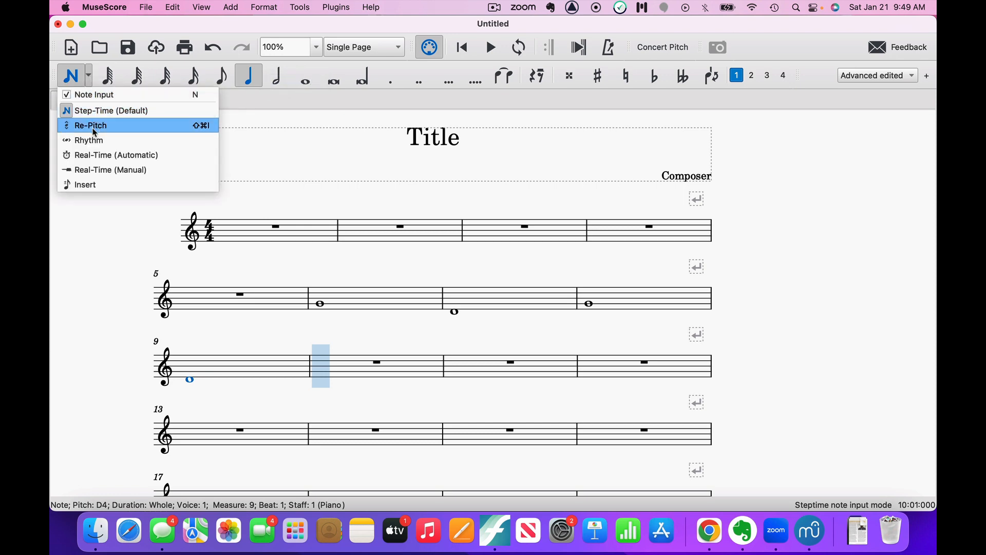
{"action": "mouse_move", "coordinate": [115, 155]}
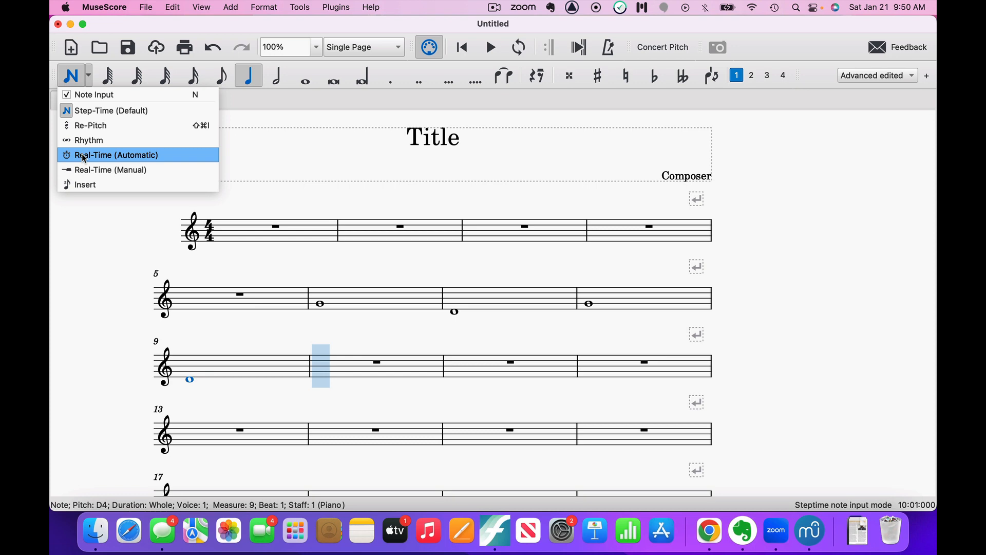
{"action": "mouse_move", "coordinate": [111, 170]}
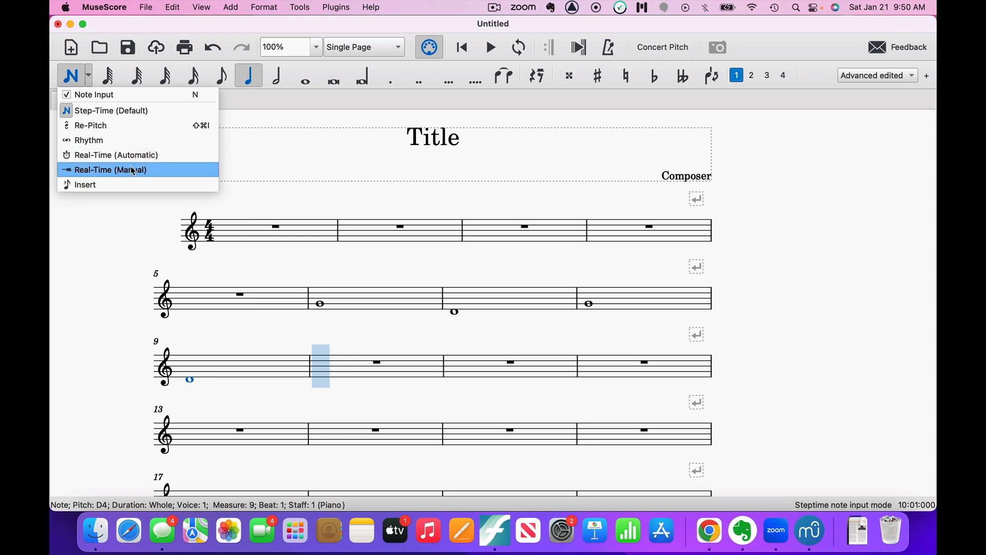
{"action": "mouse_move", "coordinate": [116, 155]}
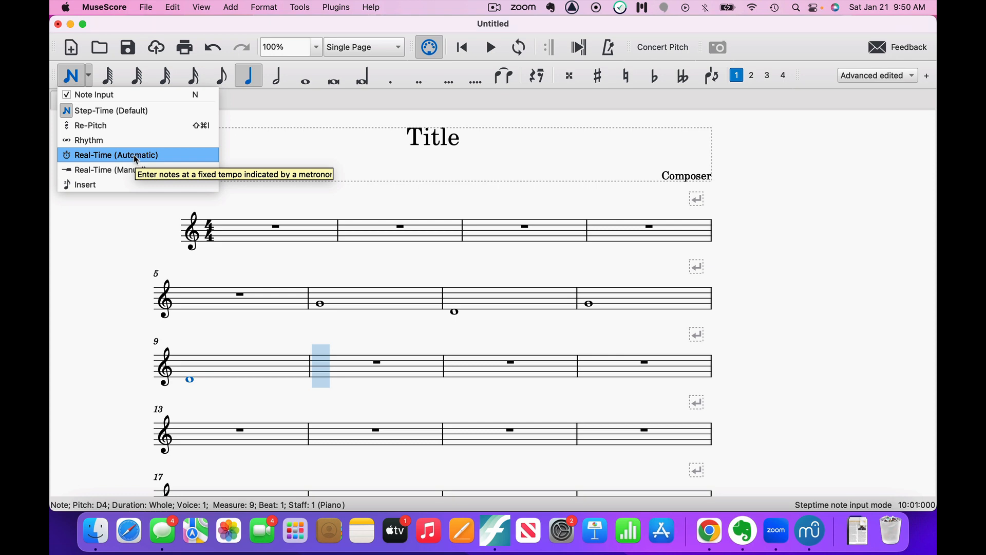
{"action": "mouse_move", "coordinate": [110, 170]}
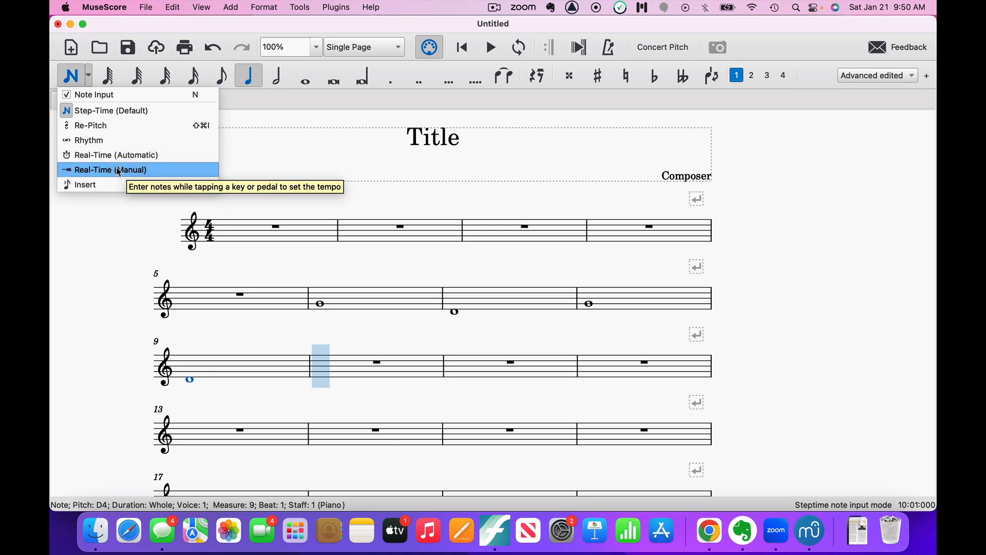
{"action": "mouse_move", "coordinate": [91, 126]}
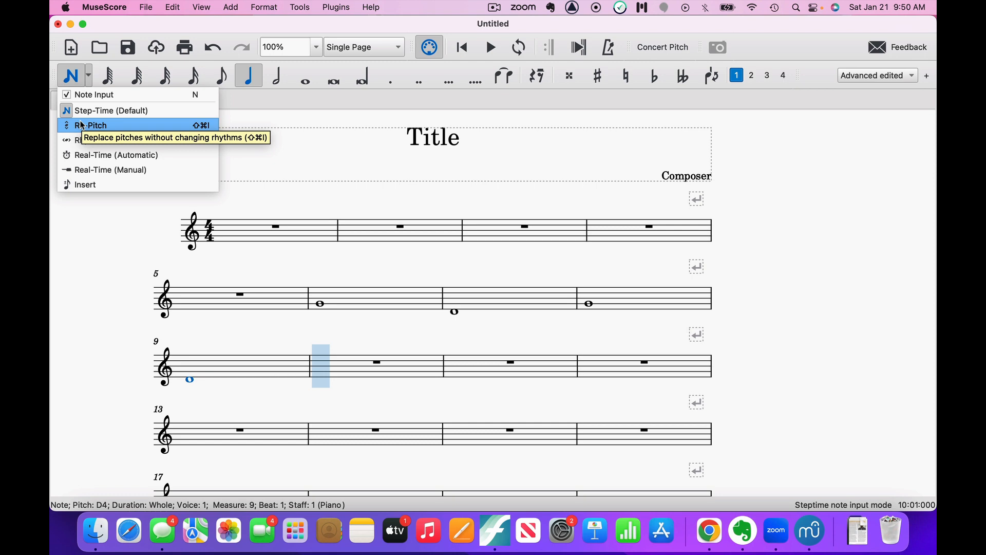
{"action": "mouse_move", "coordinate": [110, 170]}
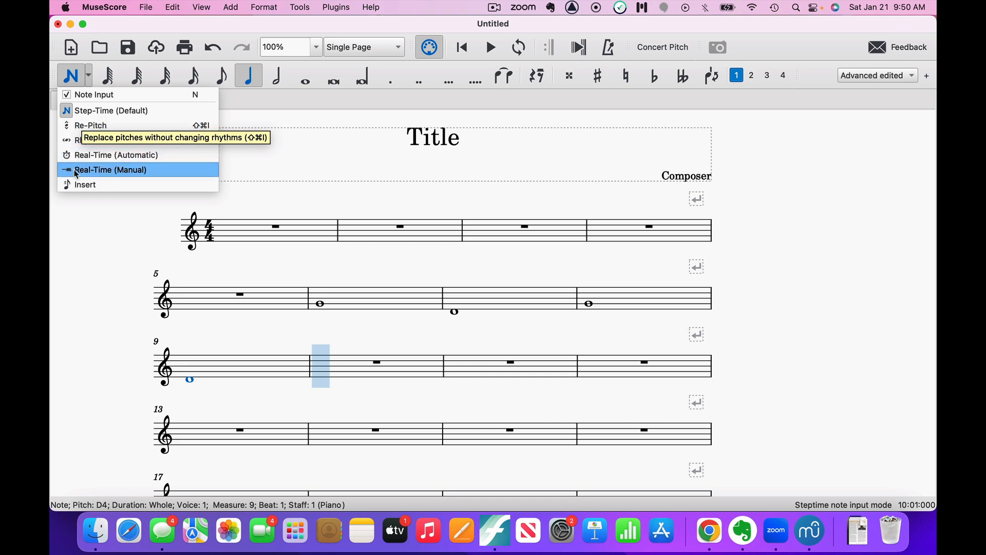
{"action": "mouse_move", "coordinate": [85, 184]}
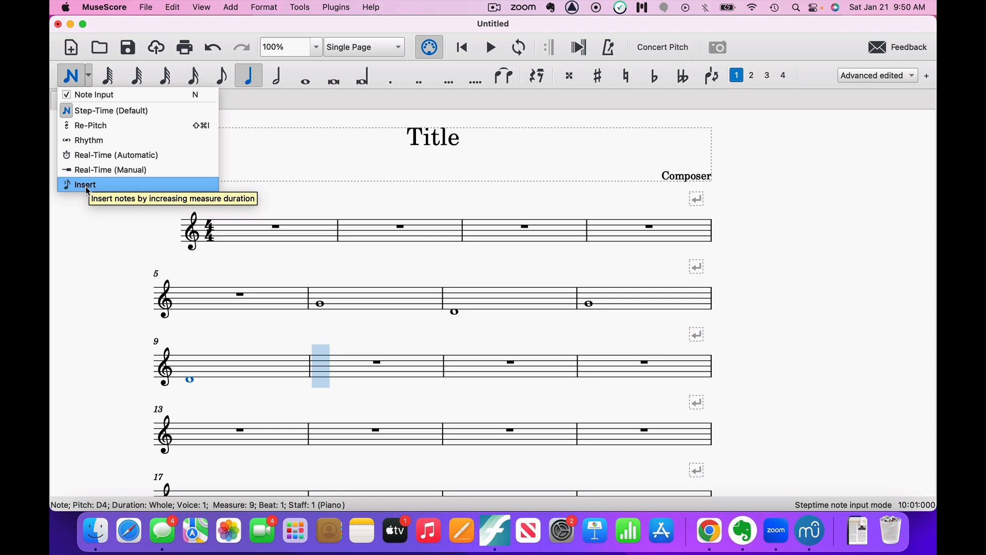
{"action": "mouse_move", "coordinate": [245, 259]}
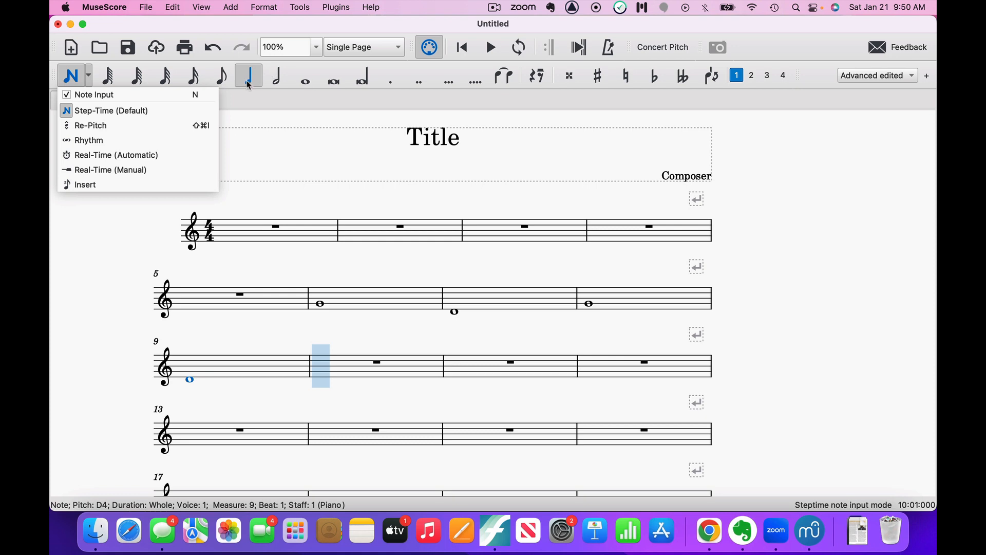
Step: Close the note input methods list, leaving Step-Time active
{"action": "left_click", "coordinate": [107, 76]}
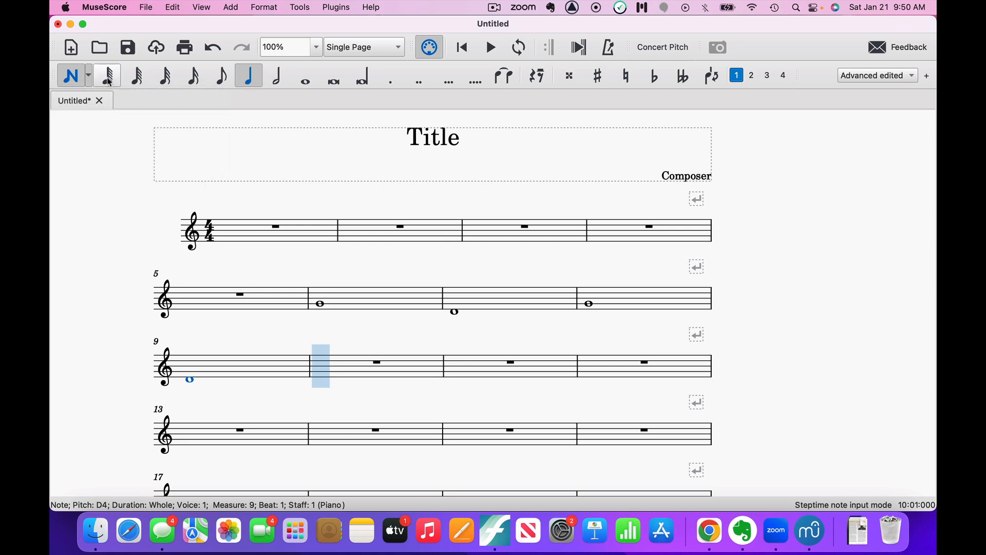
{"action": "mouse_move", "coordinate": [107, 75]}
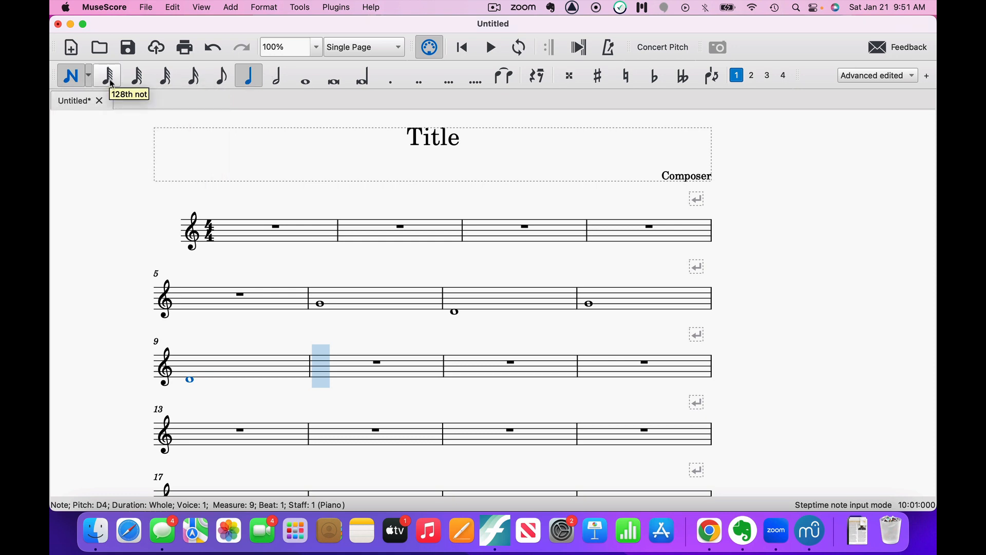
{"action": "mouse_move", "coordinate": [135, 75]}
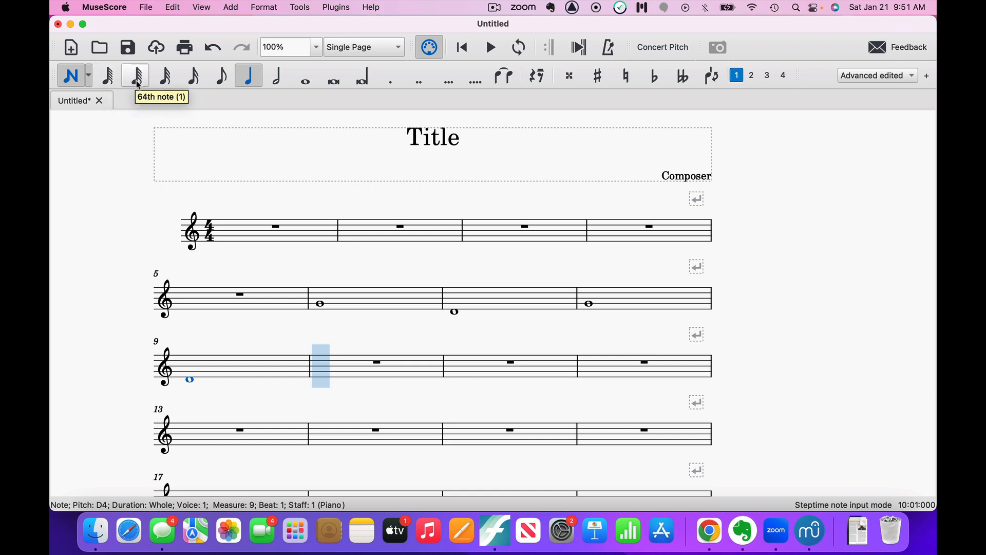
{"action": "mouse_move", "coordinate": [163, 75]}
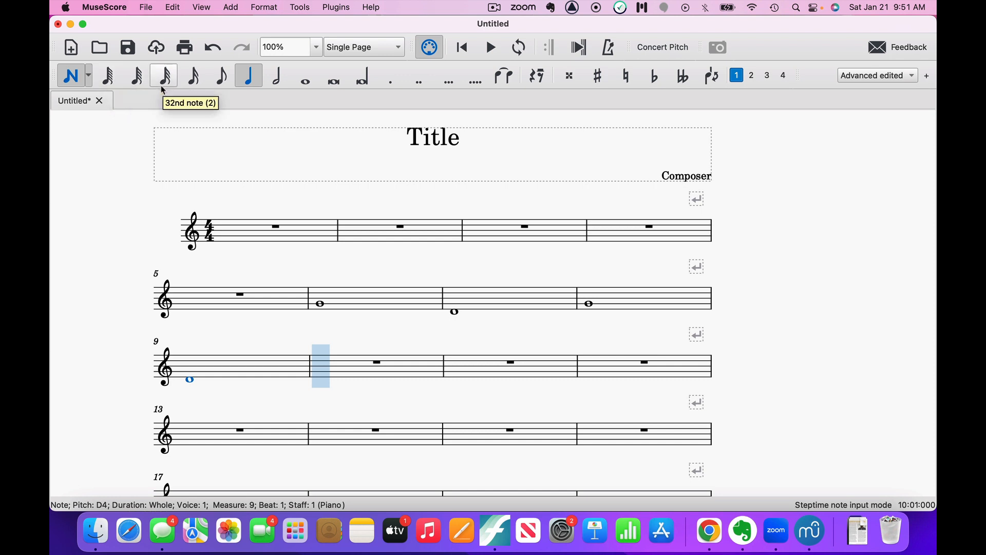
{"action": "mouse_move", "coordinate": [219, 75]}
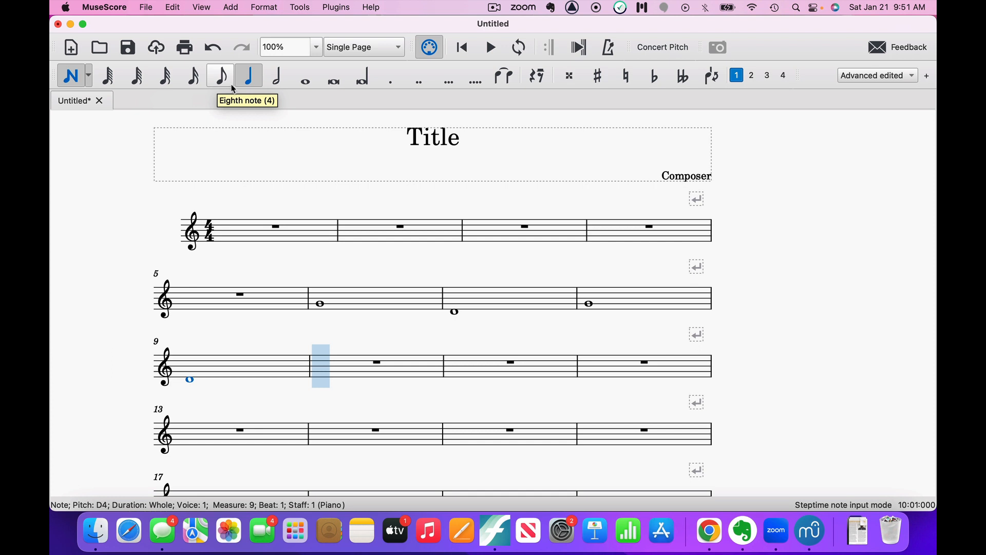
{"action": "mouse_move", "coordinate": [303, 92]}
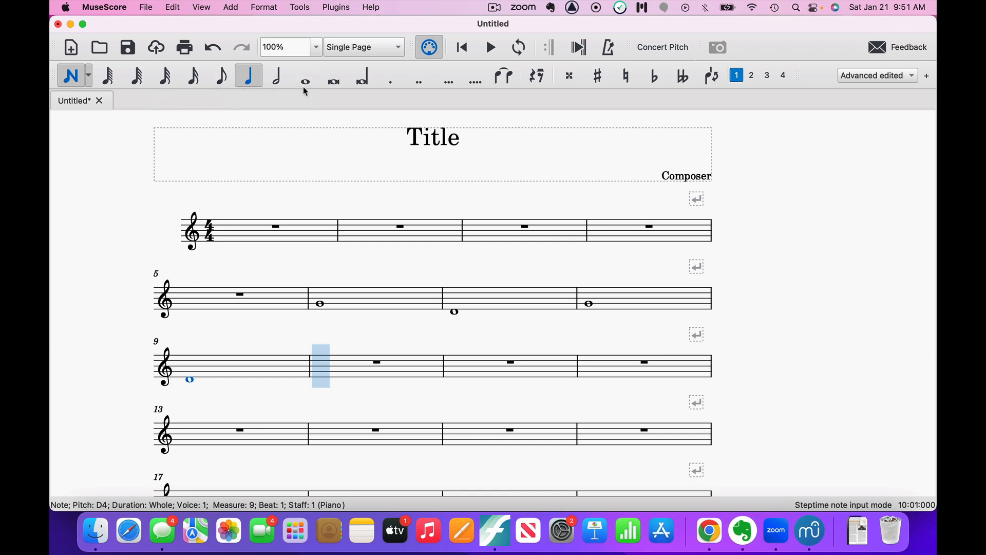
{"action": "mouse_move", "coordinate": [333, 75]}
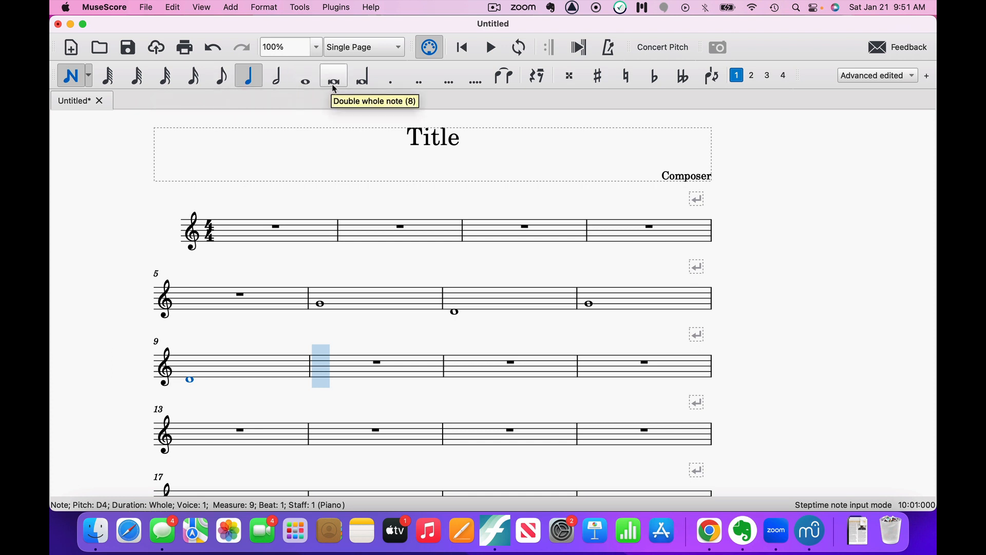
{"action": "mouse_move", "coordinate": [361, 75]}
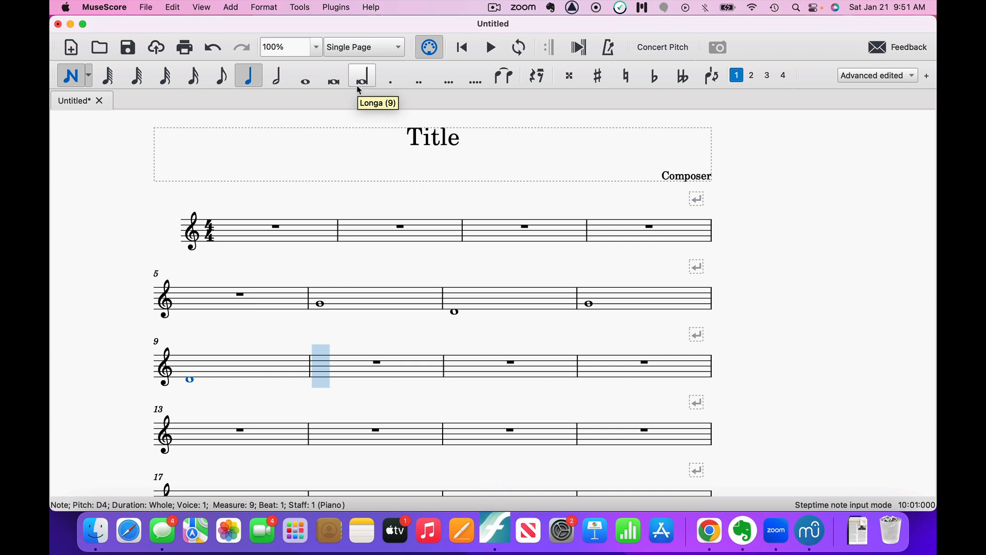
{"action": "mouse_move", "coordinate": [390, 82]}
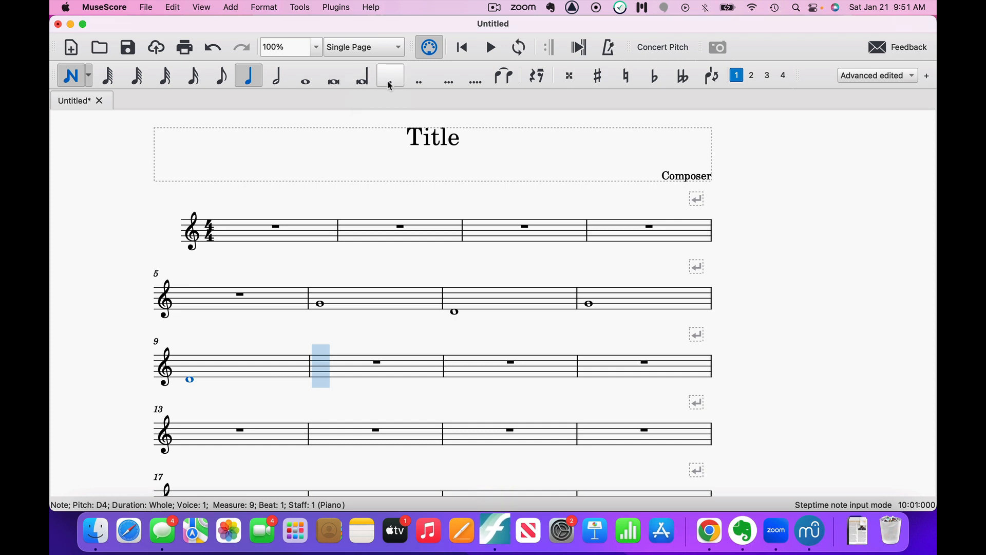
{"action": "mouse_move", "coordinate": [389, 75]}
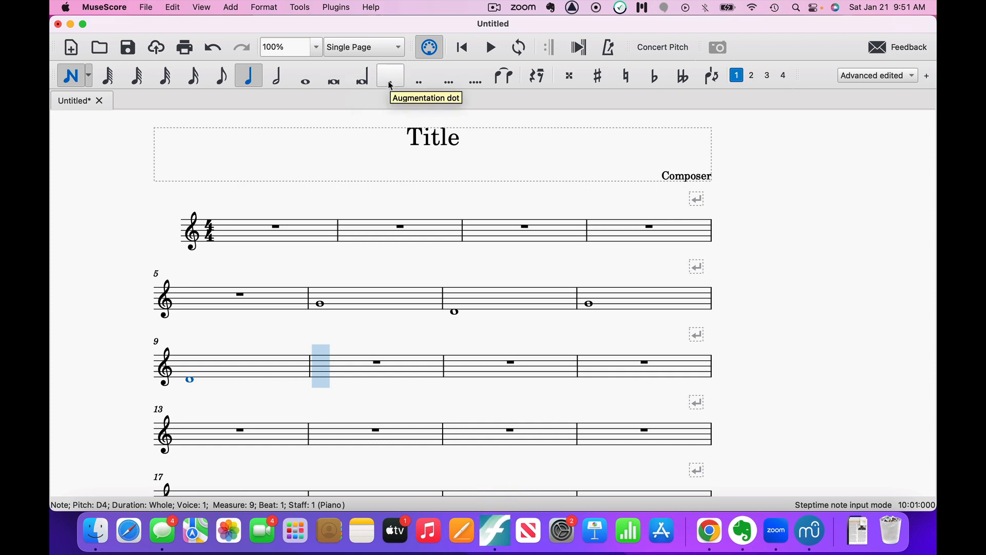
{"action": "mouse_move", "coordinate": [447, 76]}
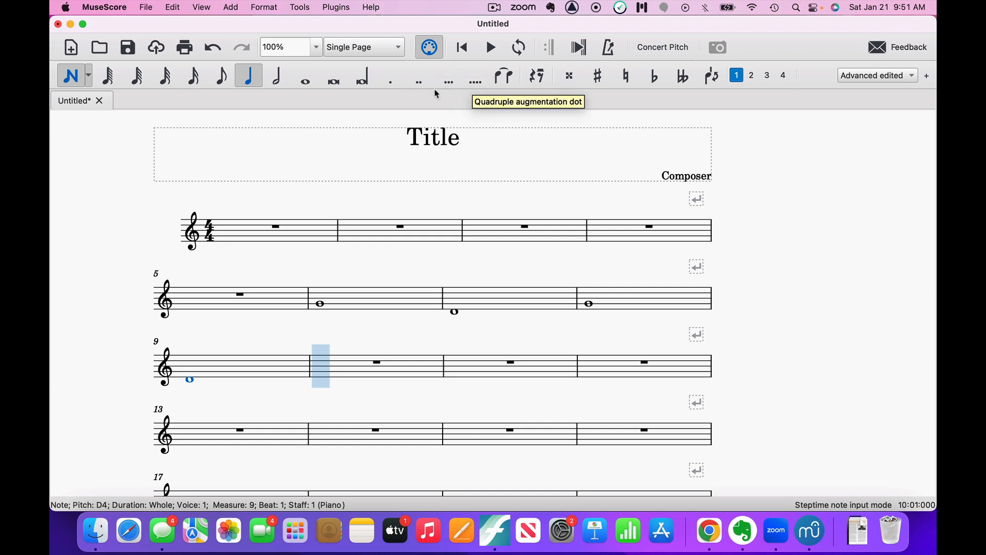
{"action": "mouse_move", "coordinate": [390, 78]}
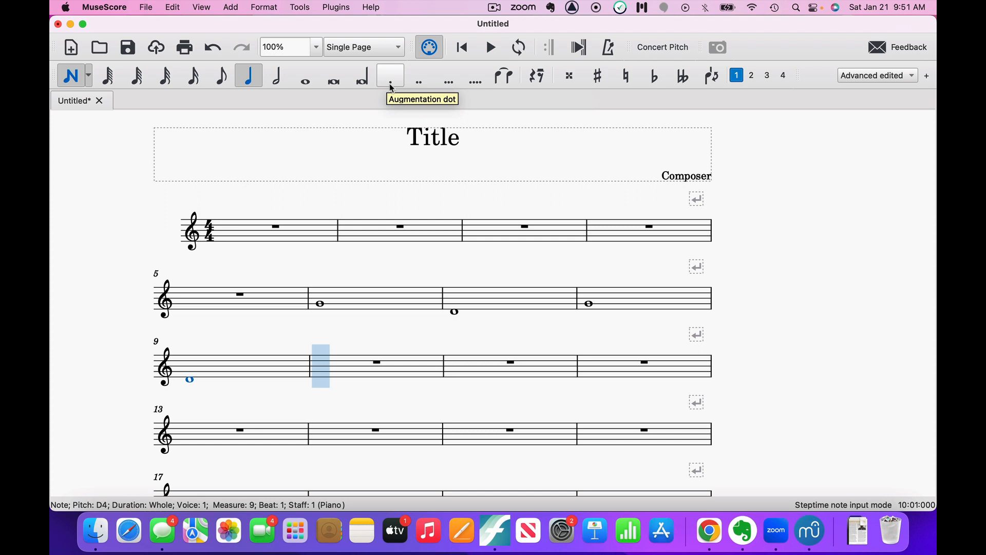
{"action": "mouse_move", "coordinate": [447, 75]}
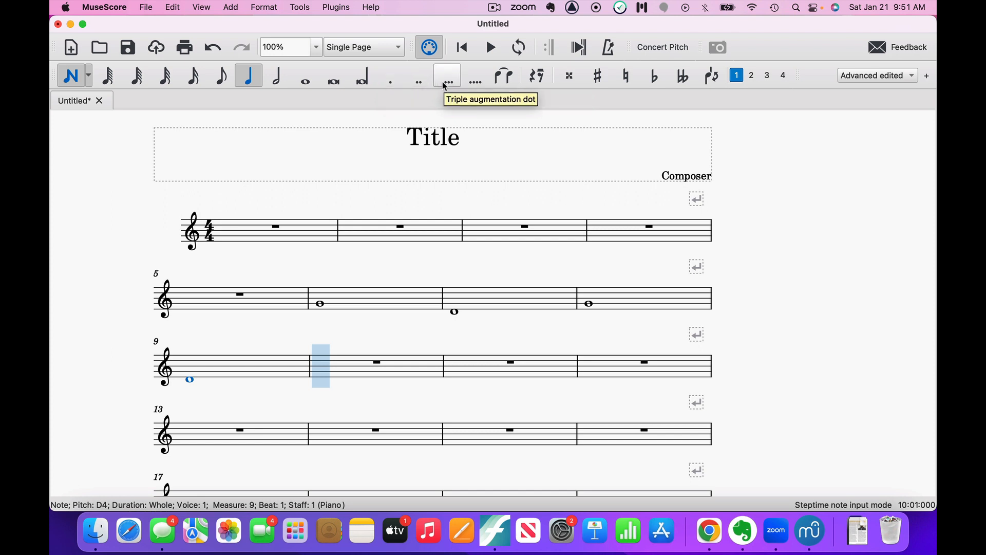
{"action": "mouse_move", "coordinate": [475, 76]}
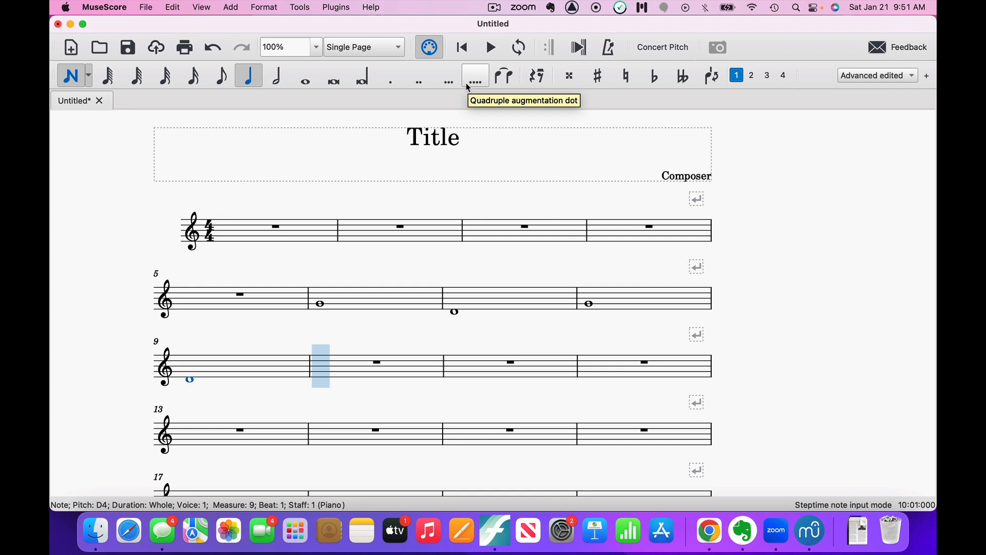
{"action": "mouse_move", "coordinate": [465, 86]}
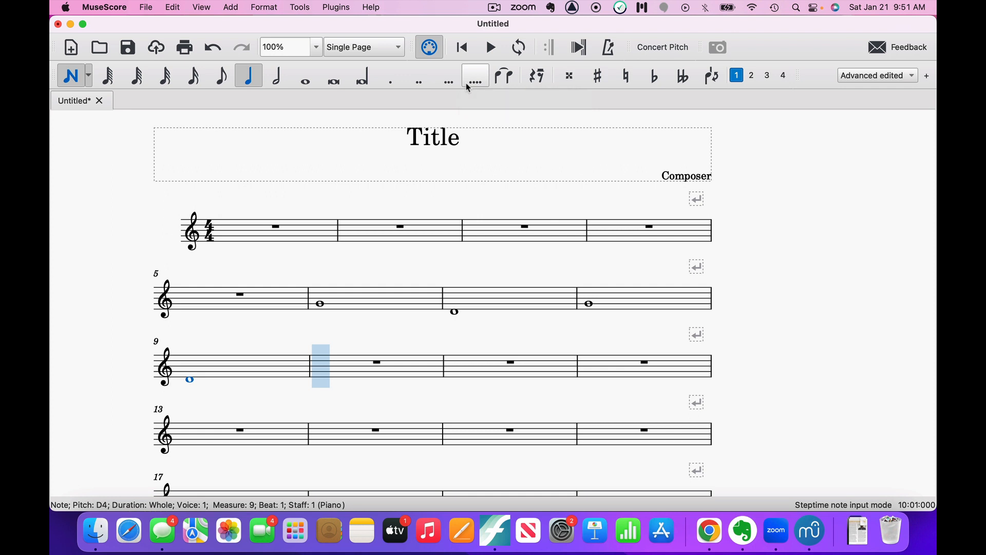
{"action": "mouse_move", "coordinate": [503, 75]}
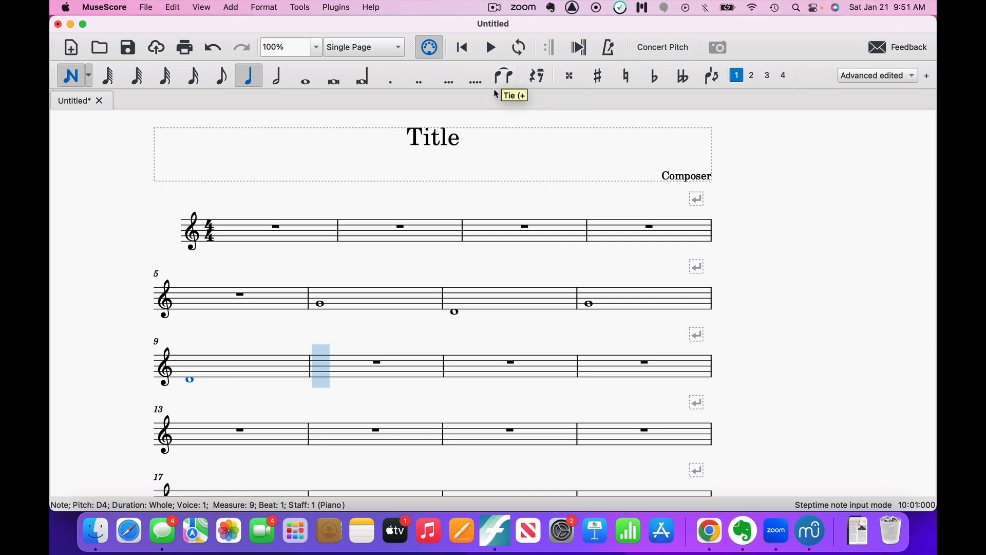
{"action": "mouse_move", "coordinate": [503, 75]}
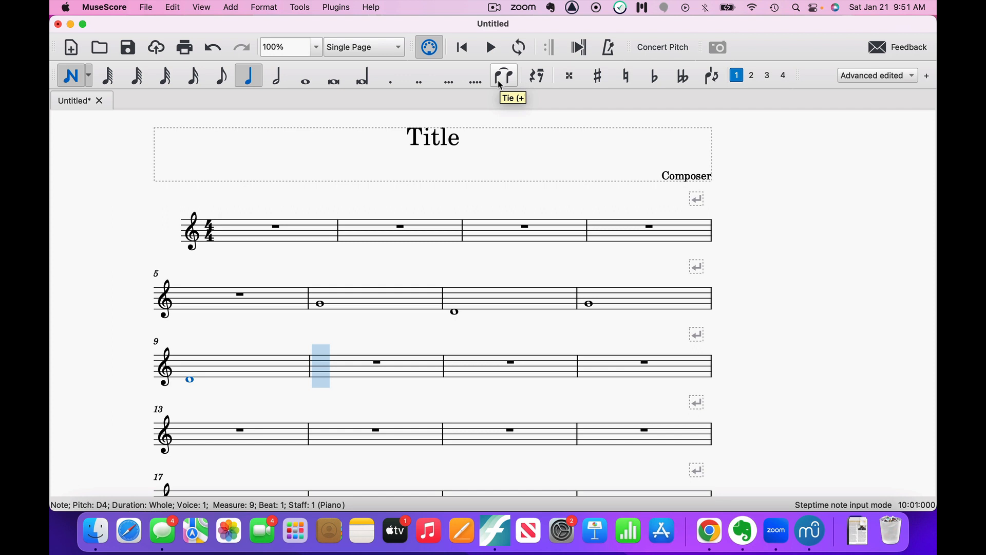
{"action": "mouse_move", "coordinate": [510, 62]}
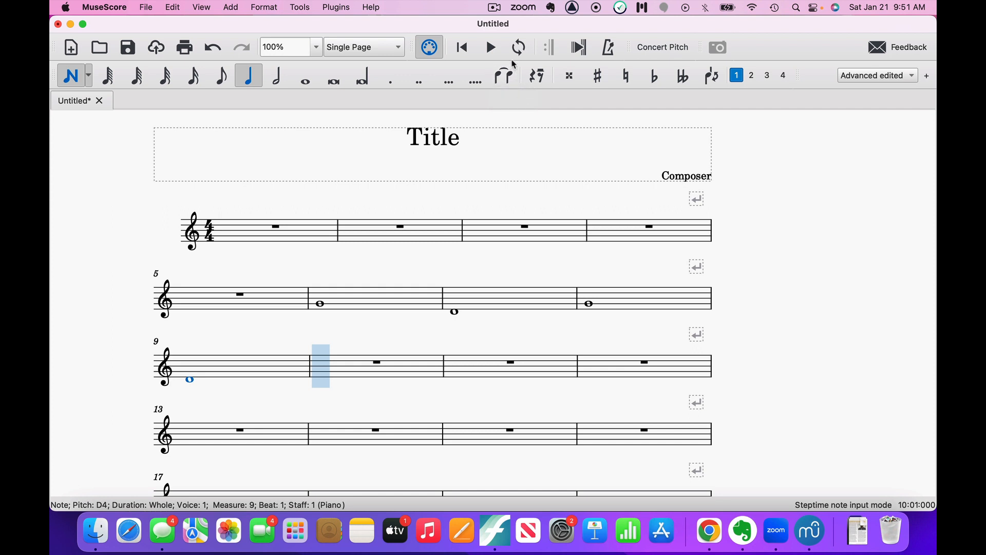
{"action": "mouse_move", "coordinate": [504, 76]}
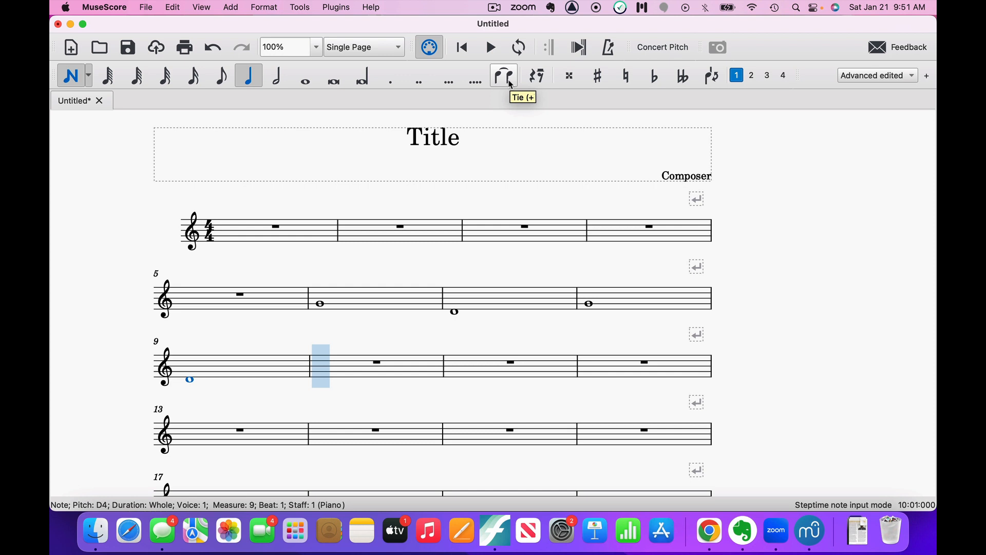
{"action": "mouse_move", "coordinate": [537, 75]}
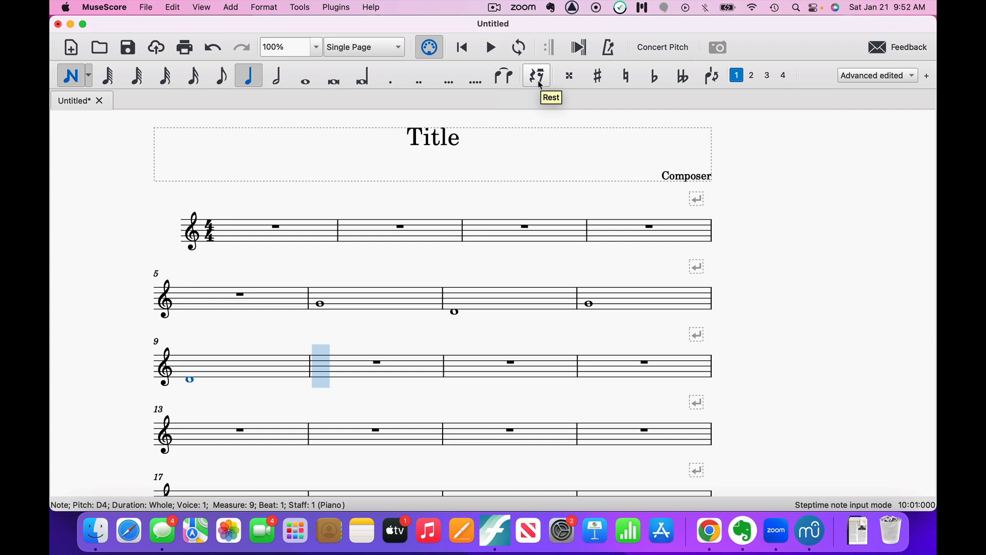
{"action": "mouse_move", "coordinate": [535, 76]}
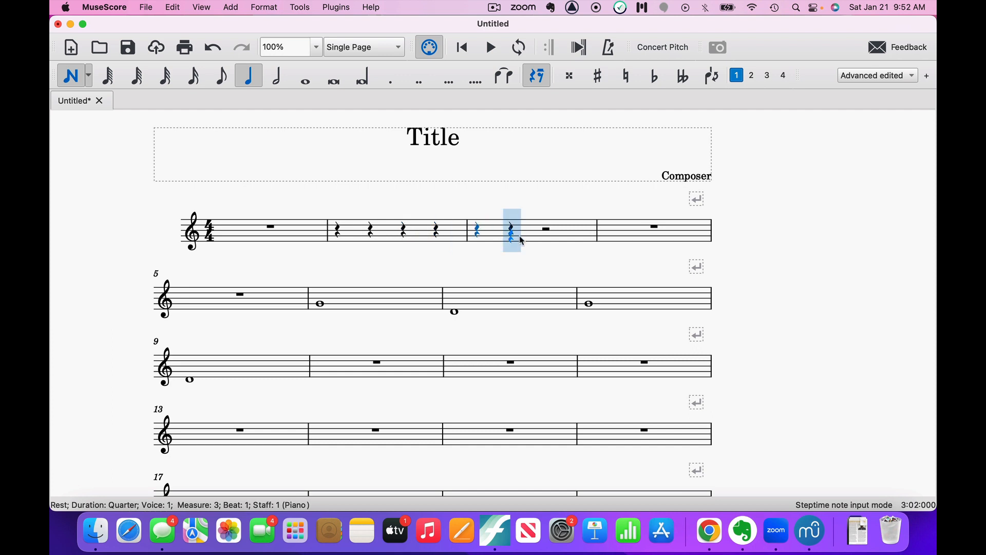
Step: Enter a double-sharp B in measure 3 and a G-sharp starting measure 4
{"action": "key", "text": "Right"}
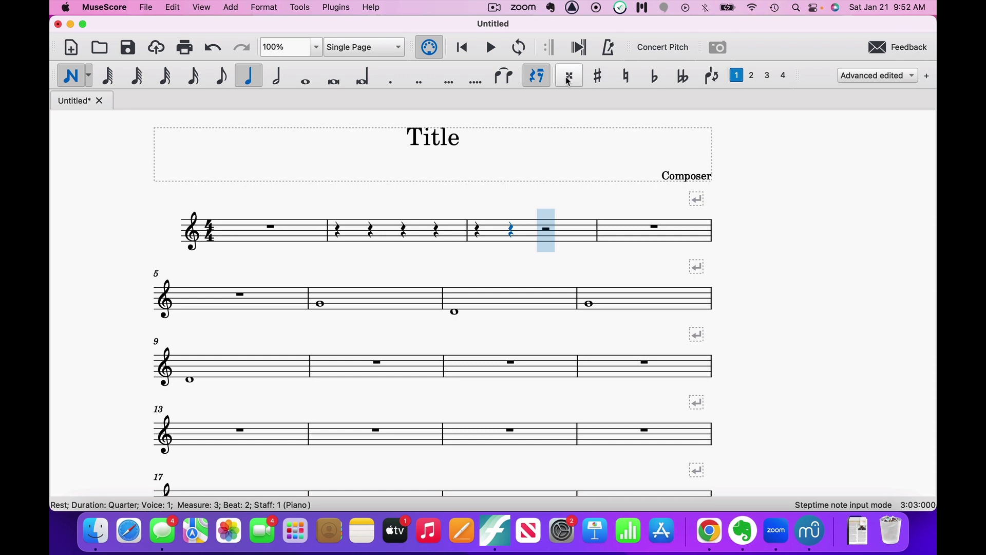
{"action": "left_click", "coordinate": [568, 75]}
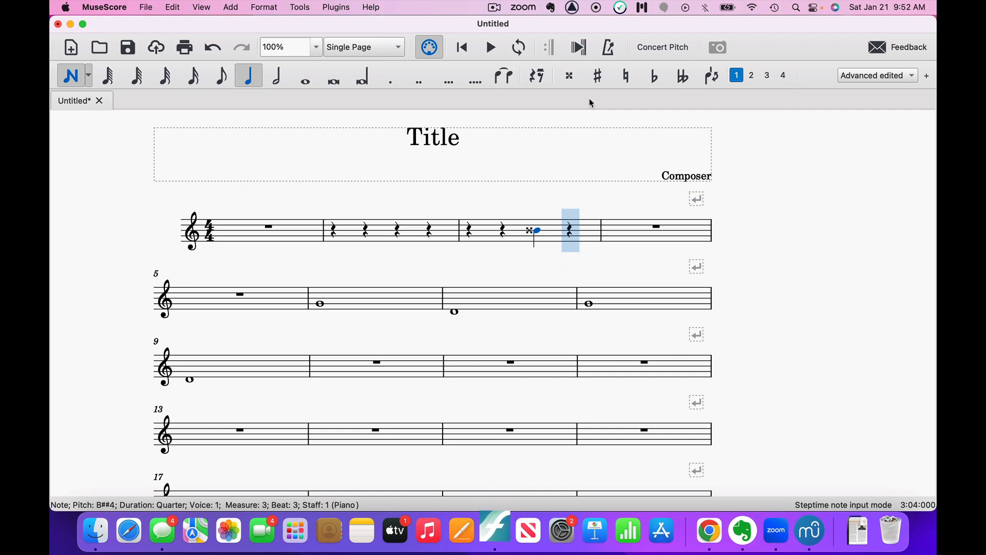
{"action": "left_click", "coordinate": [596, 75]}
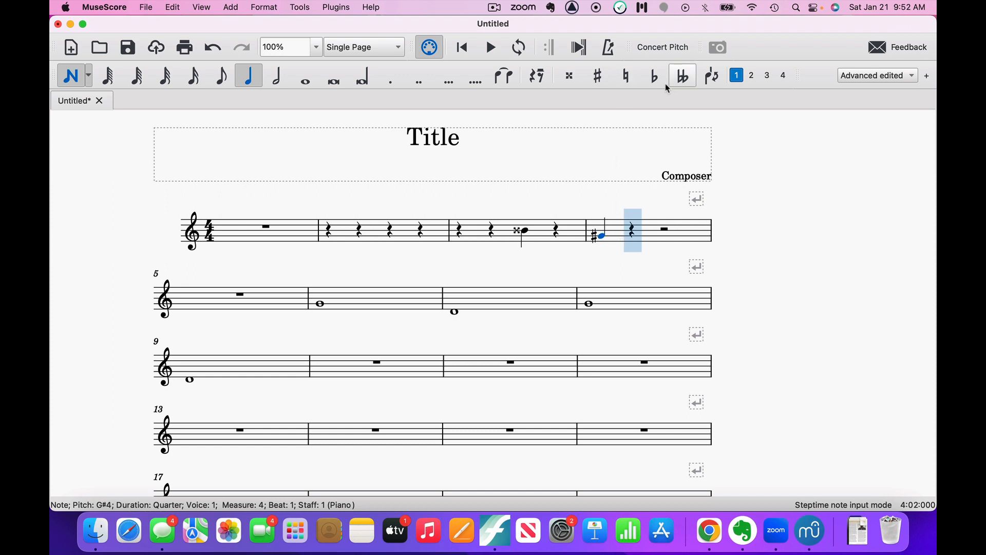
{"action": "mouse_move", "coordinate": [653, 76]}
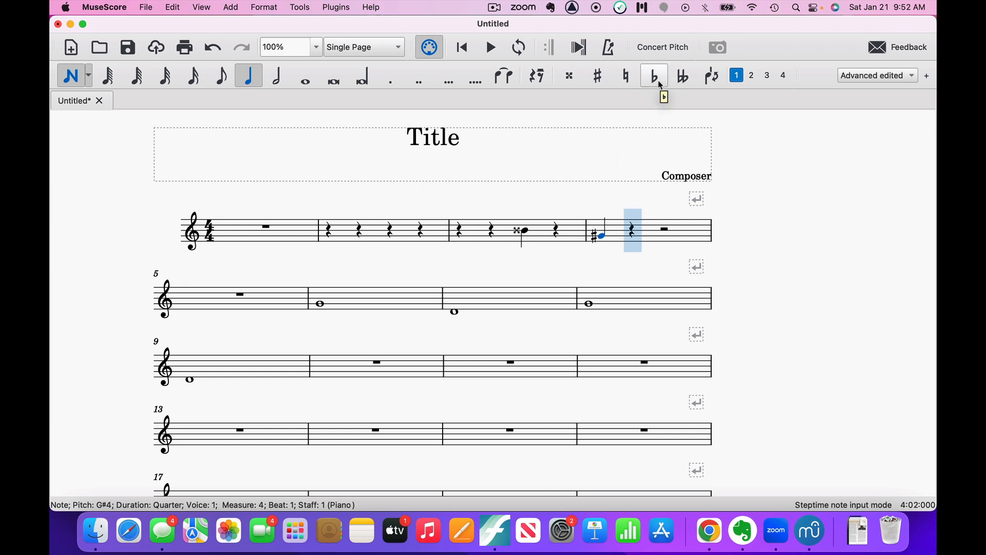
{"action": "mouse_move", "coordinate": [682, 76]}
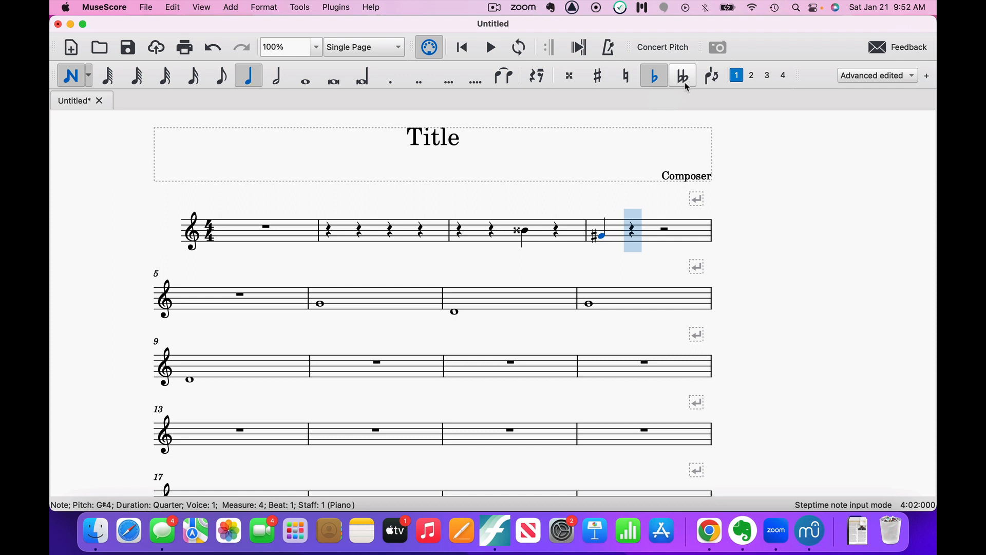
{"action": "mouse_move", "coordinate": [711, 75]}
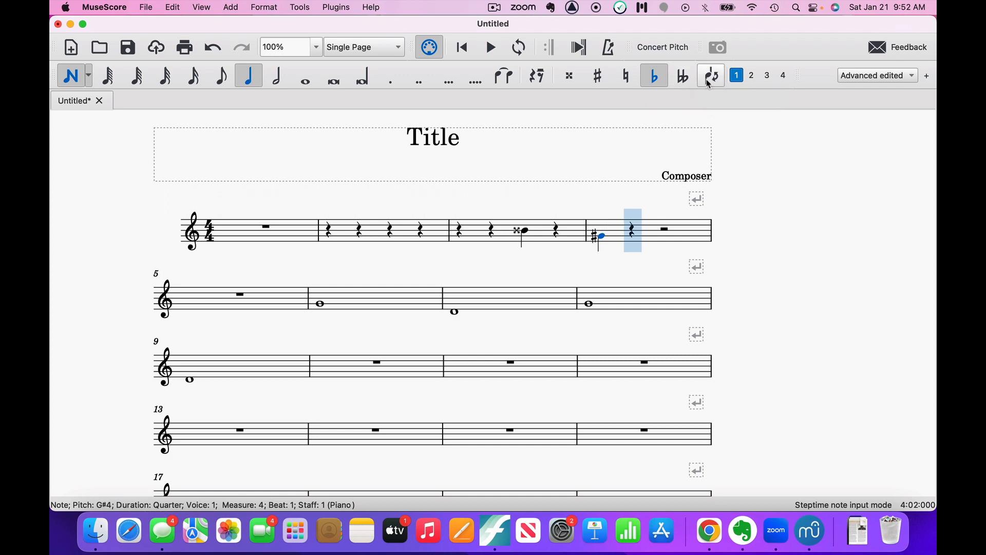
{"action": "mouse_move", "coordinate": [699, 93]}
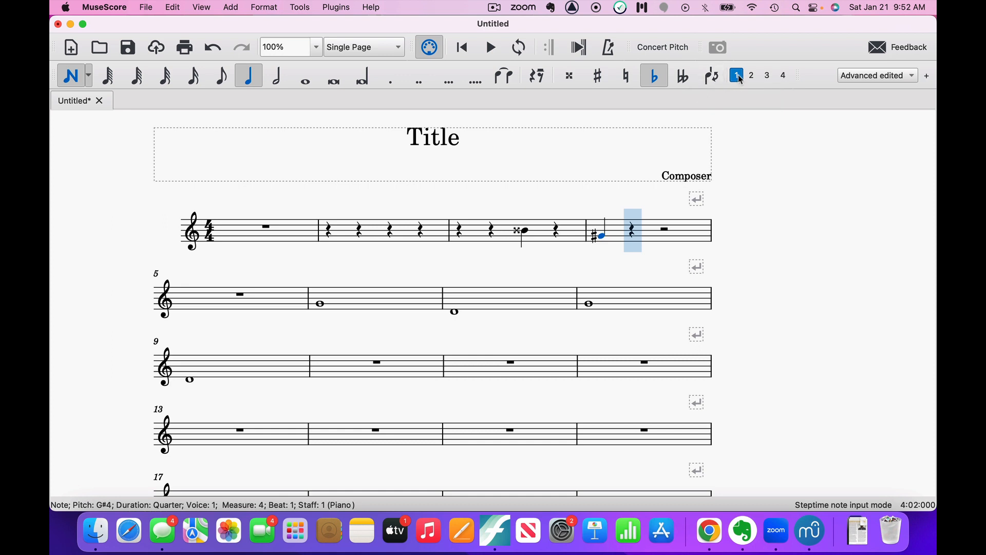
{"action": "mouse_move", "coordinate": [751, 75]}
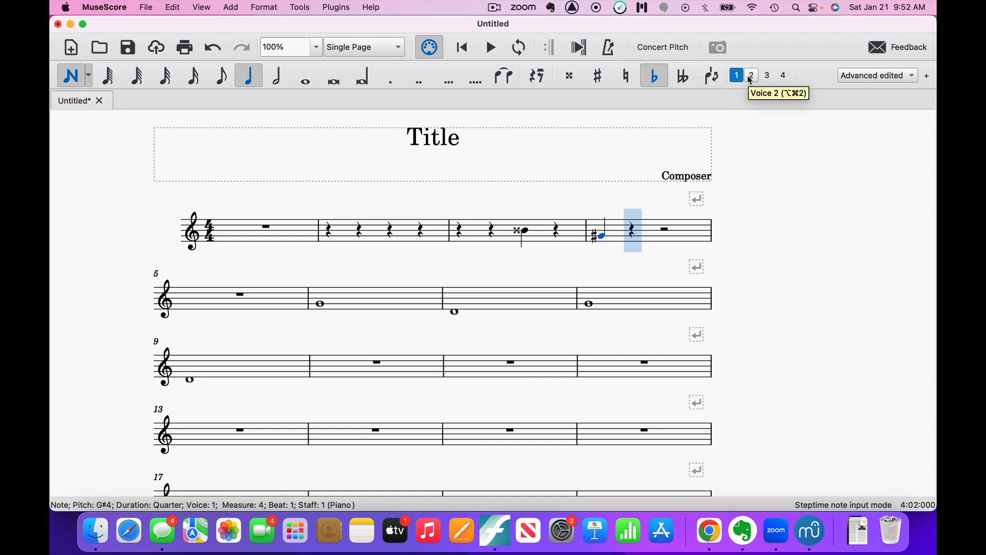
{"action": "mouse_move", "coordinate": [766, 75]}
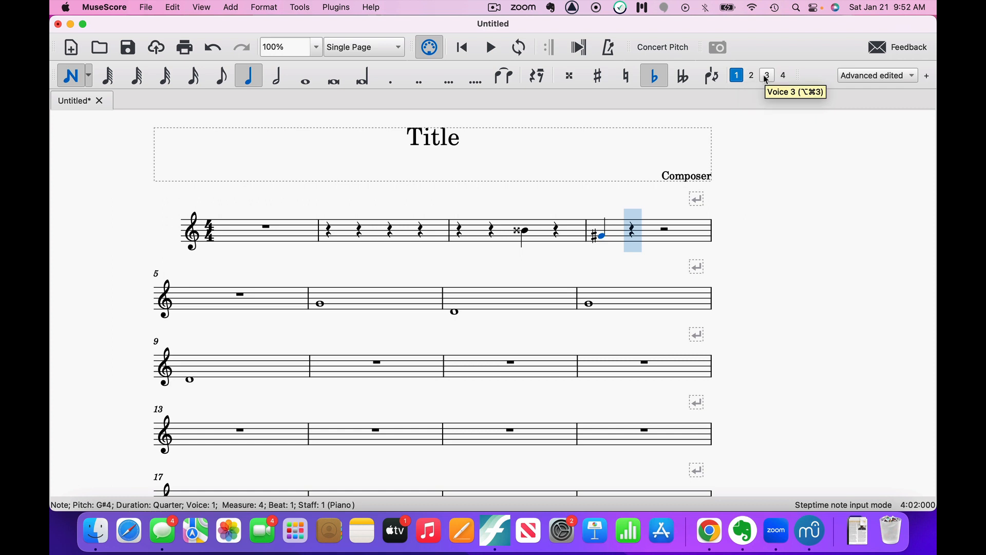
{"action": "mouse_move", "coordinate": [782, 75]}
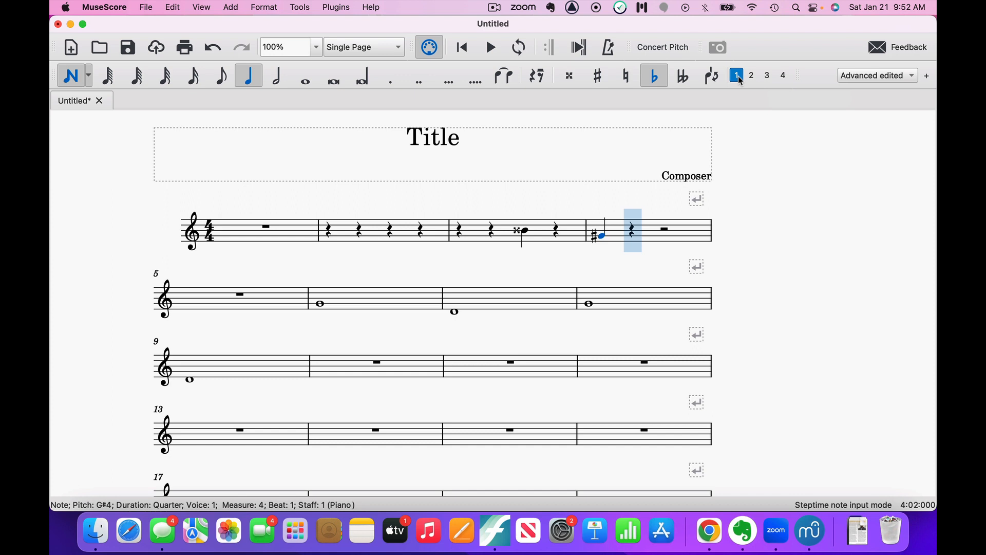
{"action": "mouse_move", "coordinate": [736, 76]}
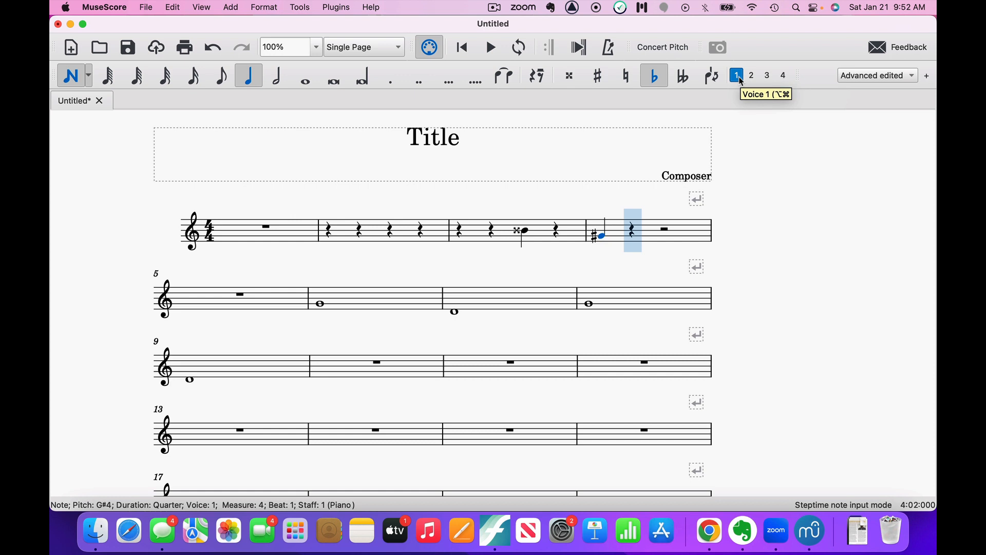
{"action": "mouse_move", "coordinate": [737, 80]}
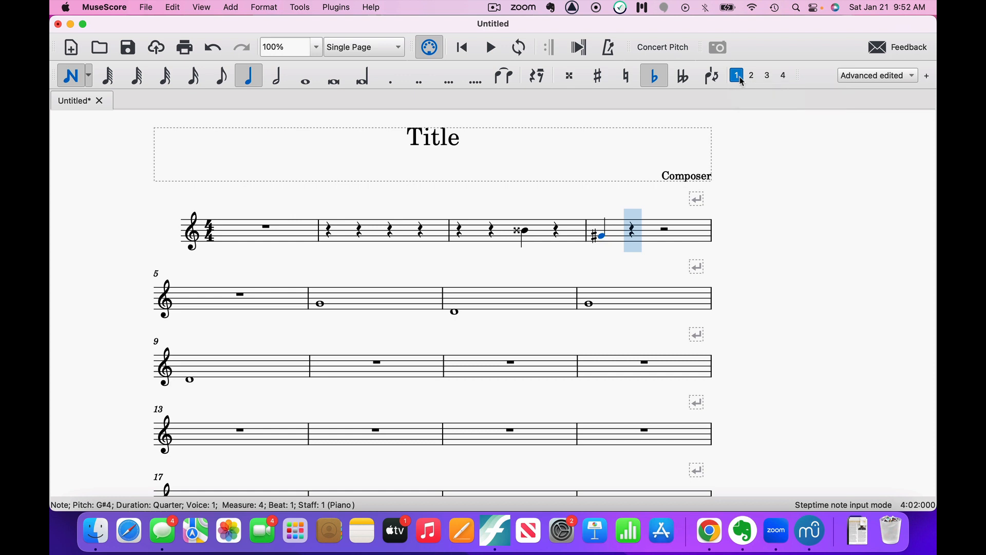
{"action": "mouse_move", "coordinate": [751, 75]}
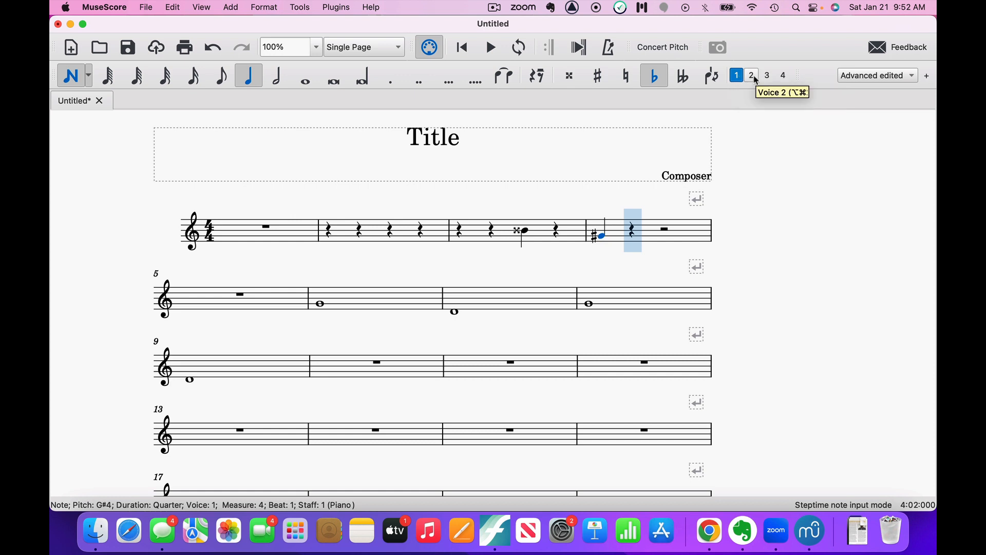
{"action": "mouse_move", "coordinate": [767, 75]}
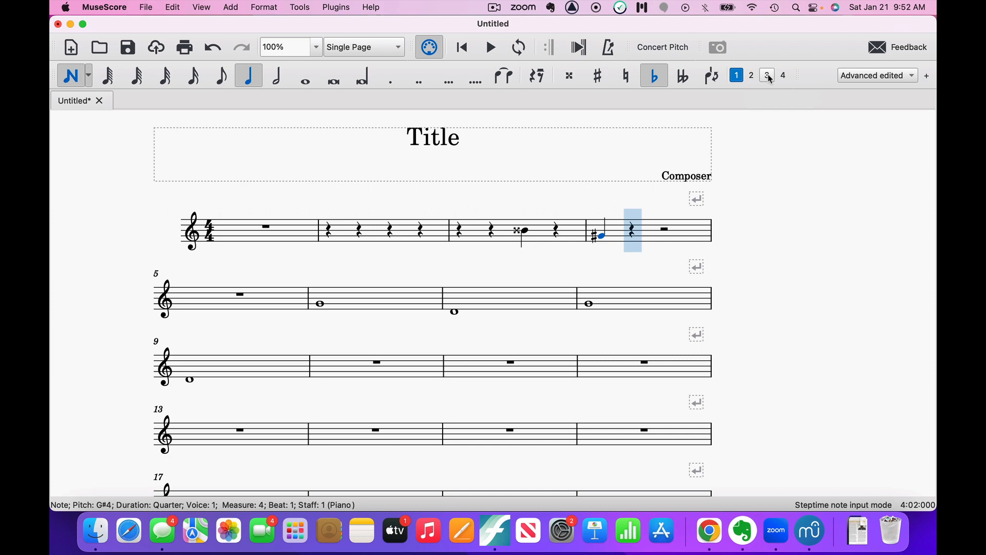
{"action": "mouse_move", "coordinate": [783, 75]}
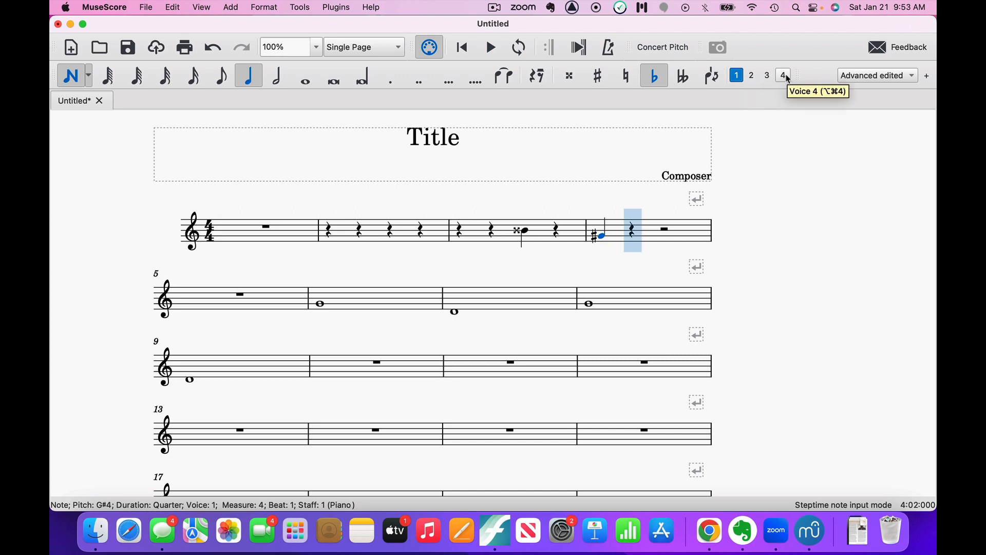
{"action": "mouse_move", "coordinate": [783, 75]}
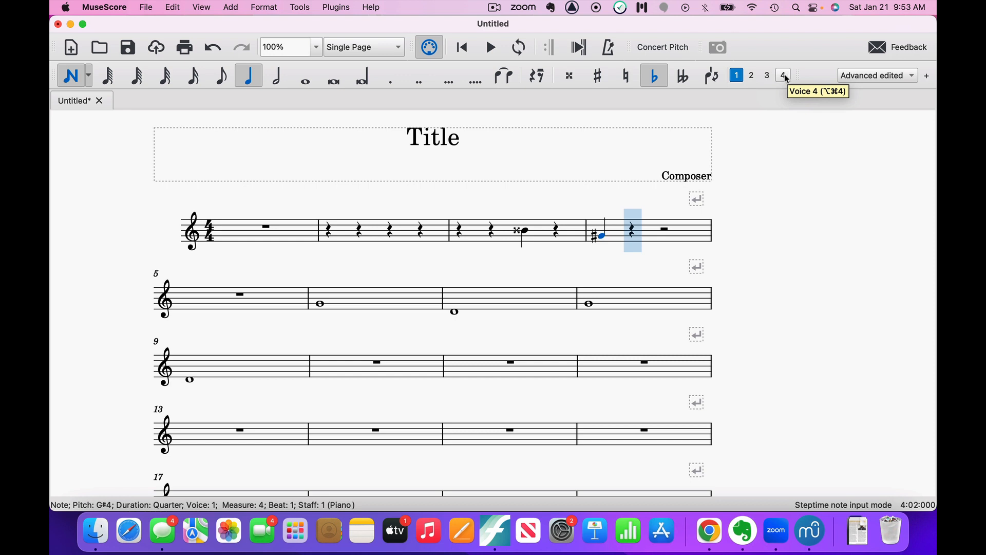
{"action": "mouse_move", "coordinate": [661, 48]}
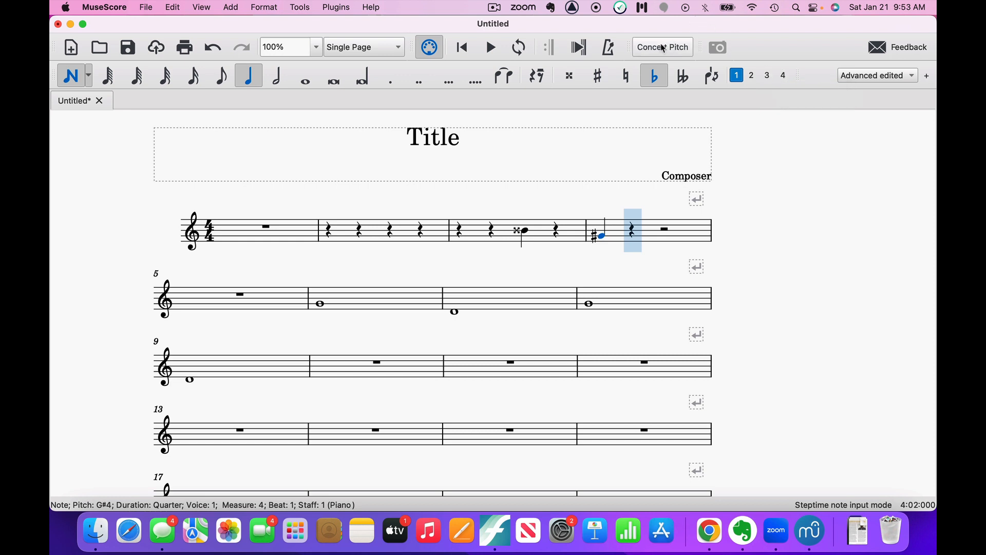
{"action": "mouse_move", "coordinate": [662, 47]}
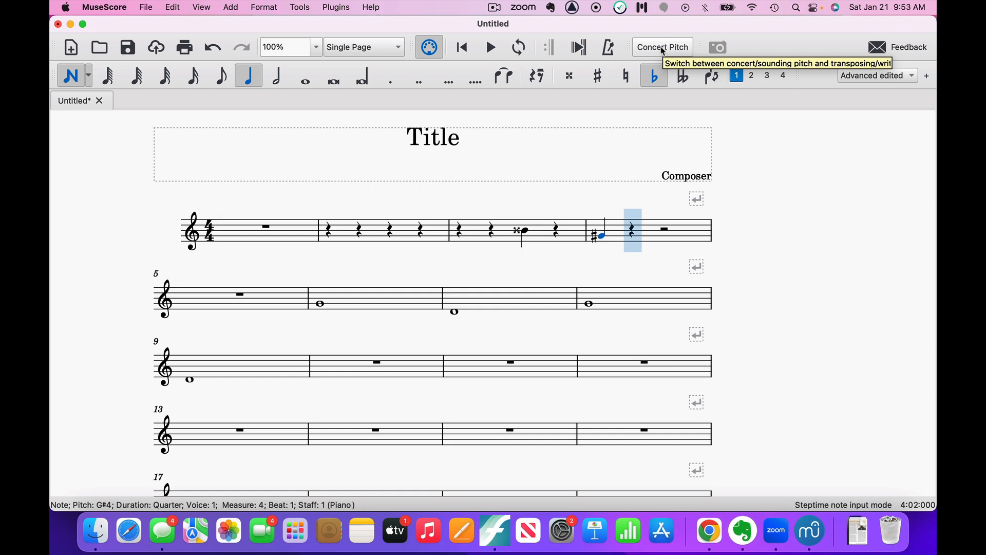
{"action": "mouse_move", "coordinate": [661, 50]}
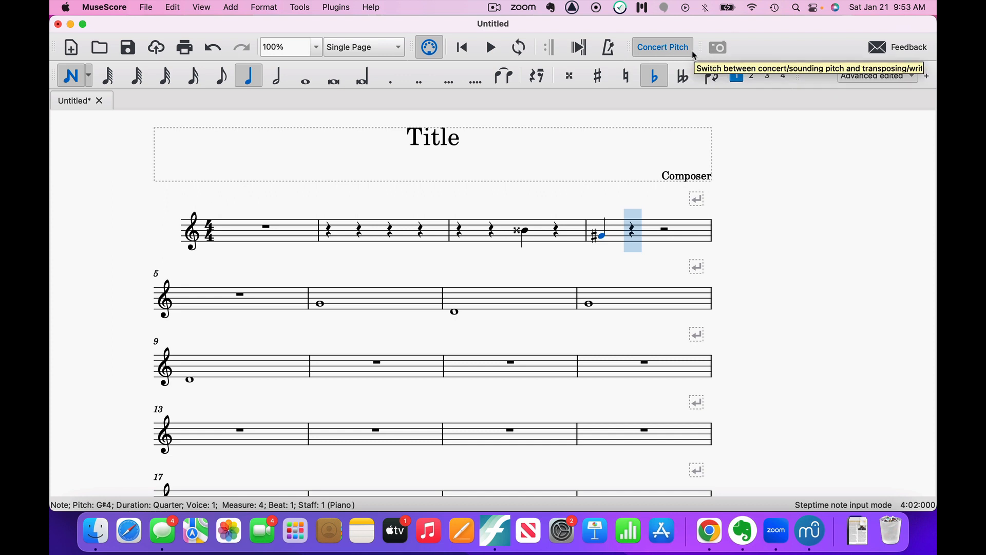
{"action": "mouse_move", "coordinate": [674, 50]}
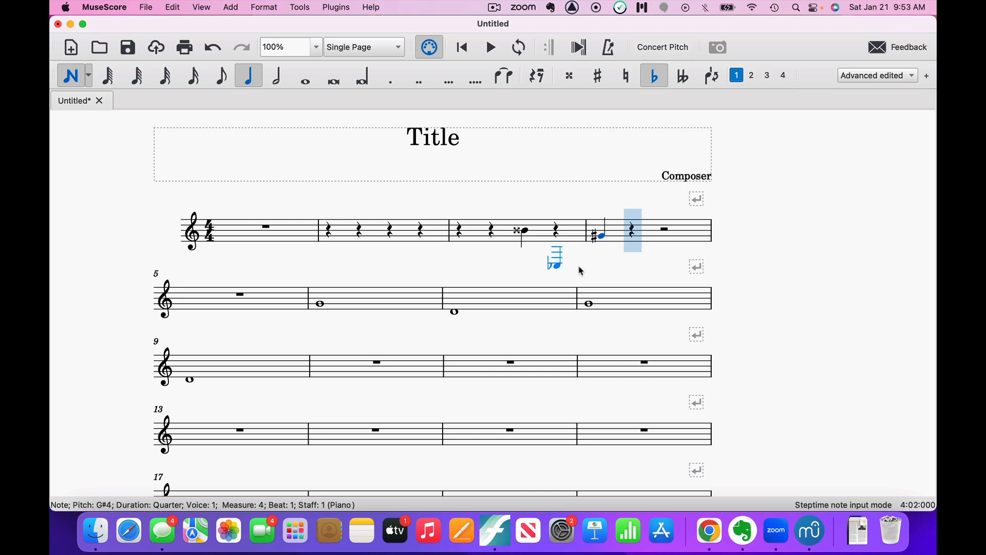
Step: Show the list of workspaces from the toolbar dropdown
{"action": "left_click", "coordinate": [682, 75]}
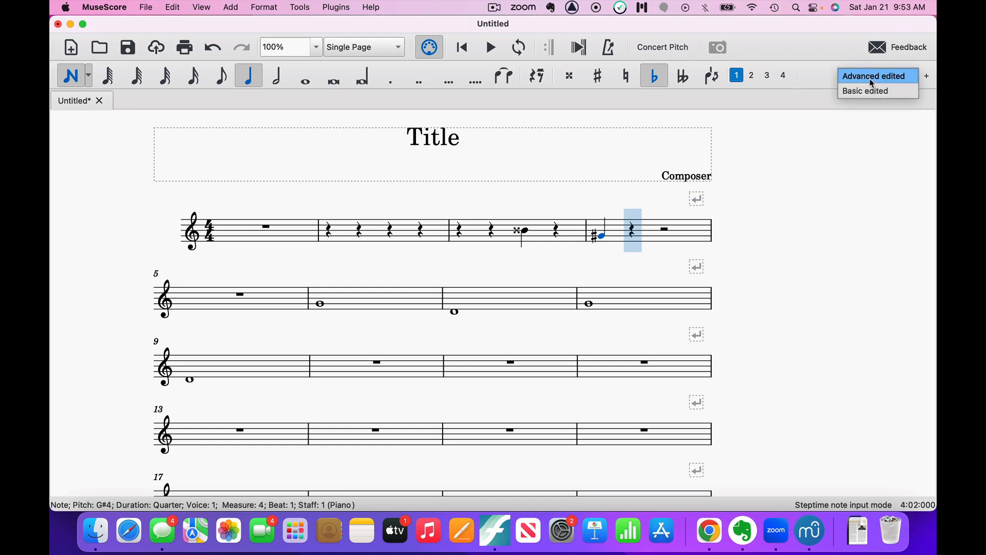
Step: Switch to the 'Basic edited' workspace and bring up the View menu
{"action": "left_click", "coordinate": [865, 91]}
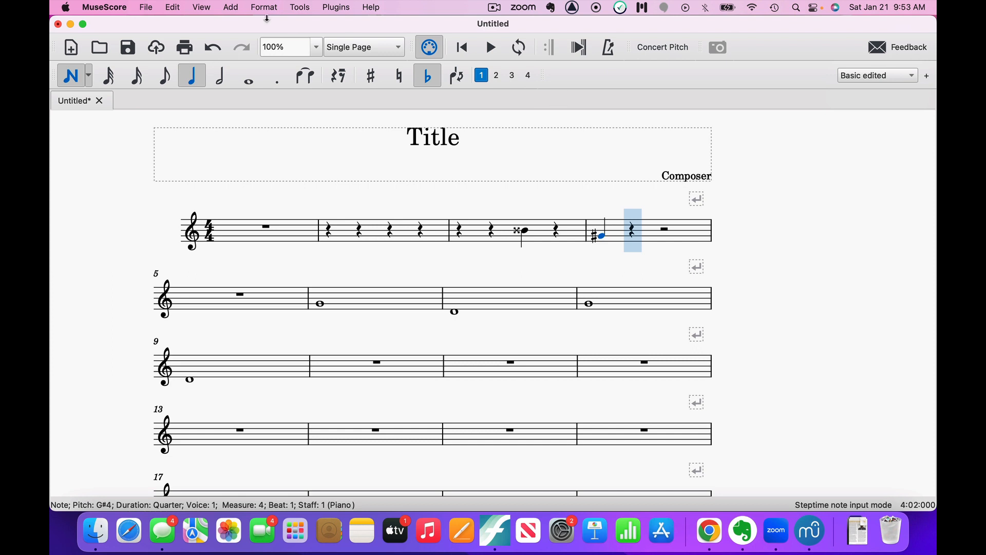
{"action": "mouse_move", "coordinate": [238, 11]}
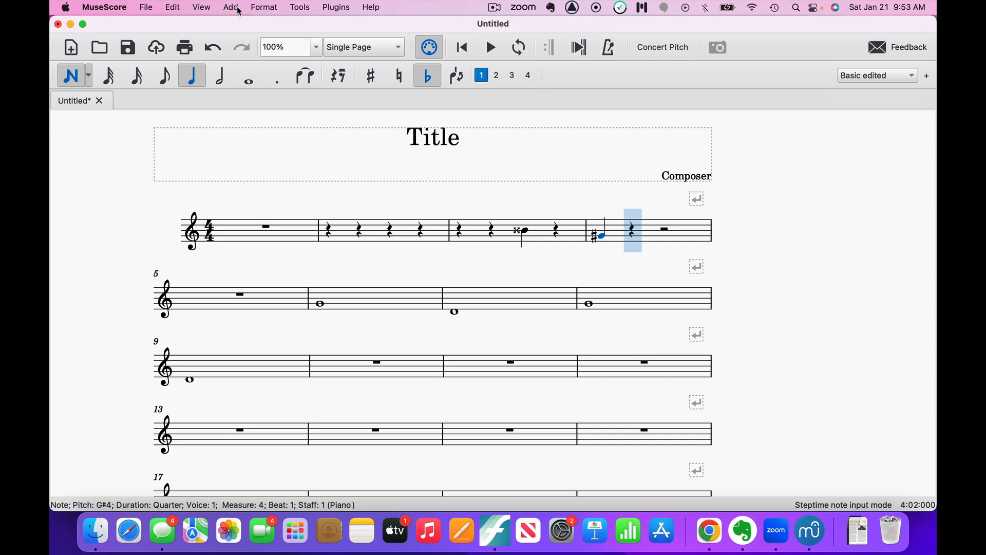
{"action": "mouse_move", "coordinate": [200, 7]}
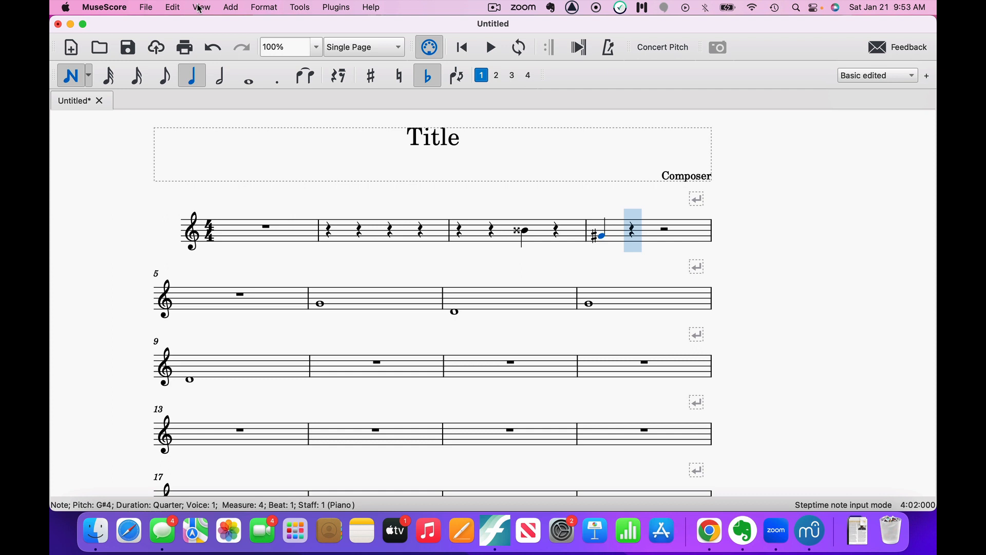
{"action": "left_click", "coordinate": [200, 6]}
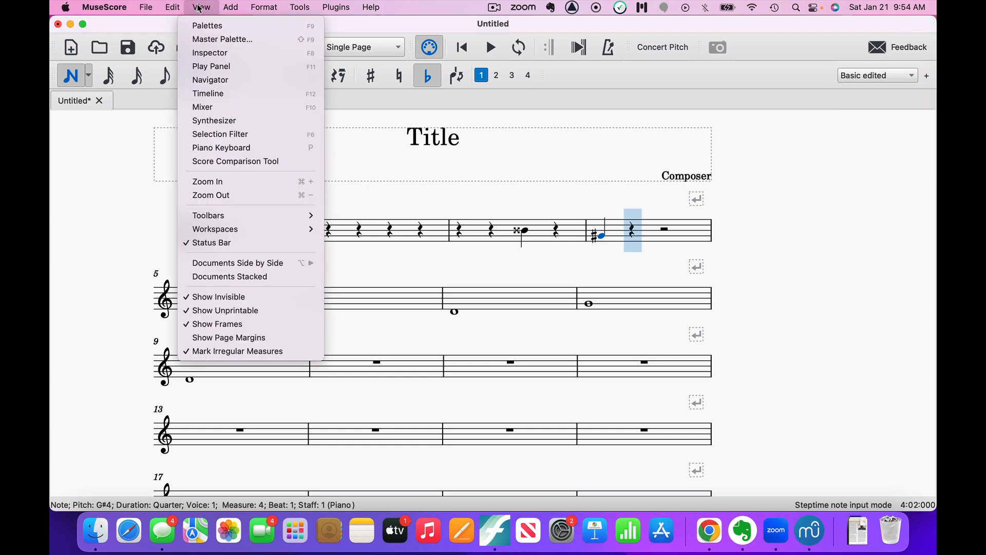
{"action": "mouse_move", "coordinate": [207, 25]}
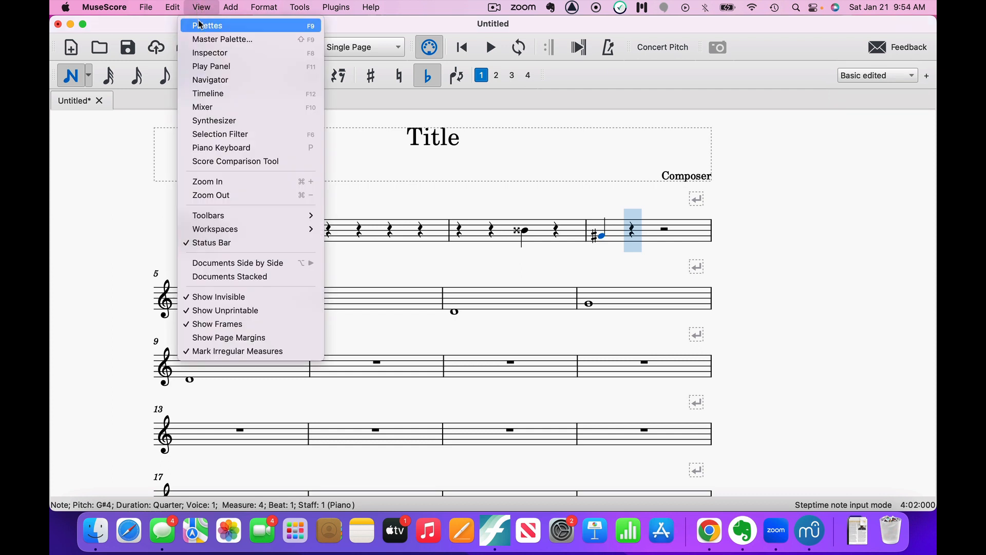
Step: Show the Palettes window with Clefs expanded, then return to the 'Advanced edited' workspace
{"action": "left_click", "coordinate": [207, 25]}
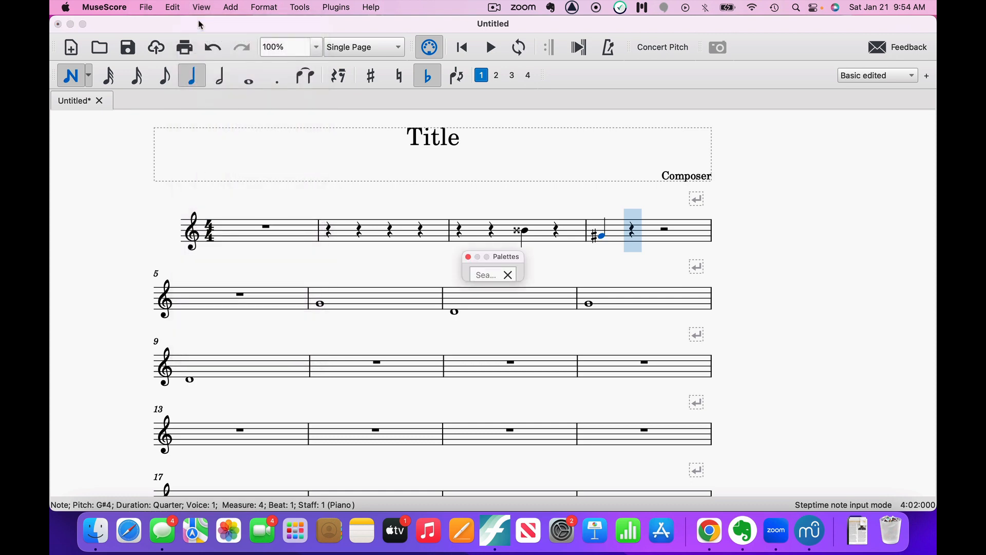
{"action": "left_click", "coordinate": [490, 245]}
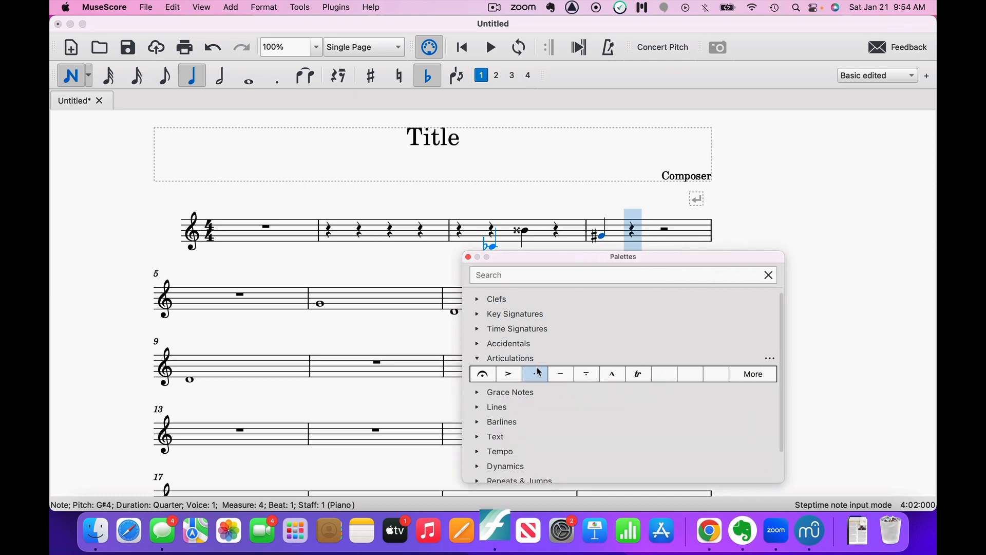
{"action": "mouse_move", "coordinate": [483, 302]}
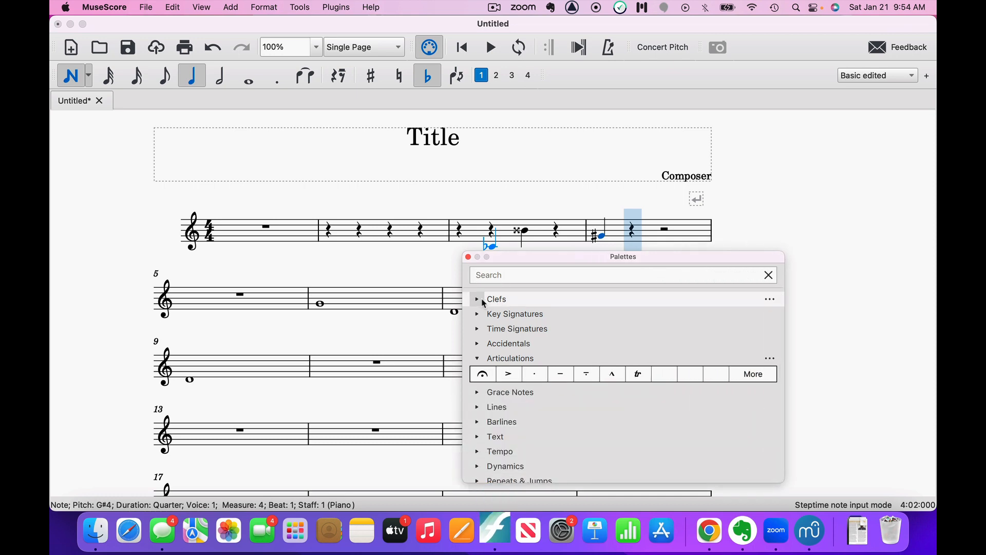
{"action": "left_click", "coordinate": [476, 299]}
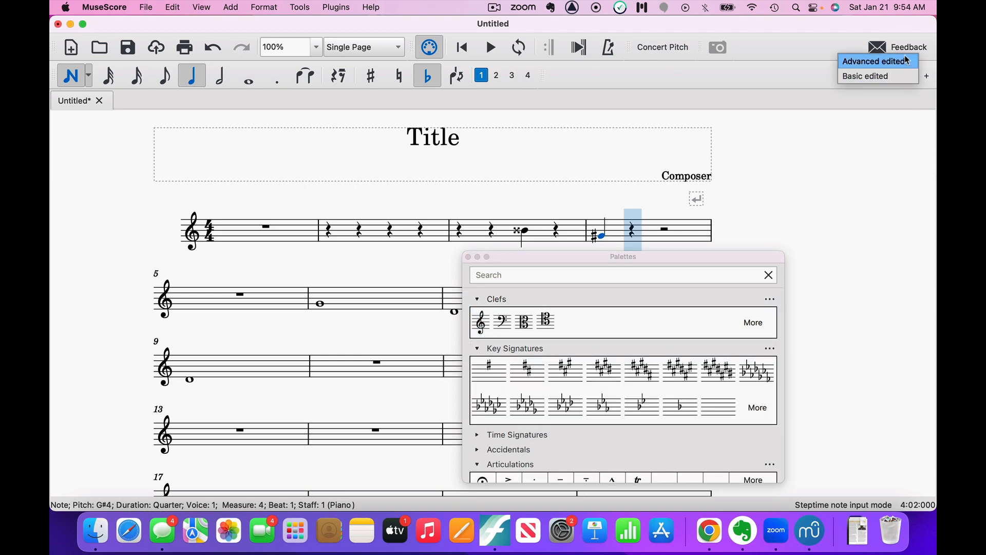
{"action": "left_click", "coordinate": [877, 61]}
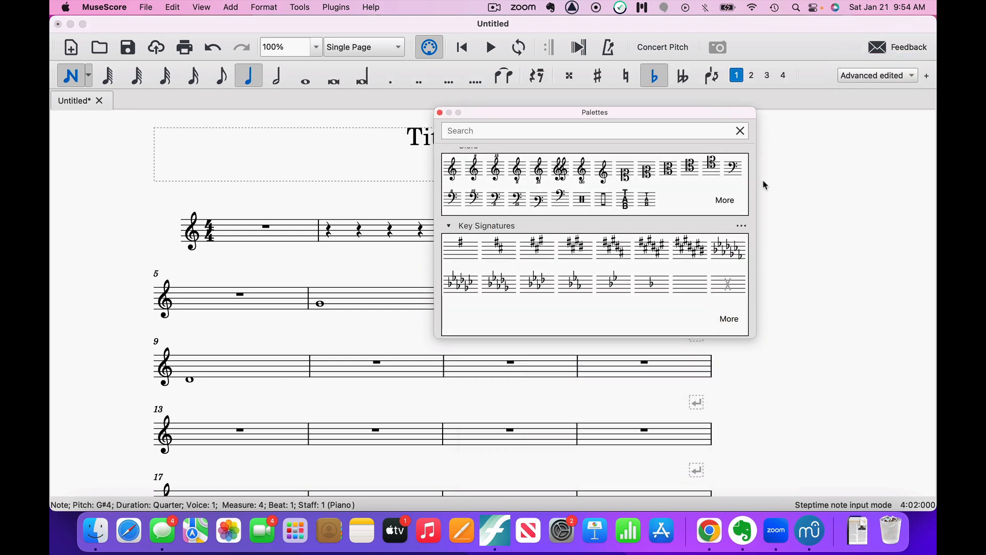